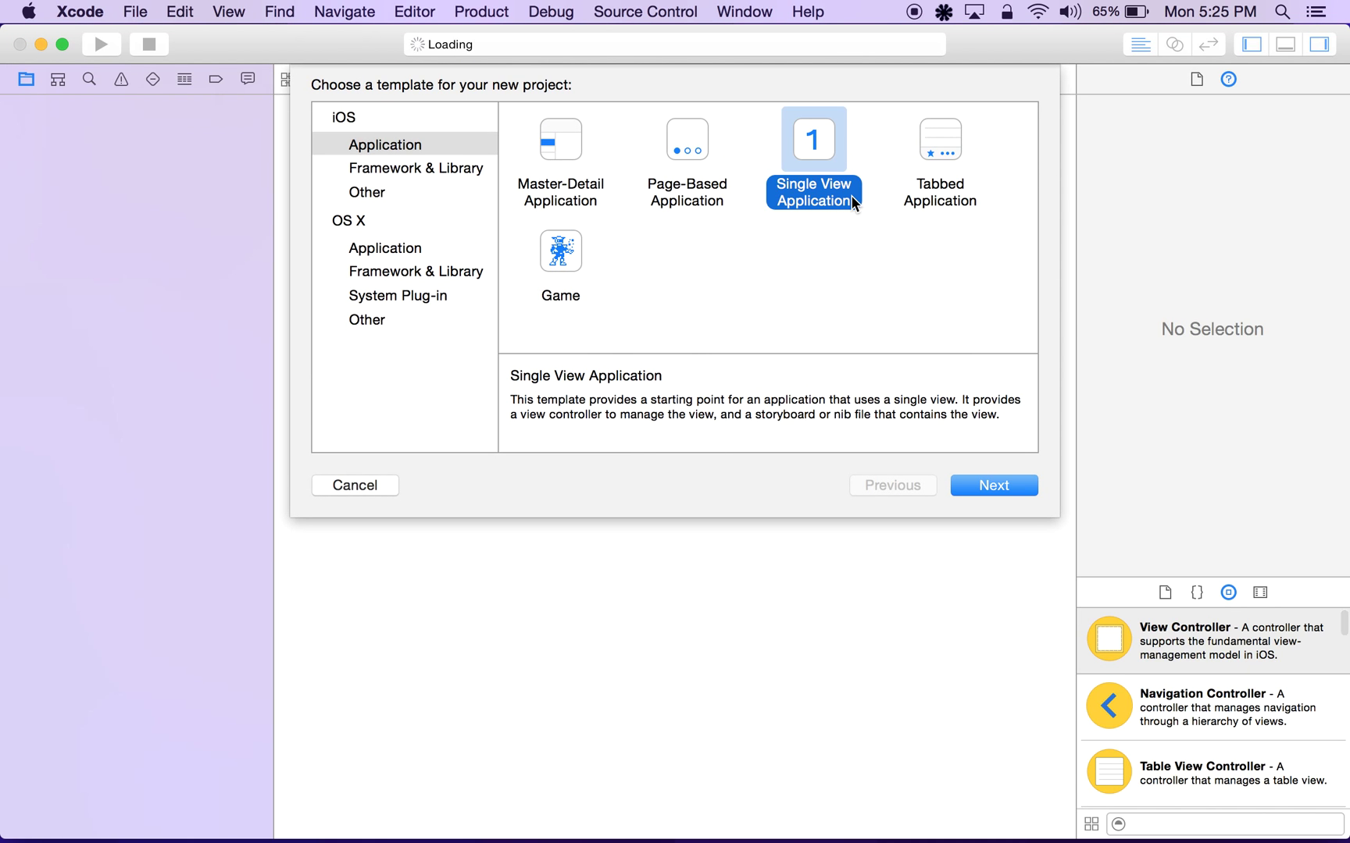
Create a single-view Swift iPhone app named 'demo' saved on the Desktop.
{"action": "left_click", "coordinate": [992, 484]}
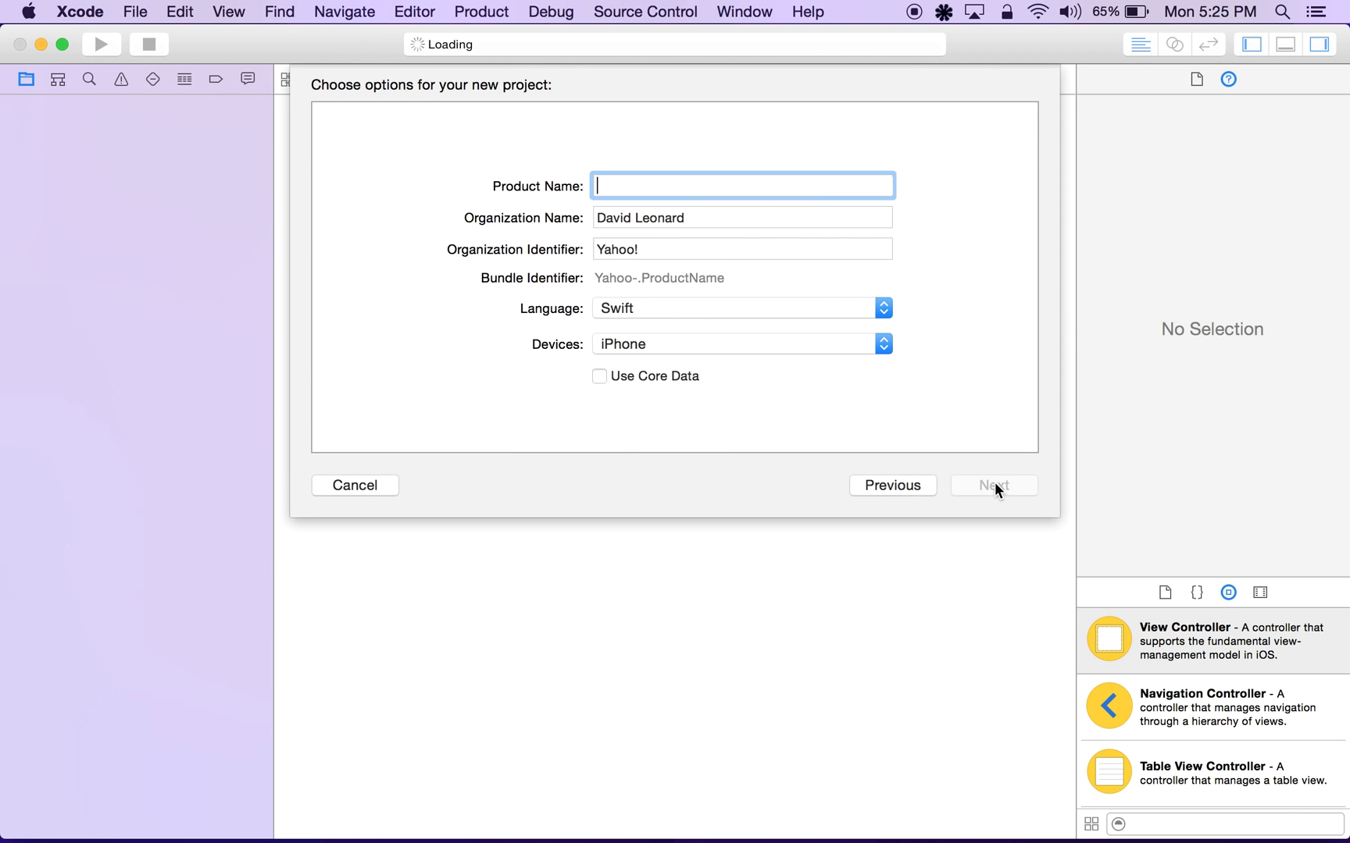
{"action": "type", "text": "demo"}
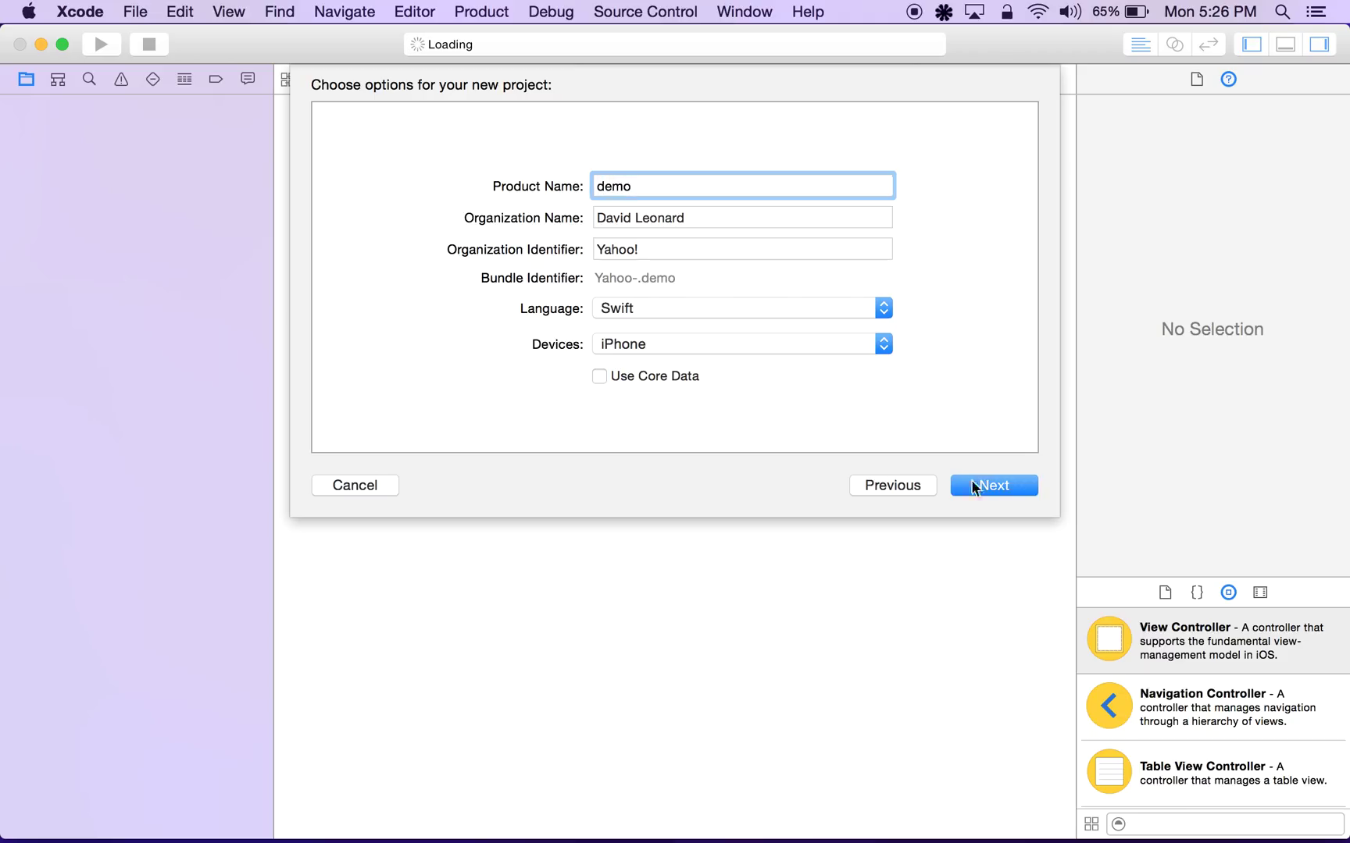
{"action": "mouse_move", "coordinate": [589, 317]}
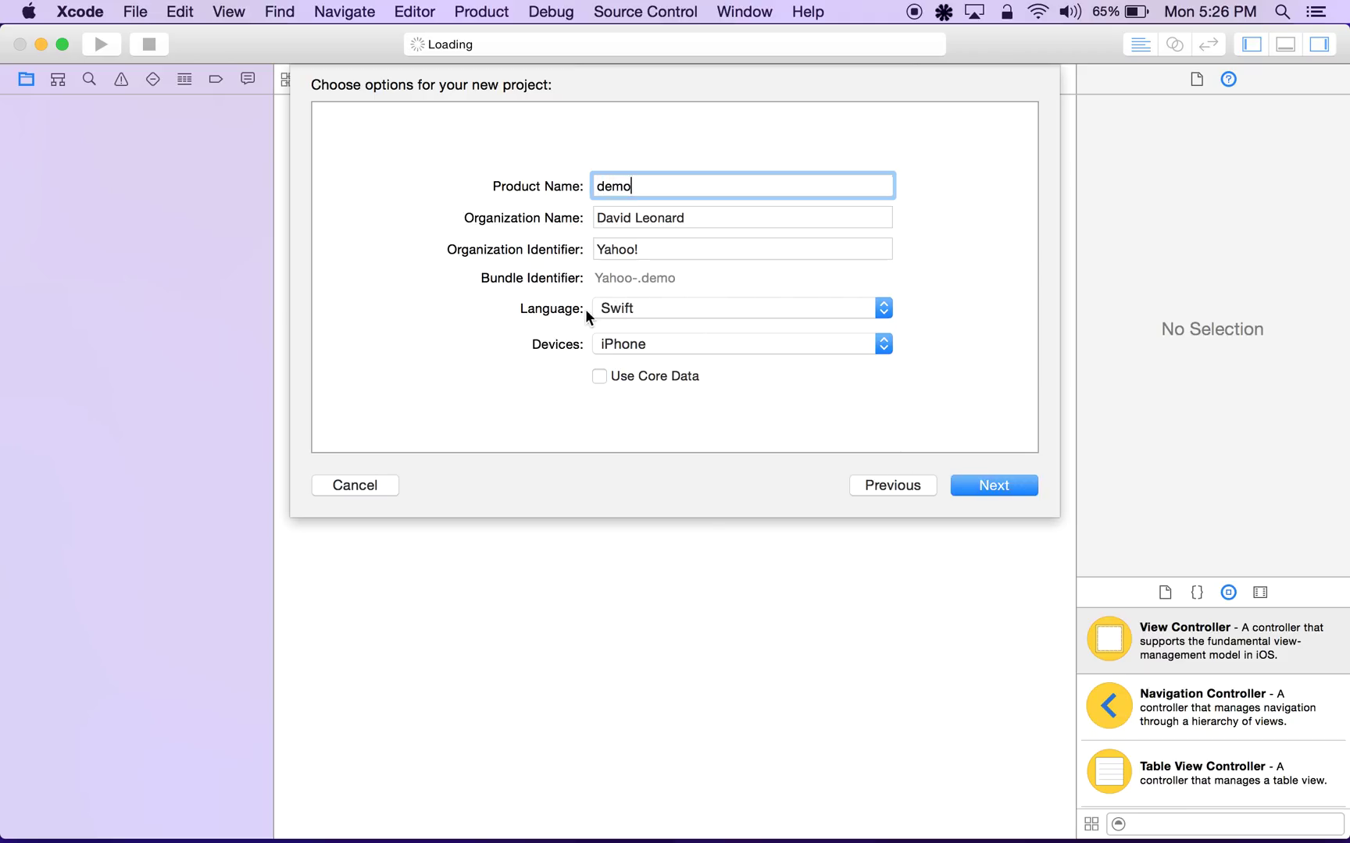
{"action": "left_click", "coordinate": [992, 486]}
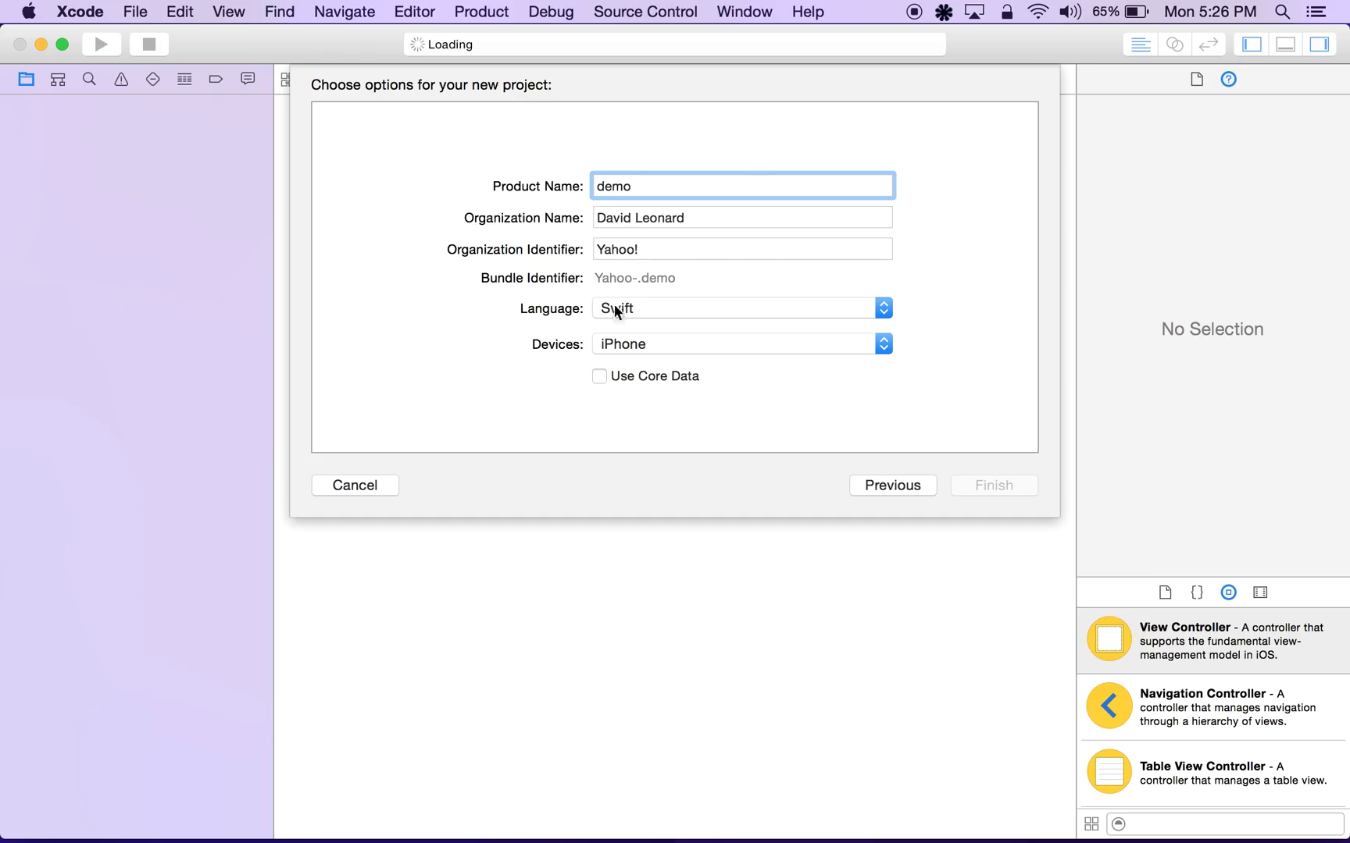
{"action": "left_click", "coordinate": [990, 485]}
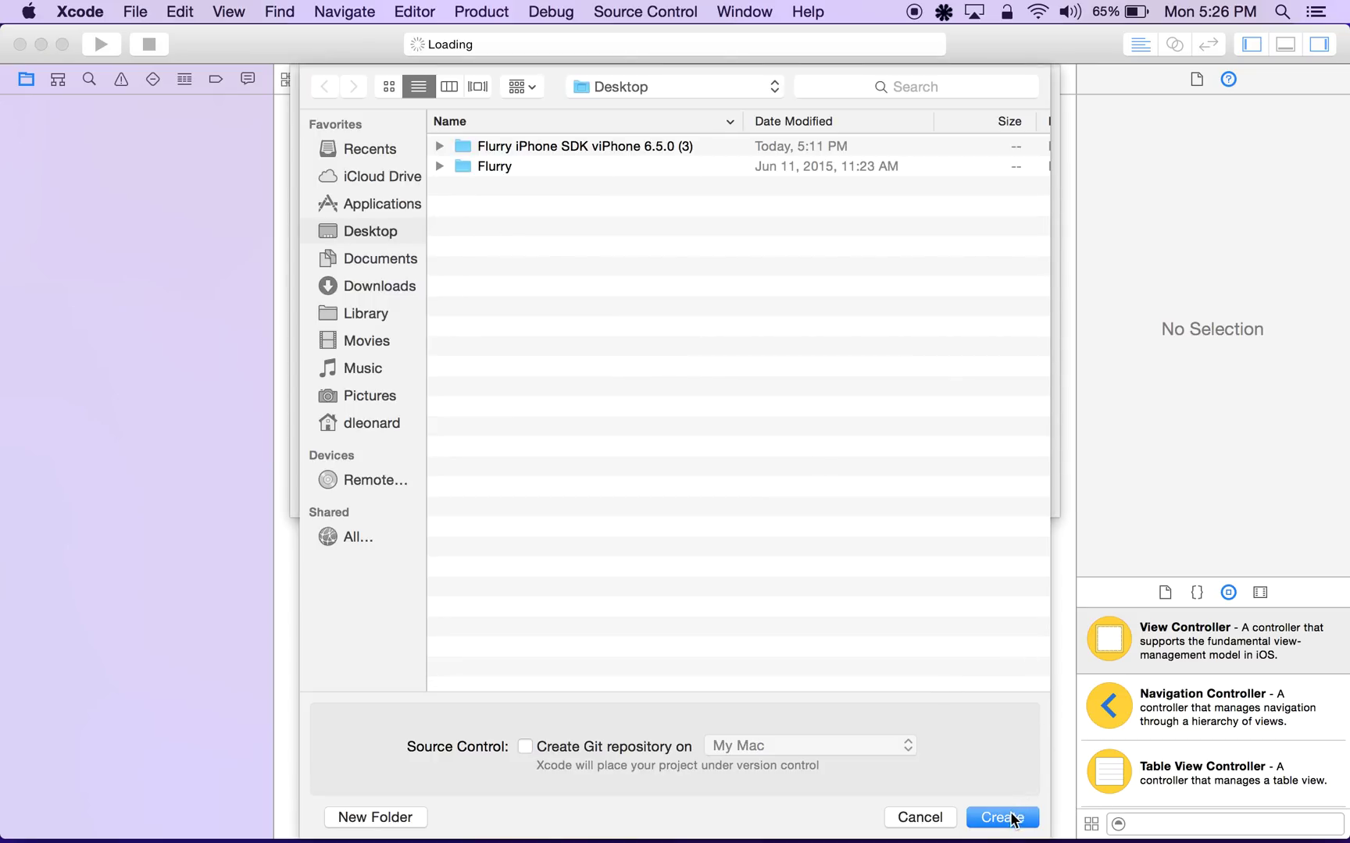
{"action": "left_click", "coordinate": [1000, 817]}
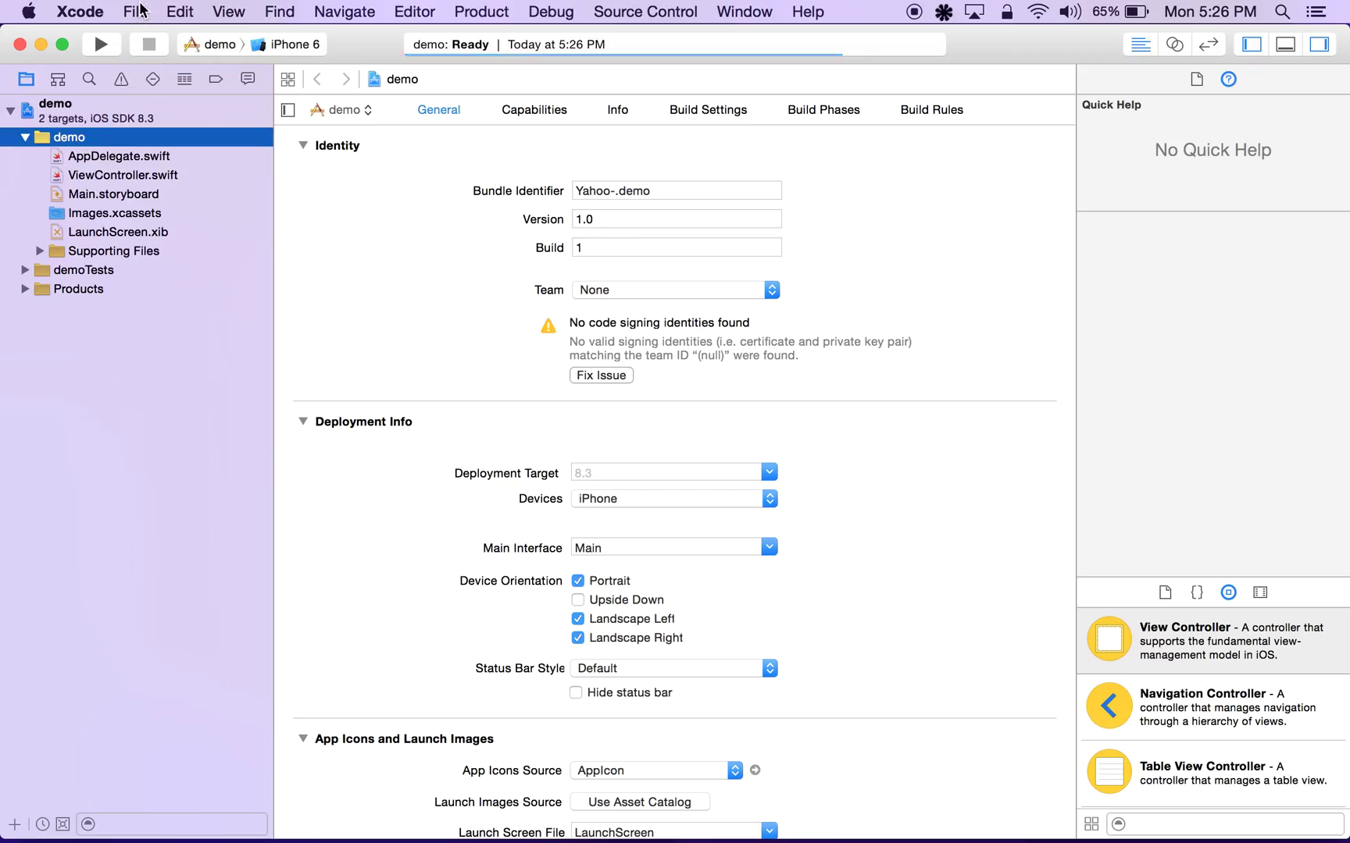
Add Flurry.h from the Flurry folder to the demo project with 'Copy items if needed' checked.
{"action": "left_click", "coordinate": [135, 11]}
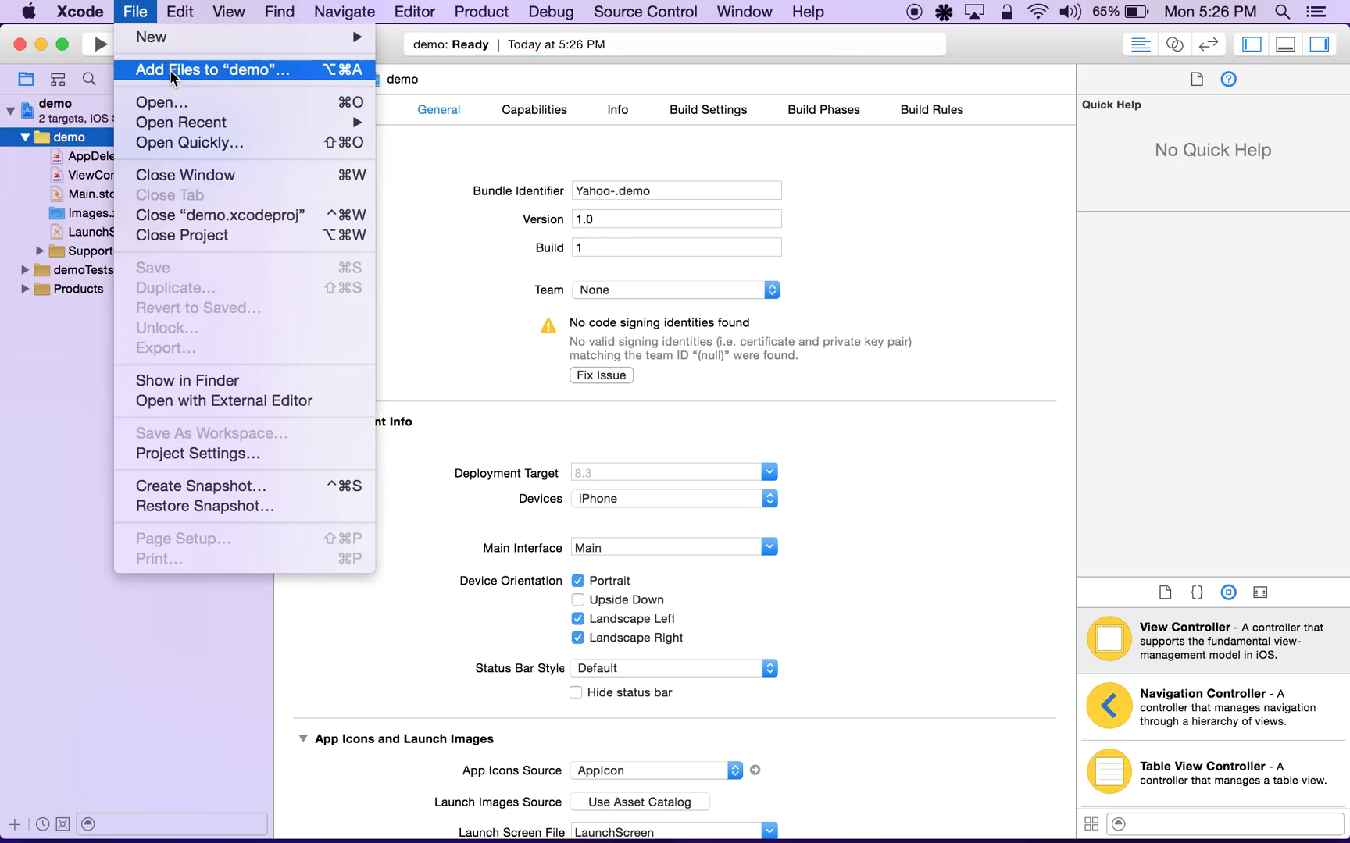
{"action": "left_click", "coordinate": [206, 70]}
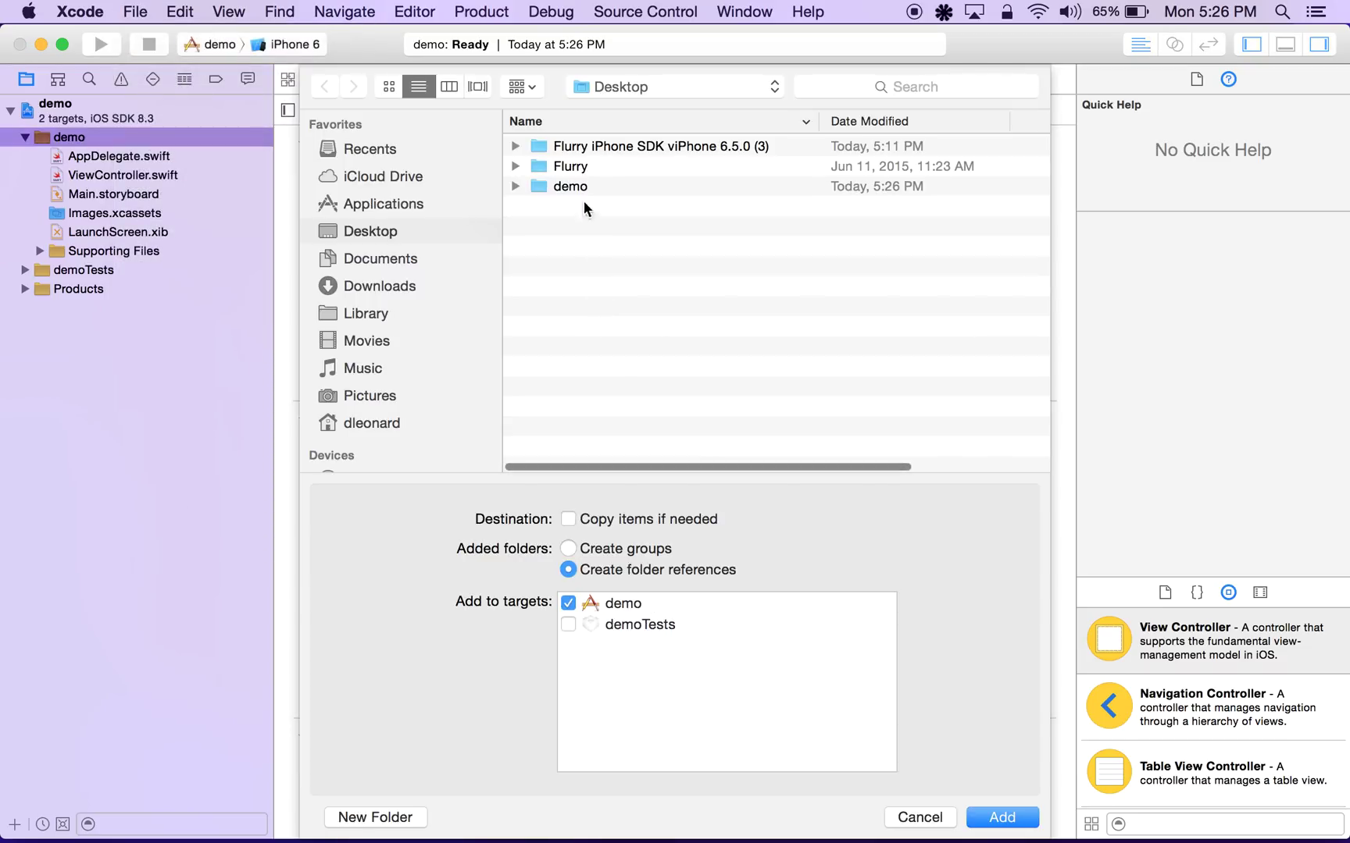
{"action": "double_click", "coordinate": [569, 166]}
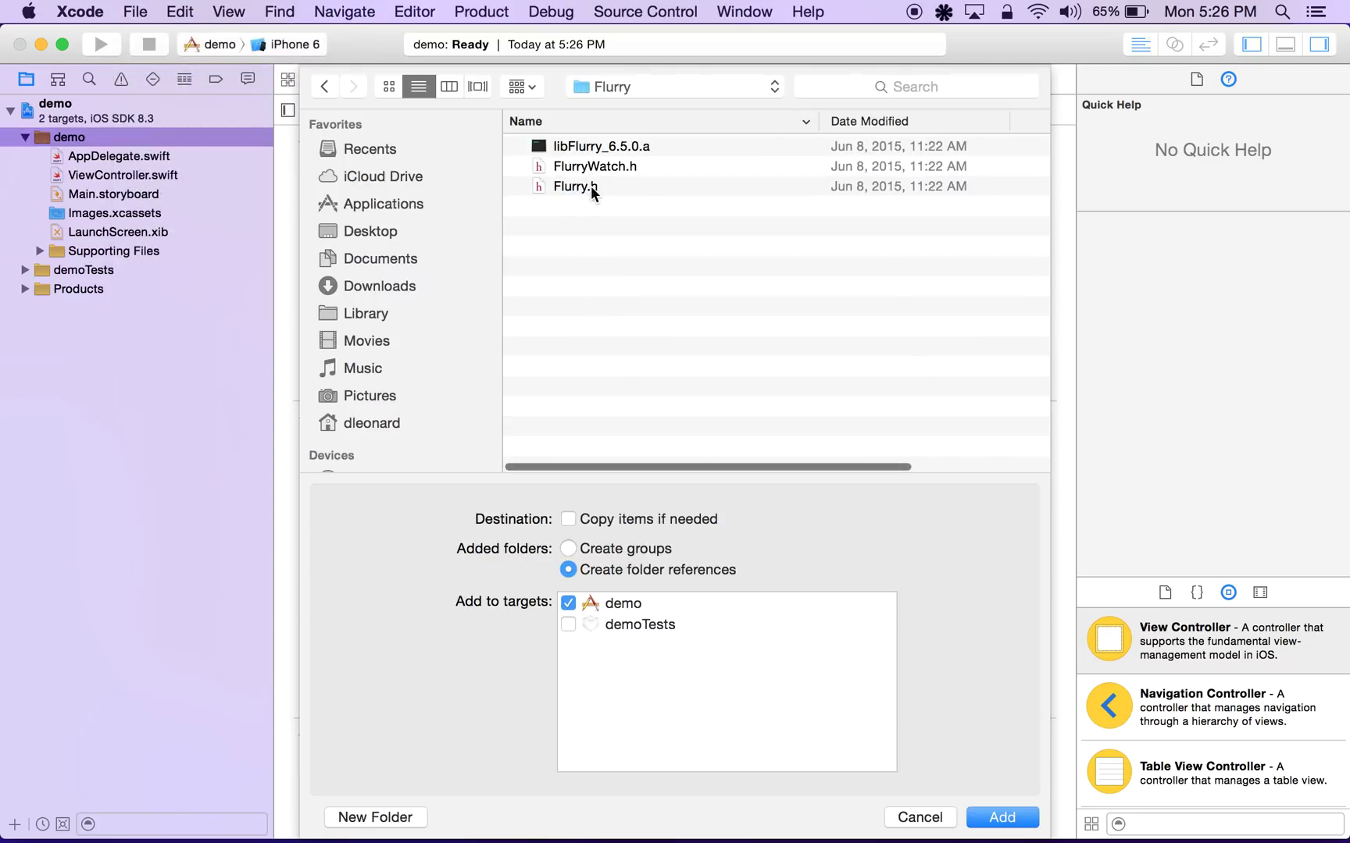
{"action": "left_click", "coordinate": [575, 187]}
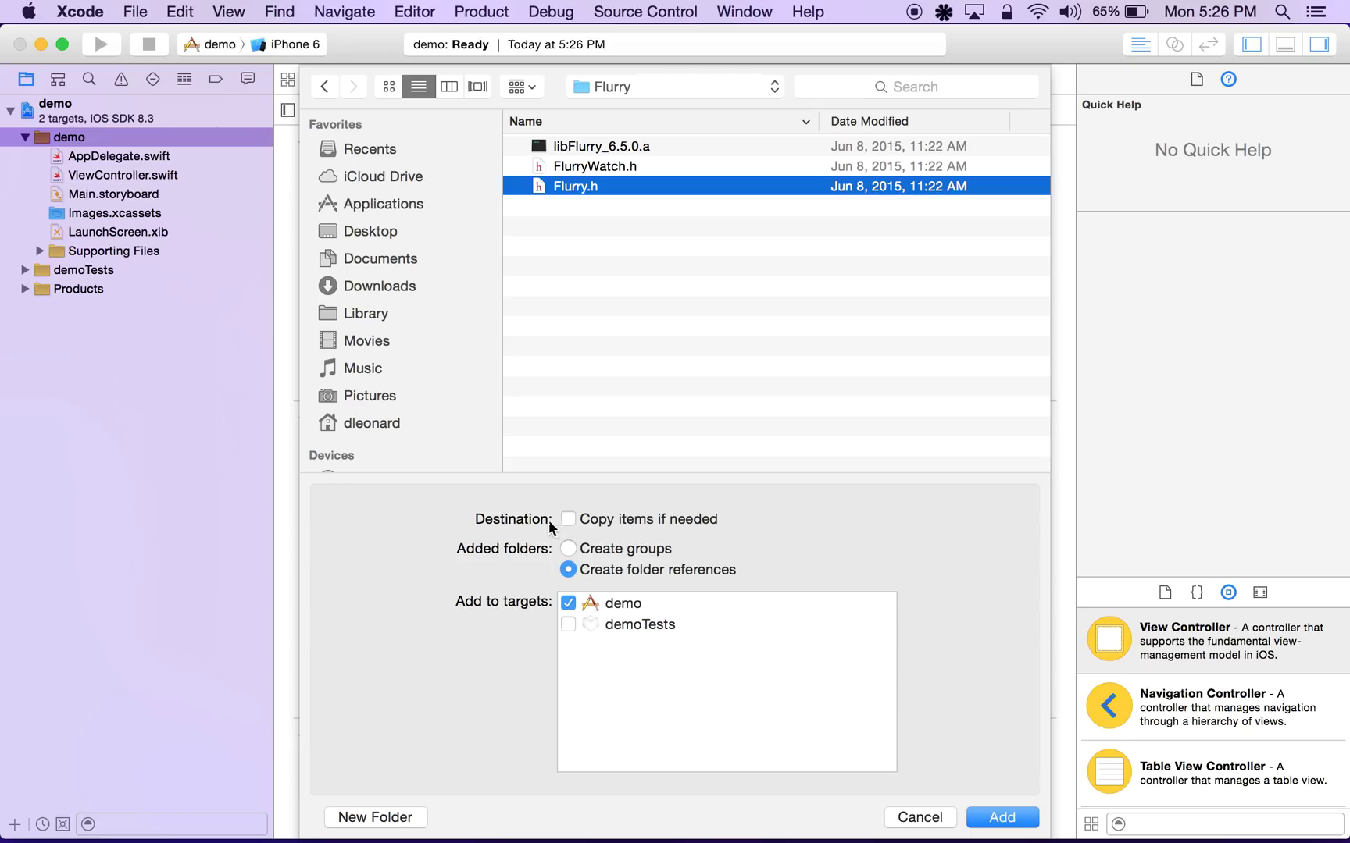
{"action": "mouse_move", "coordinate": [575, 526]}
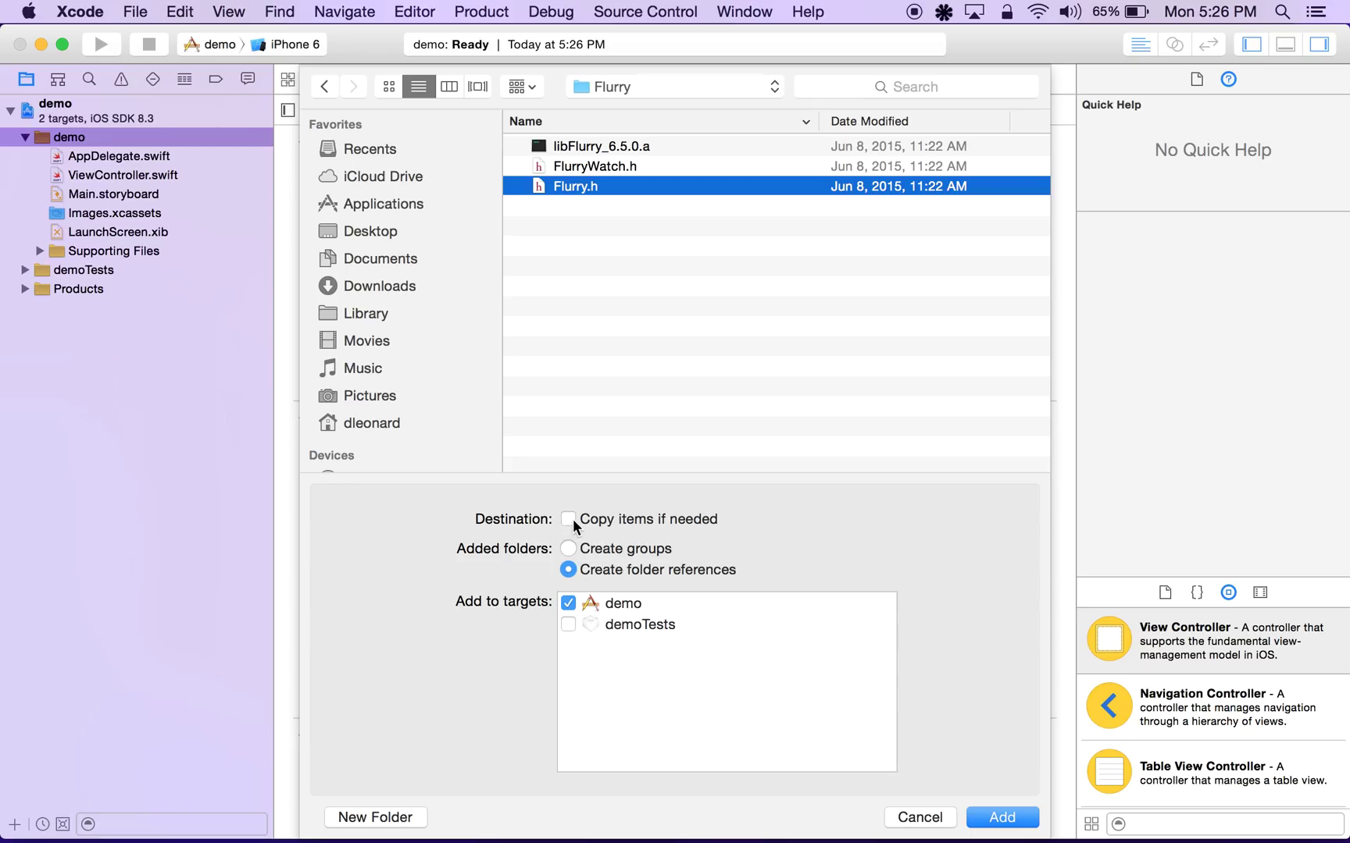
{"action": "left_click", "coordinate": [568, 516]}
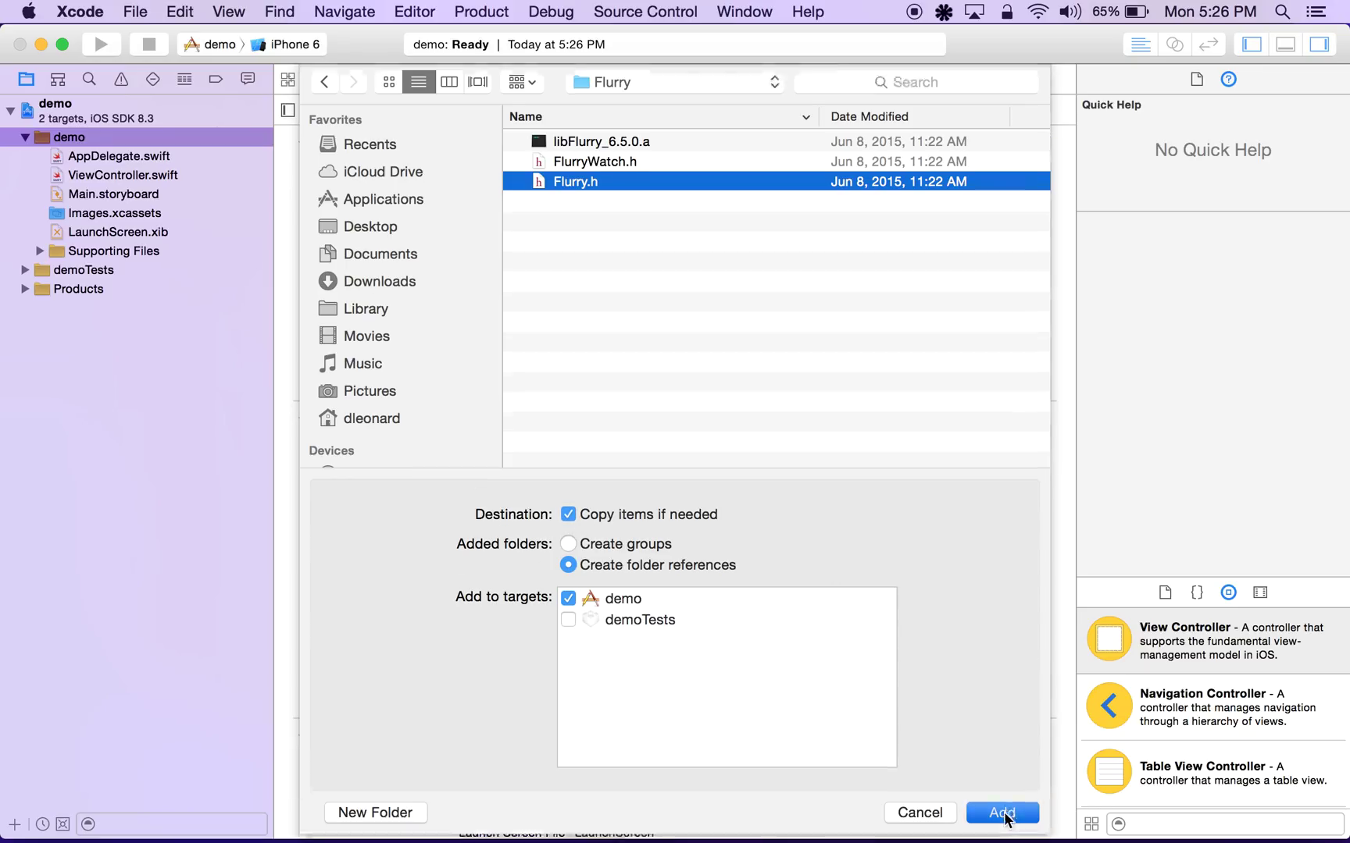
{"action": "left_click", "coordinate": [135, 12]}
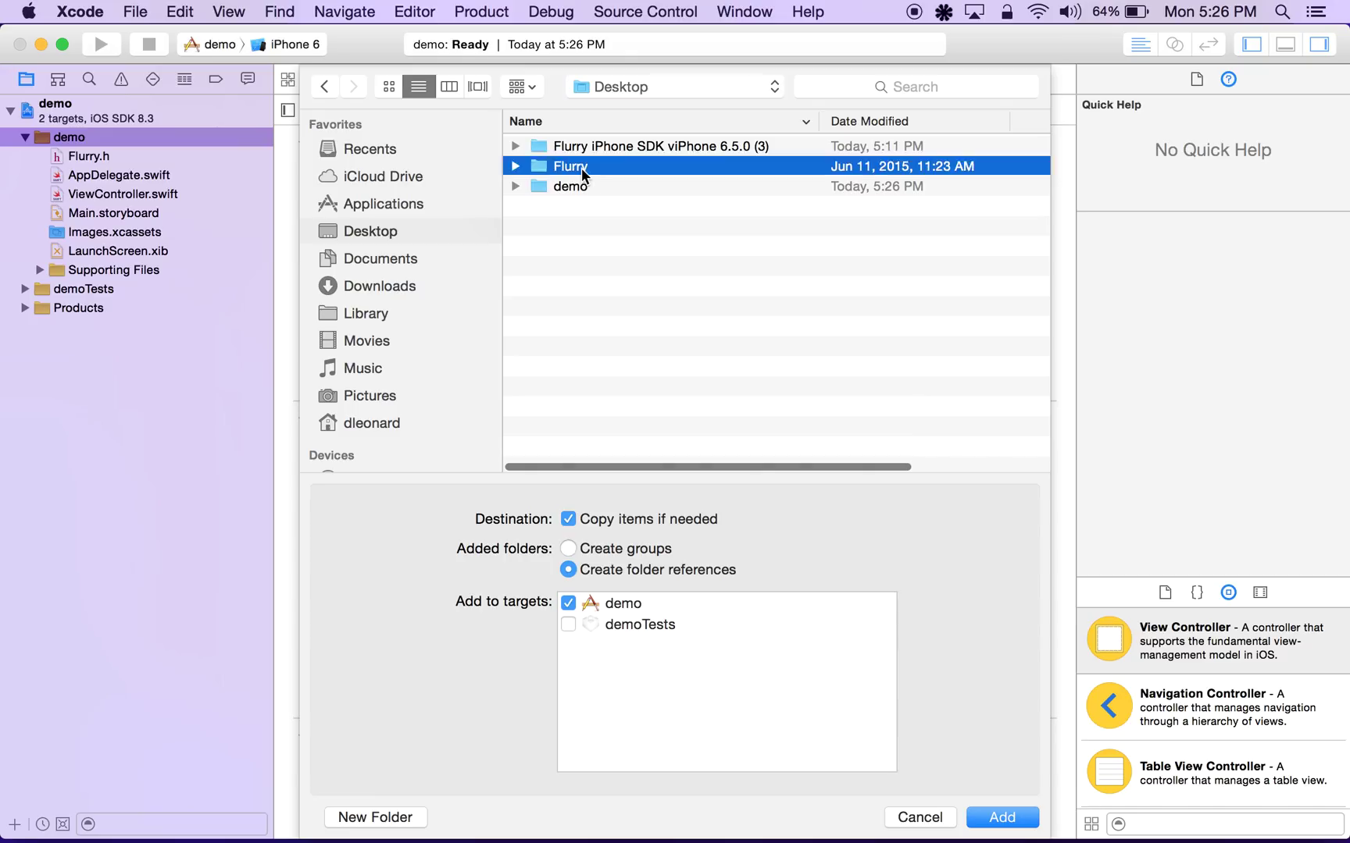
Add libFlurry_6.5.0.a from the Flurry folder to the demo project.
{"action": "double_click", "coordinate": [569, 166]}
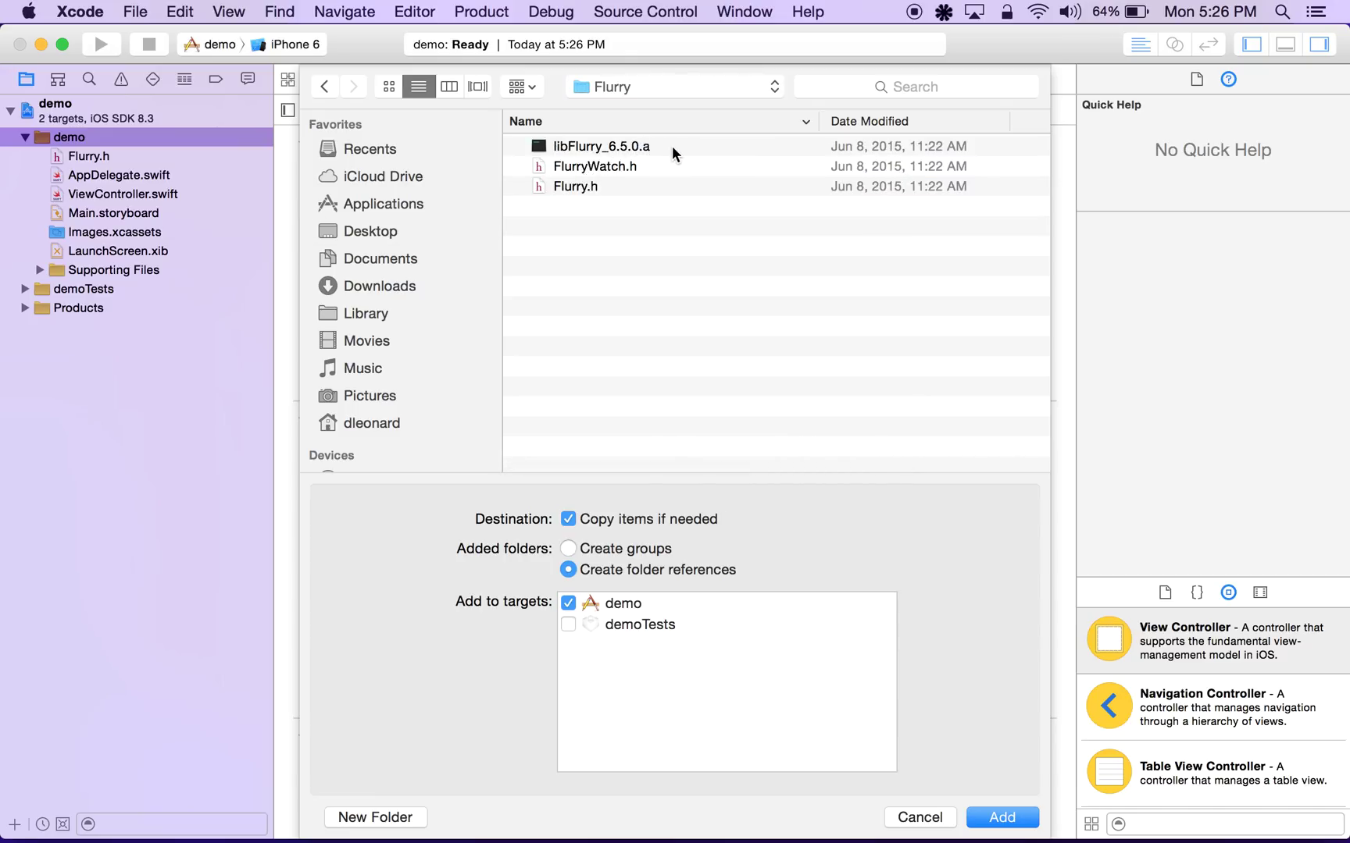
{"action": "mouse_move", "coordinate": [660, 153]}
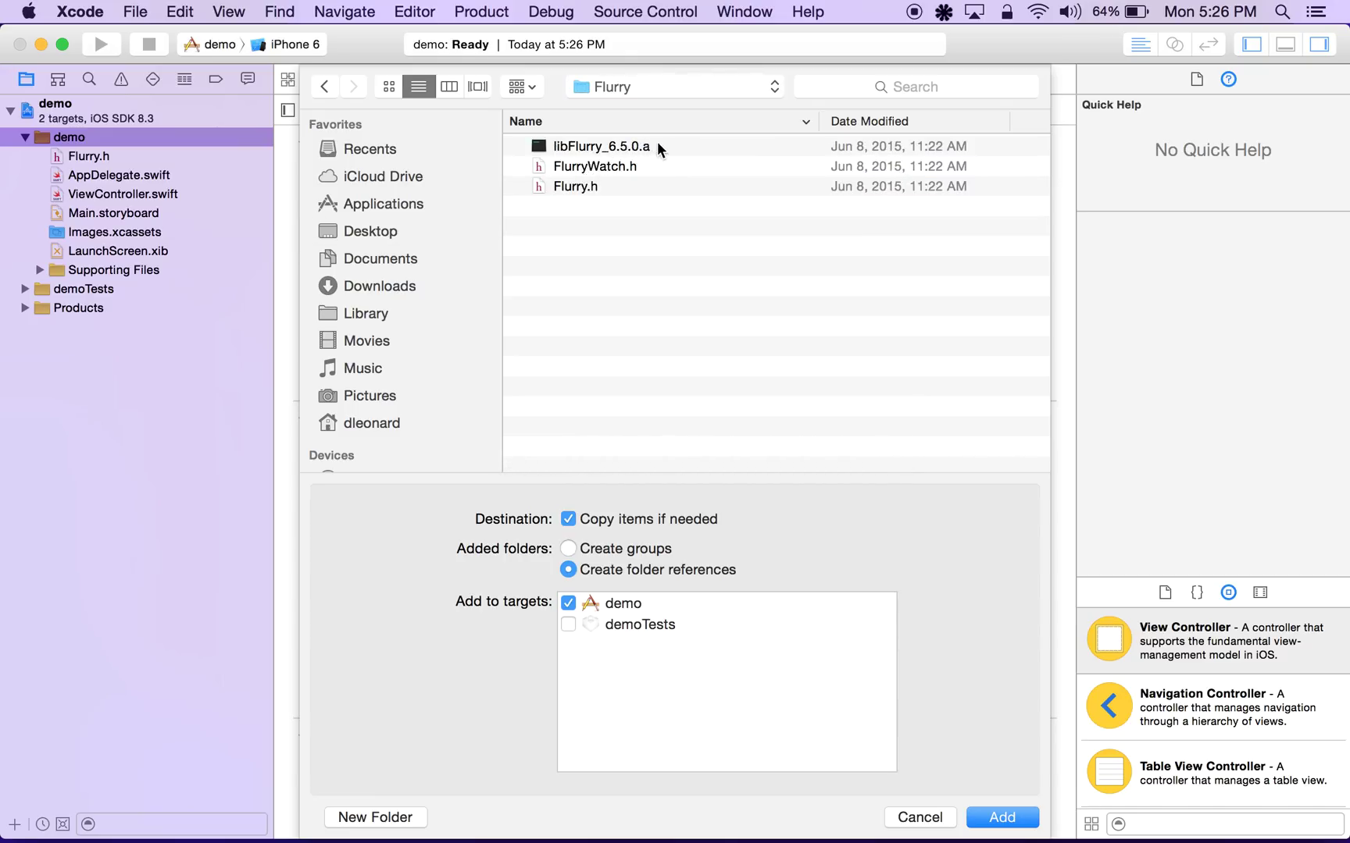
{"action": "left_click", "coordinate": [603, 145]}
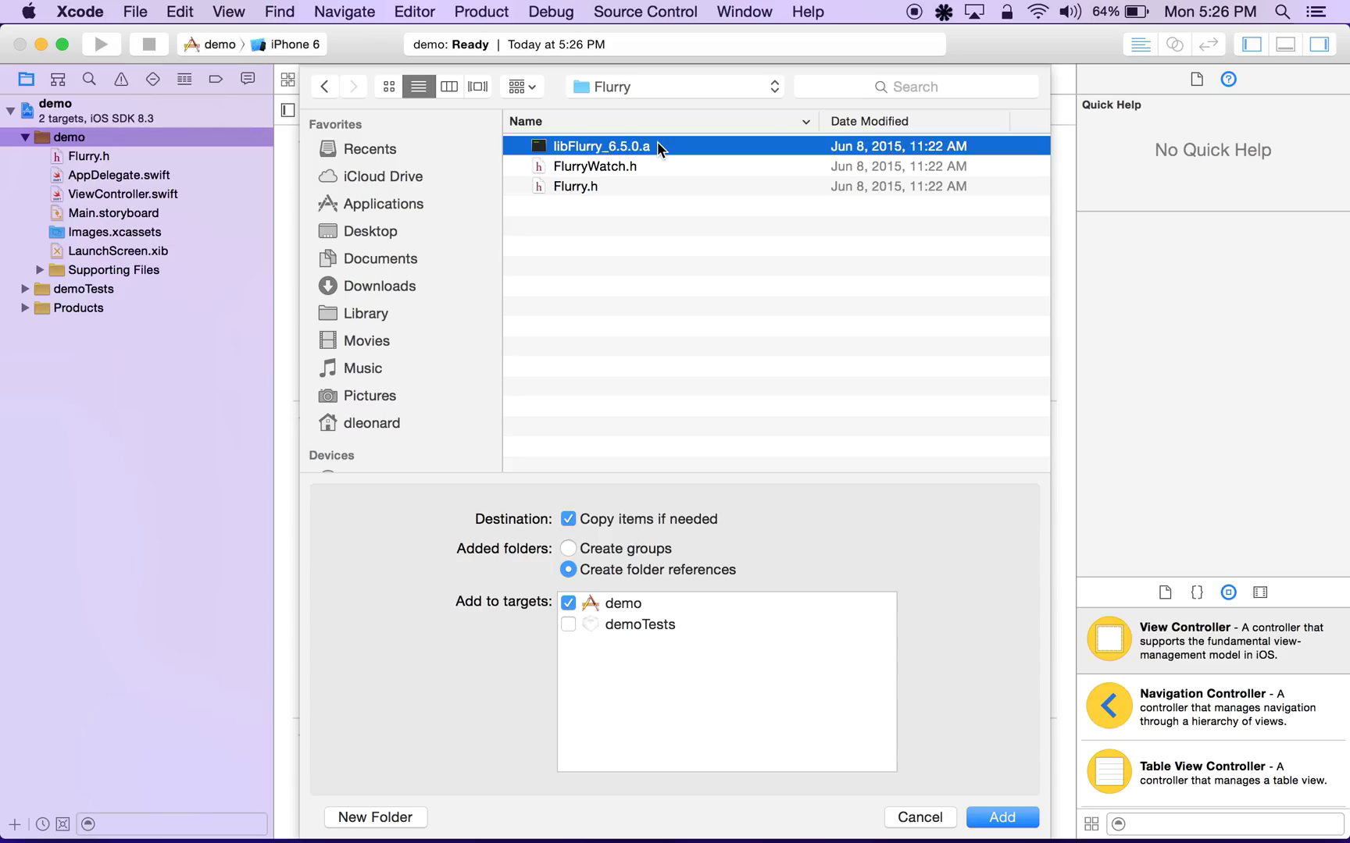
{"action": "left_click", "coordinate": [1001, 817]}
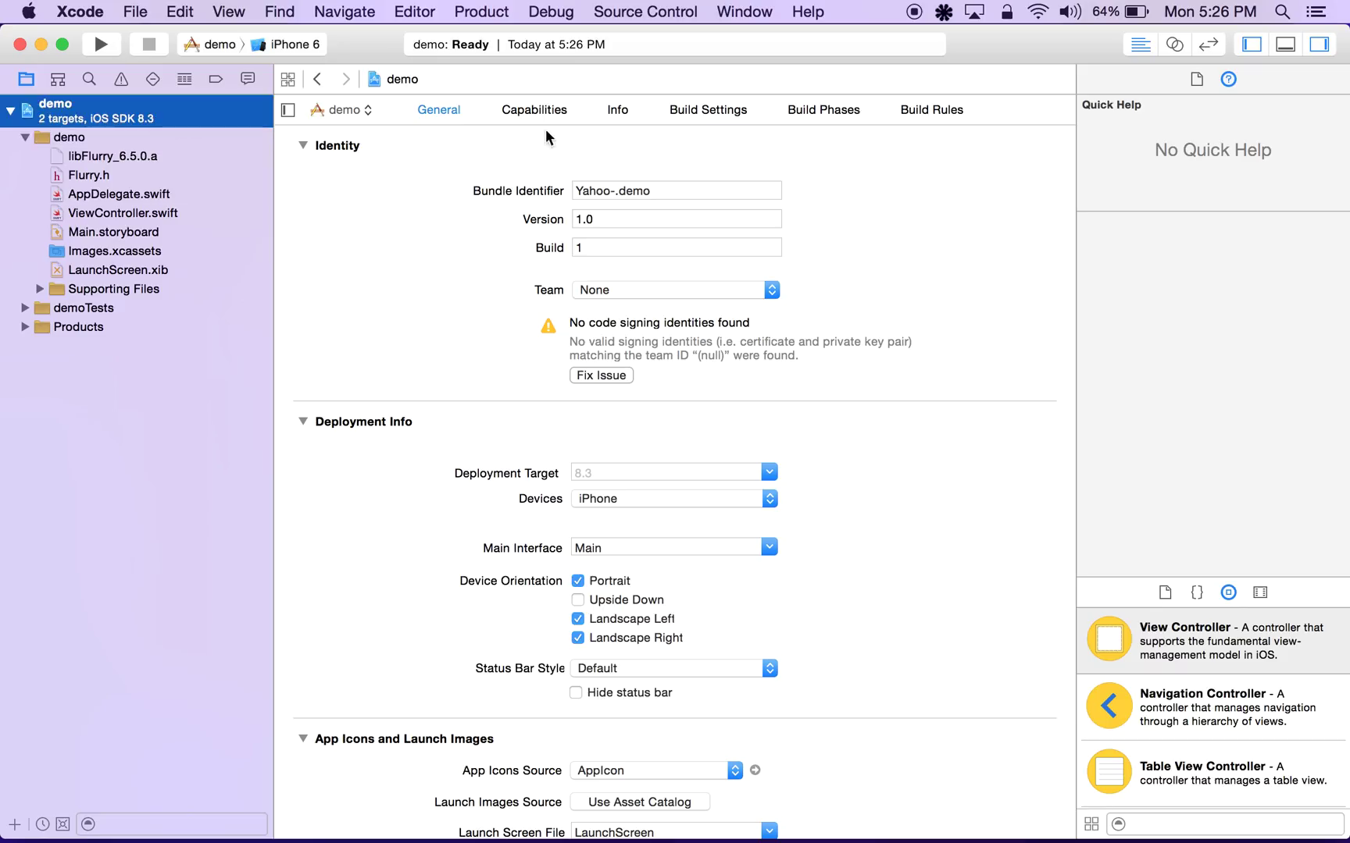
Show the demo target's Link Binary With Libraries phase and start adding a library.
{"action": "left_click", "coordinate": [822, 110]}
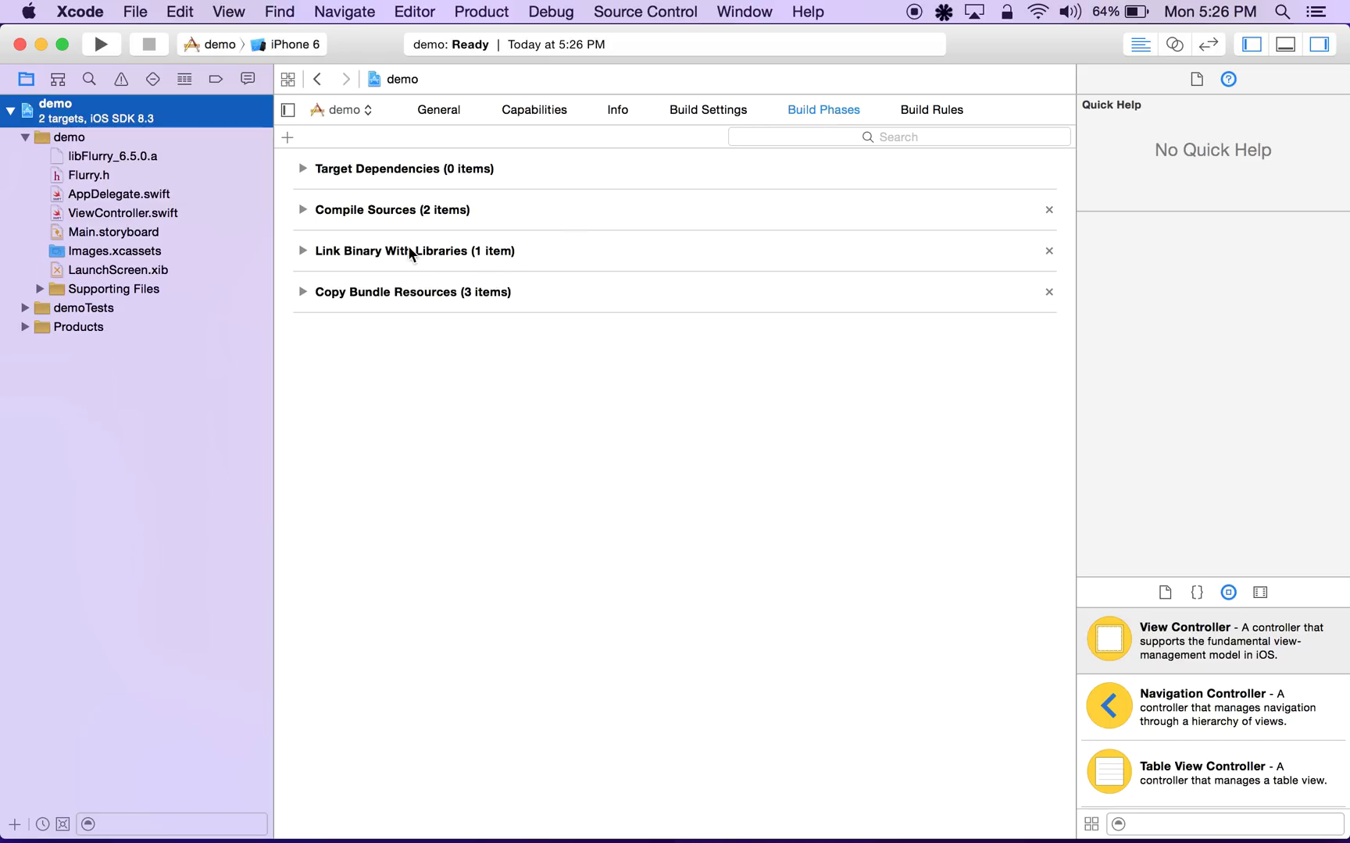
{"action": "mouse_move", "coordinate": [431, 262]}
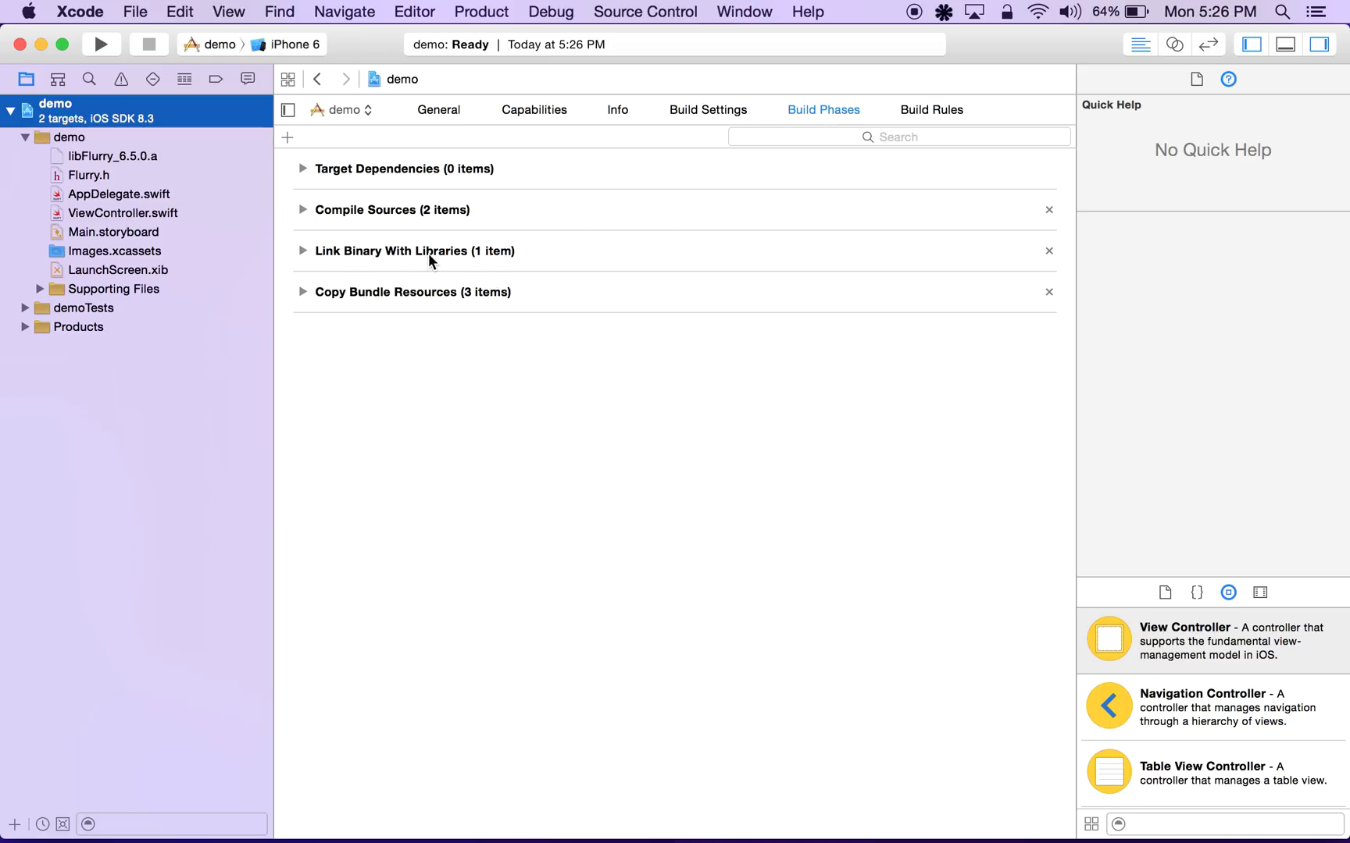
{"action": "left_click", "coordinate": [302, 250]}
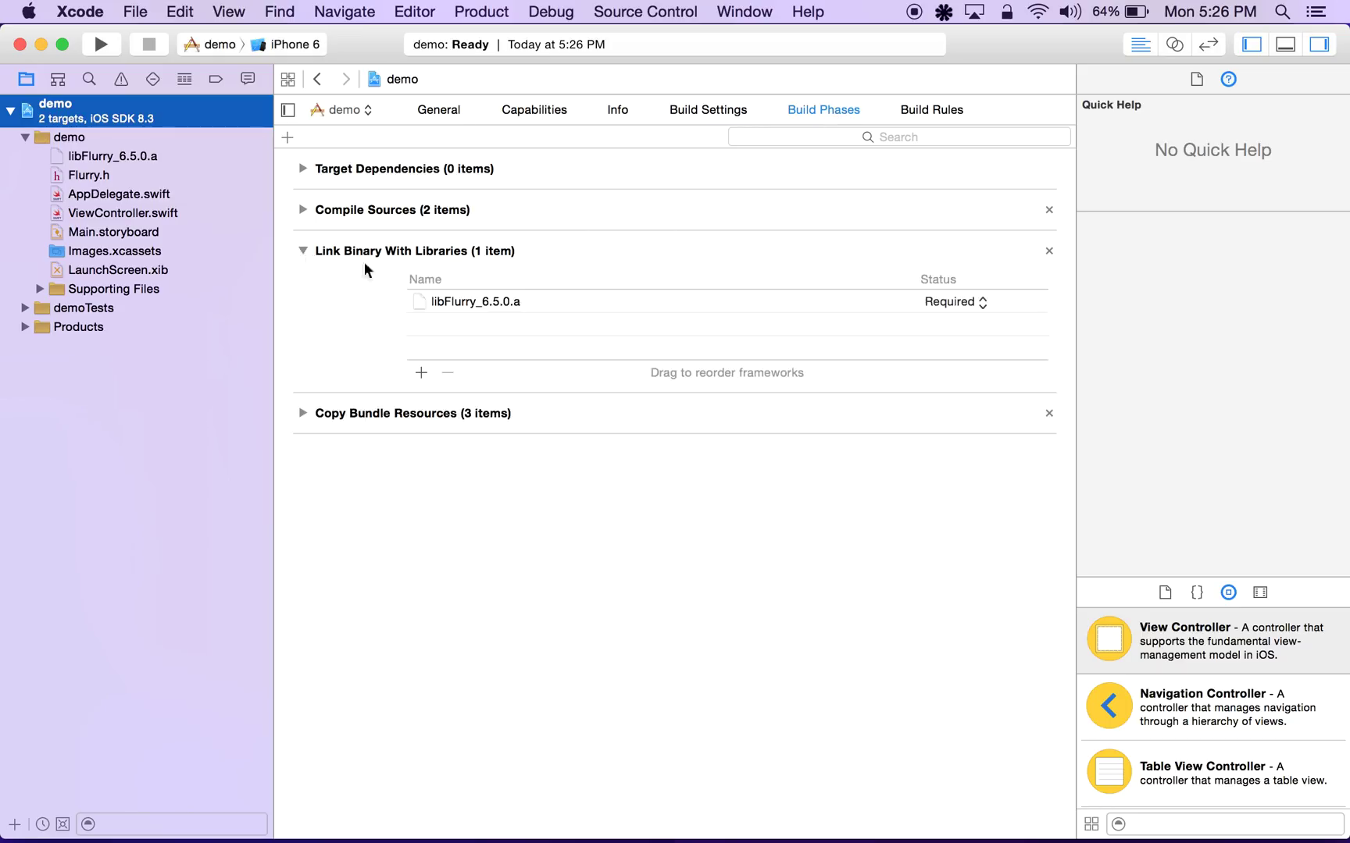
{"action": "left_click", "coordinate": [420, 373]}
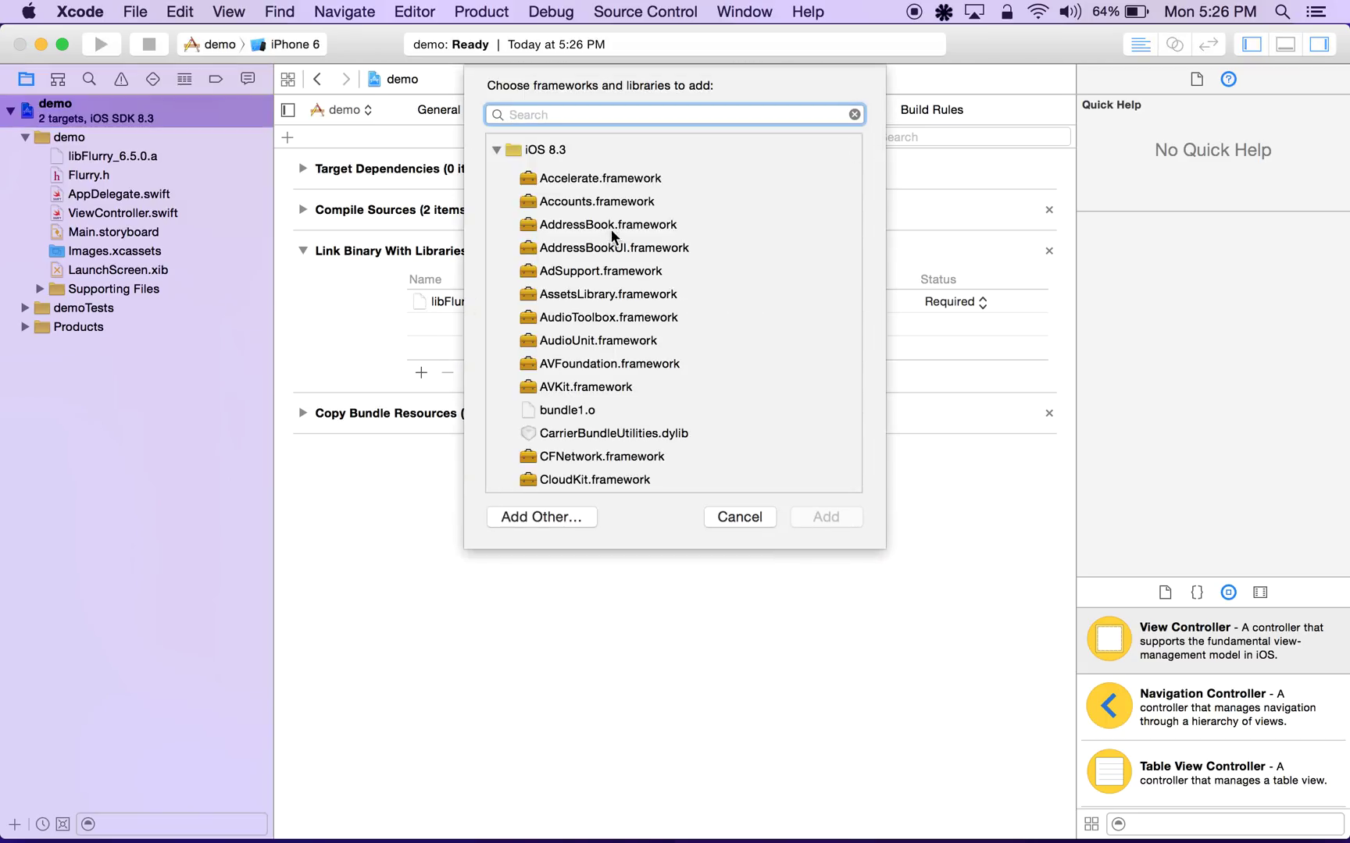
{"action": "mouse_move", "coordinate": [612, 248]}
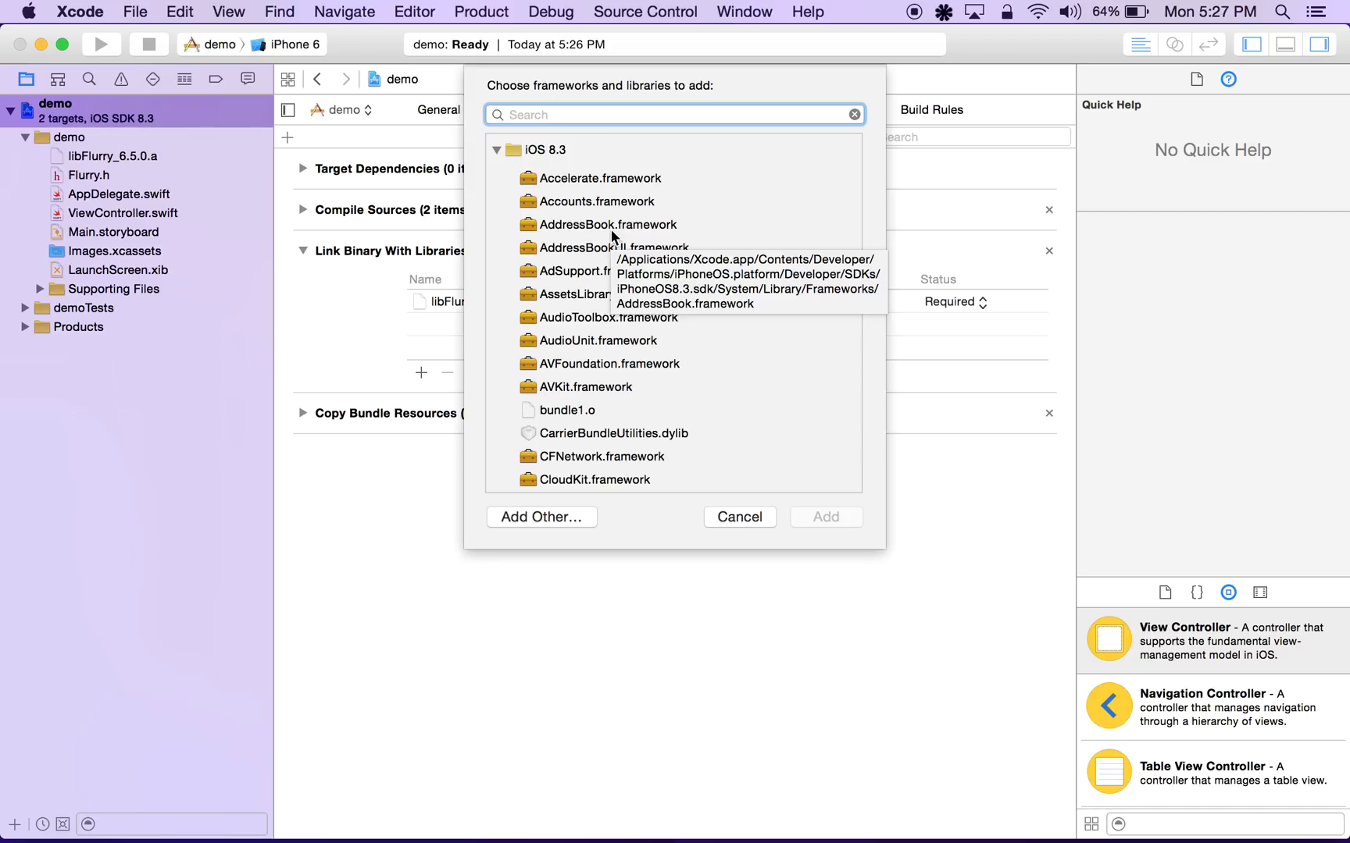
Link libz, Security, AdSupport, CoreGraphics and Foundation frameworks into the demo target.
{"action": "left_click", "coordinate": [672, 114]}
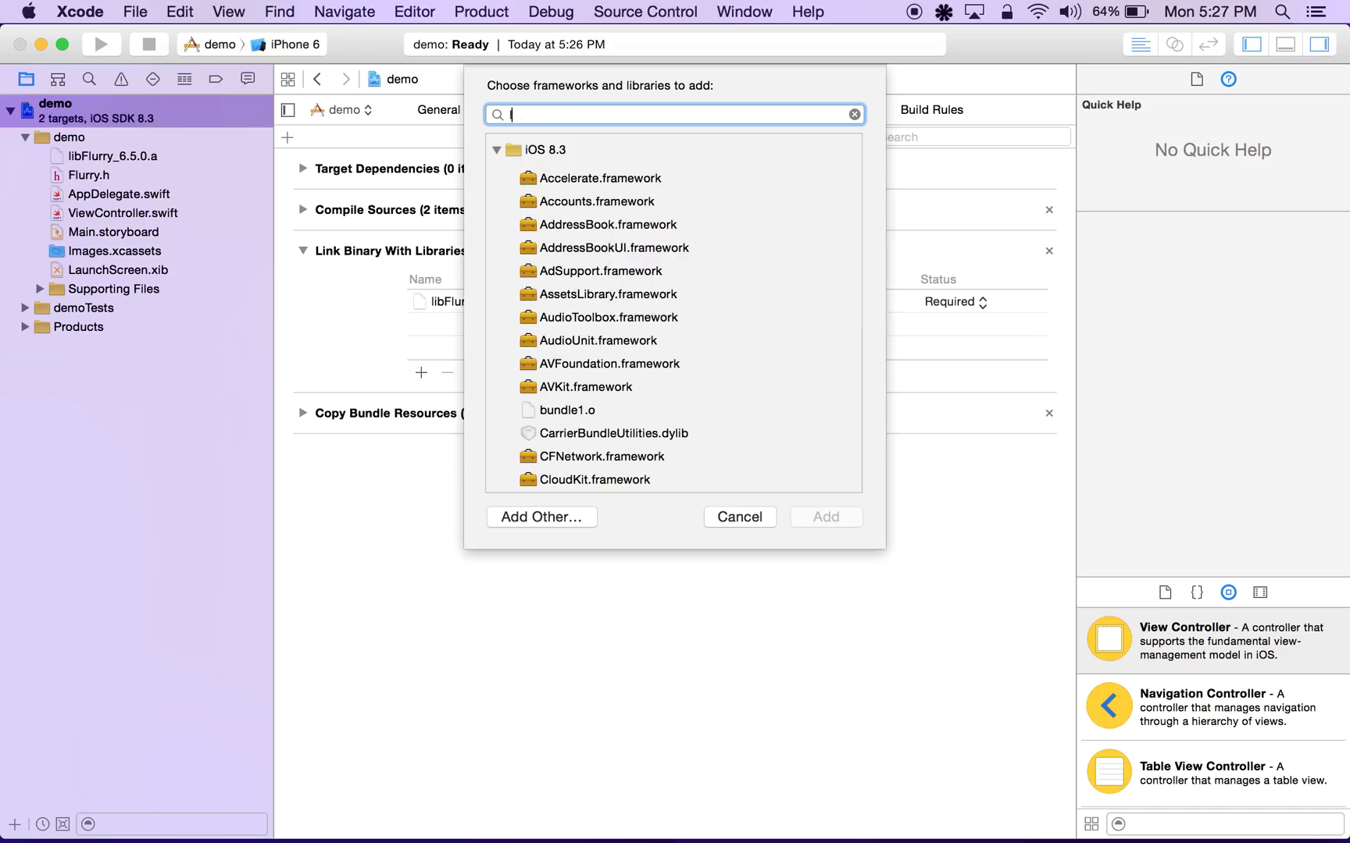
{"action": "type", "text": "libz."}
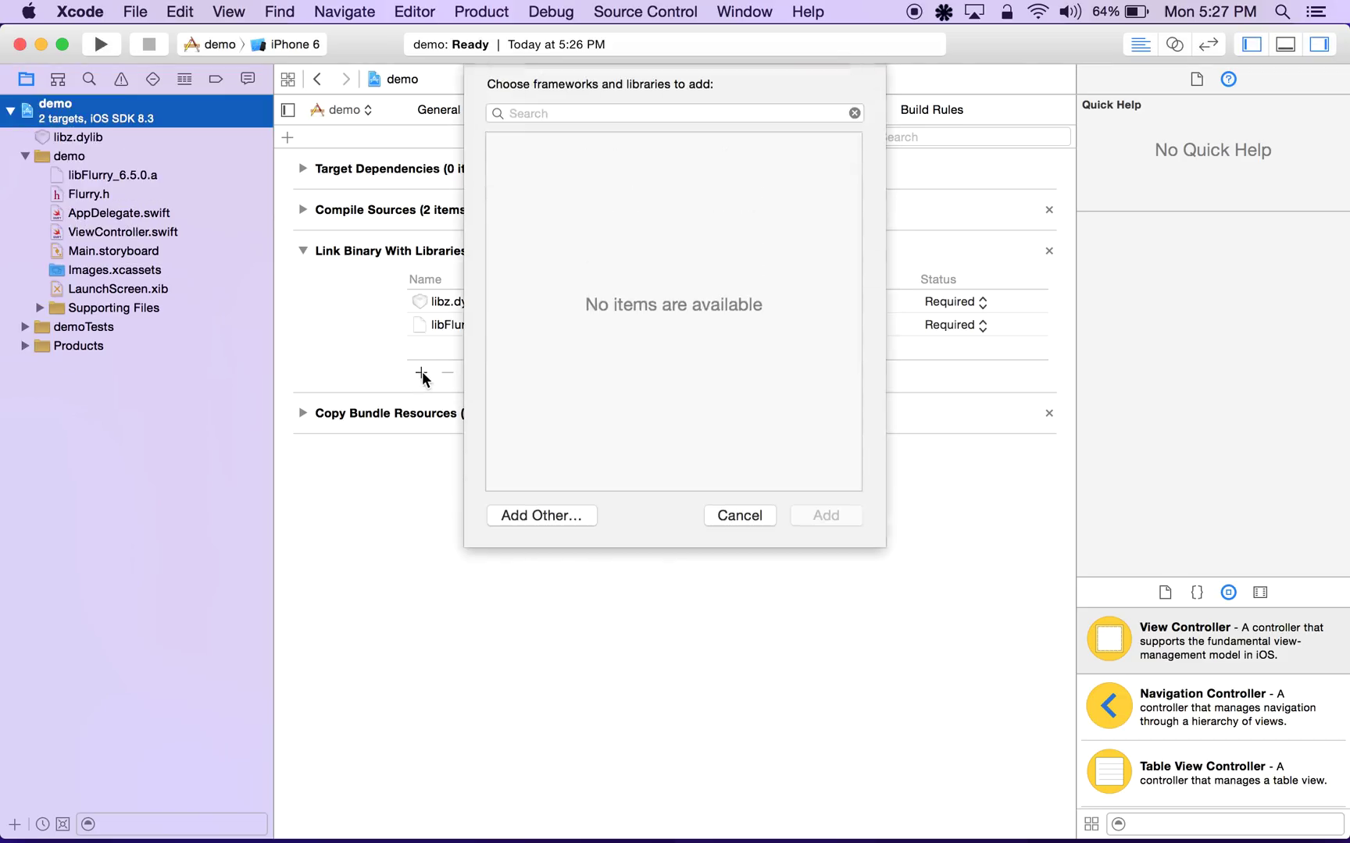
{"action": "type", "text": "Security"}
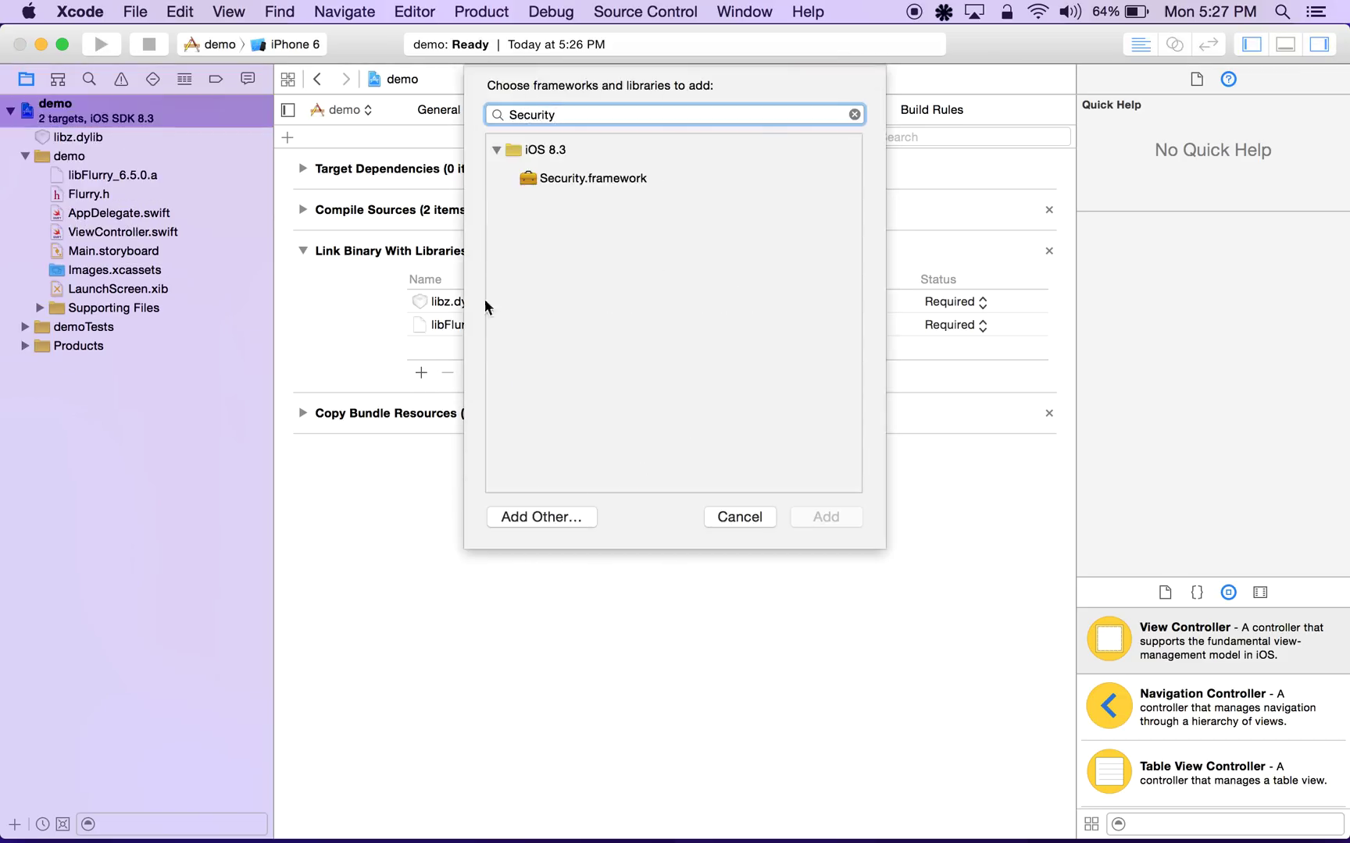
{"action": "left_click", "coordinate": [823, 517]}
{"action": "type", "text": "AdSuppor"}
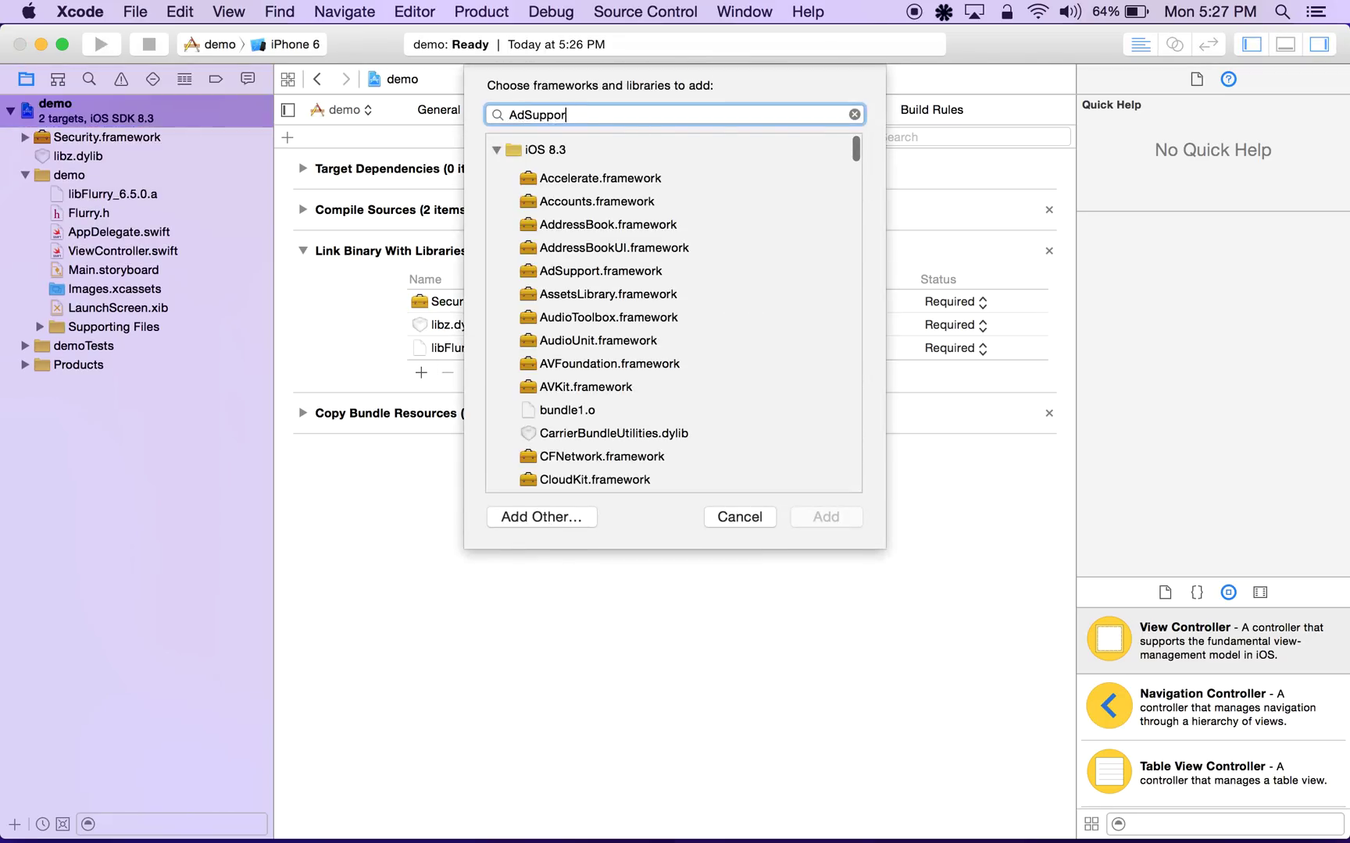
{"action": "left_click", "coordinate": [823, 517]}
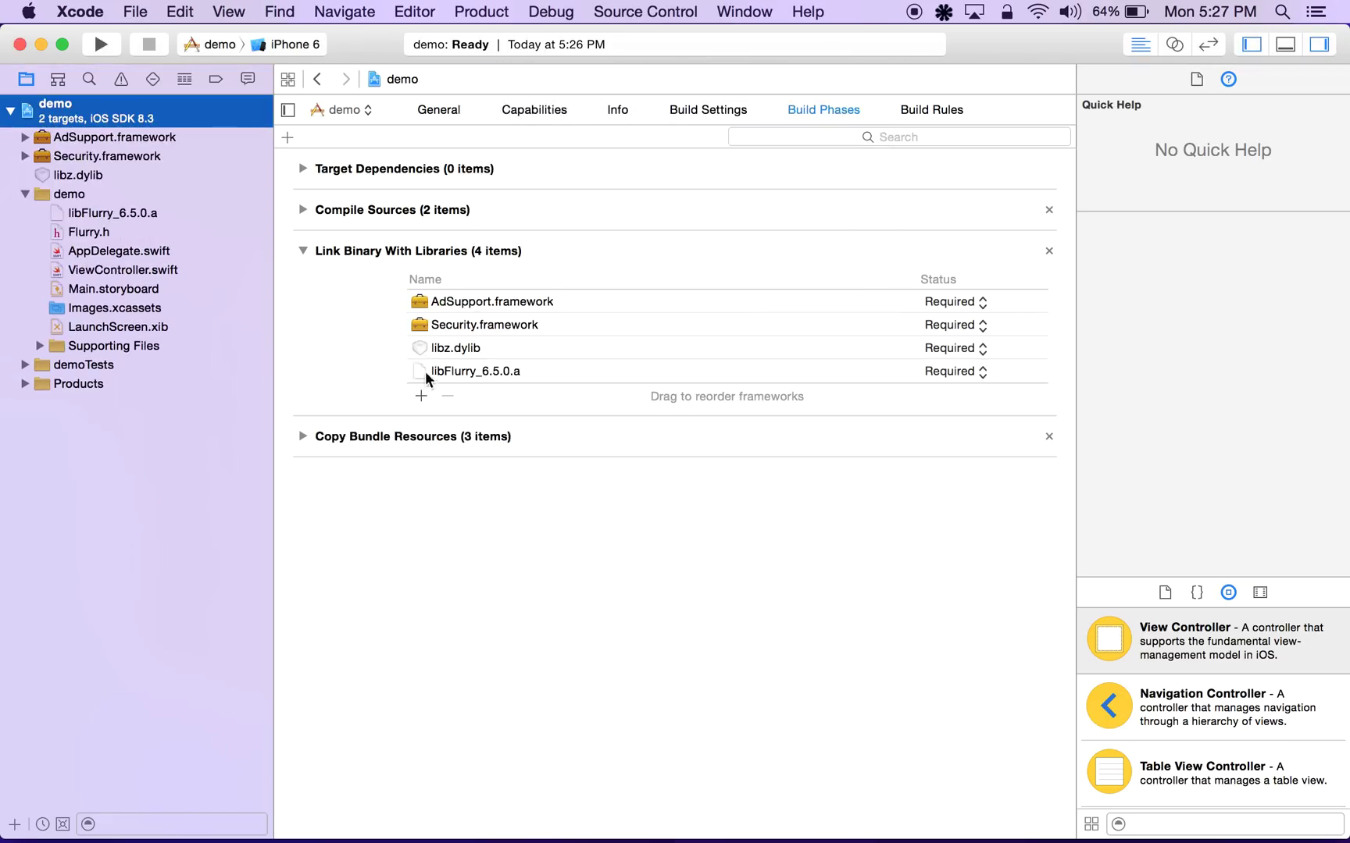
{"action": "type", "text": "CoreGa"}
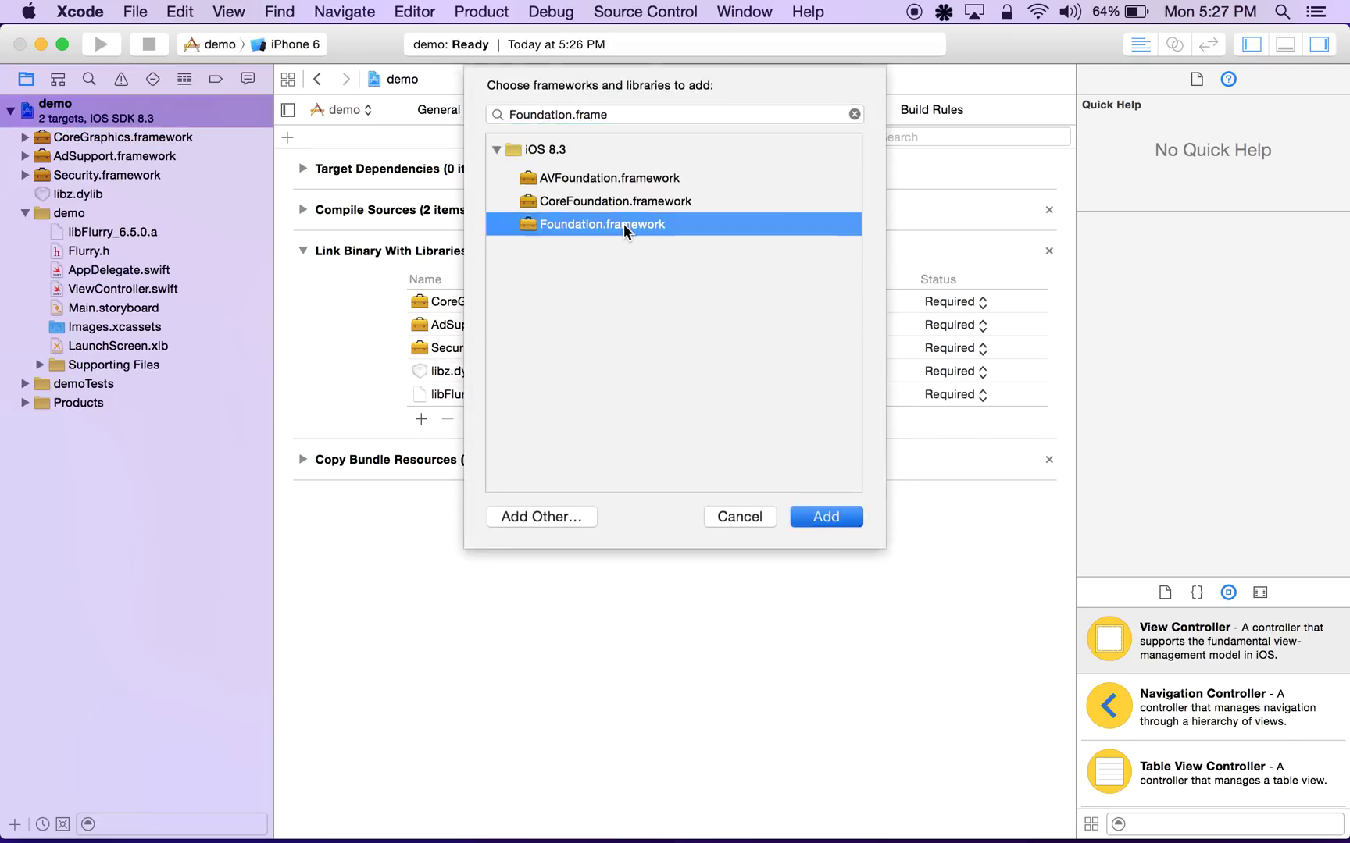
{"action": "left_click", "coordinate": [823, 517]}
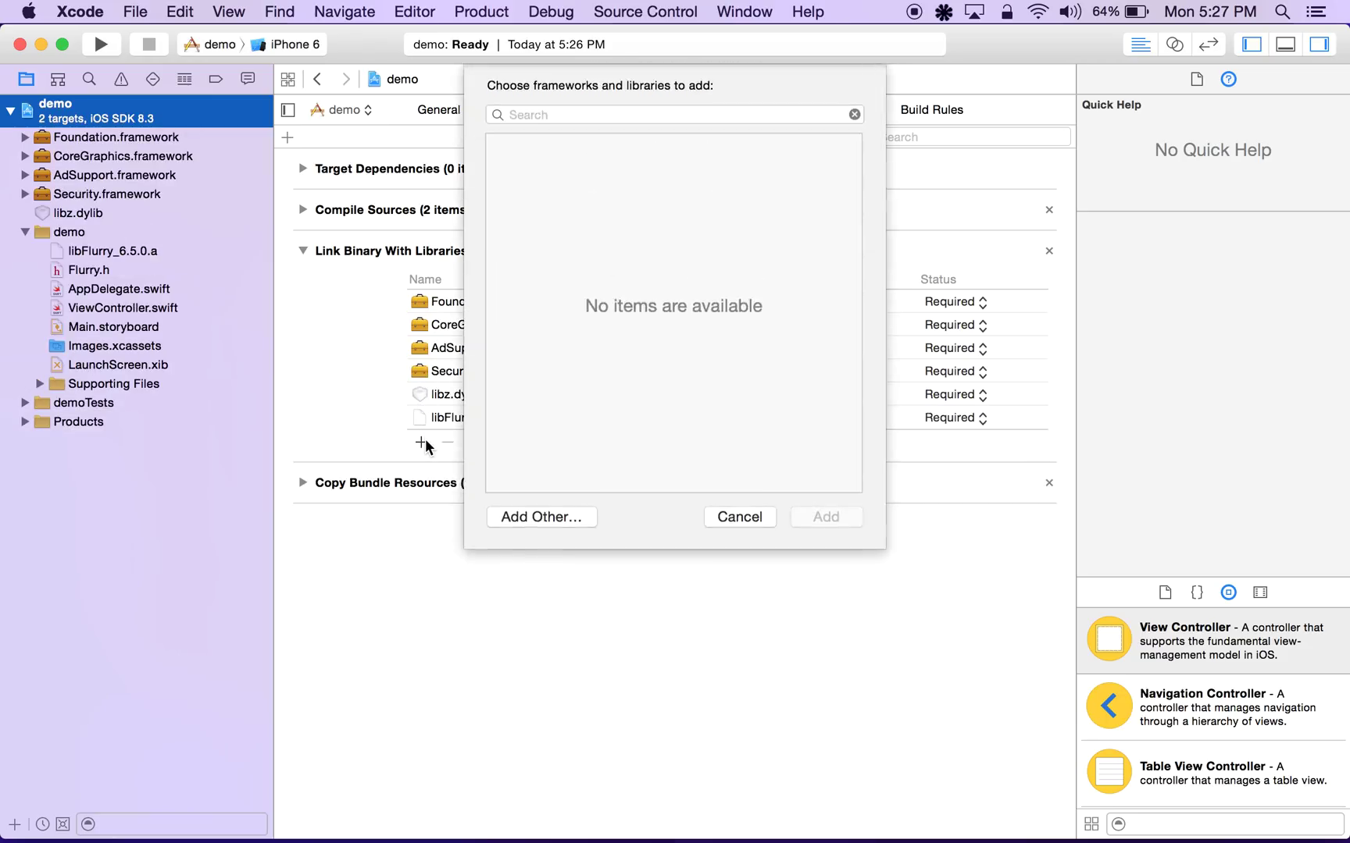
Link MediaPlayer, StoreKit, UIKit and SystemConfiguration frameworks into the demo target.
{"action": "type", "text": "MediaPlayer.frame"}
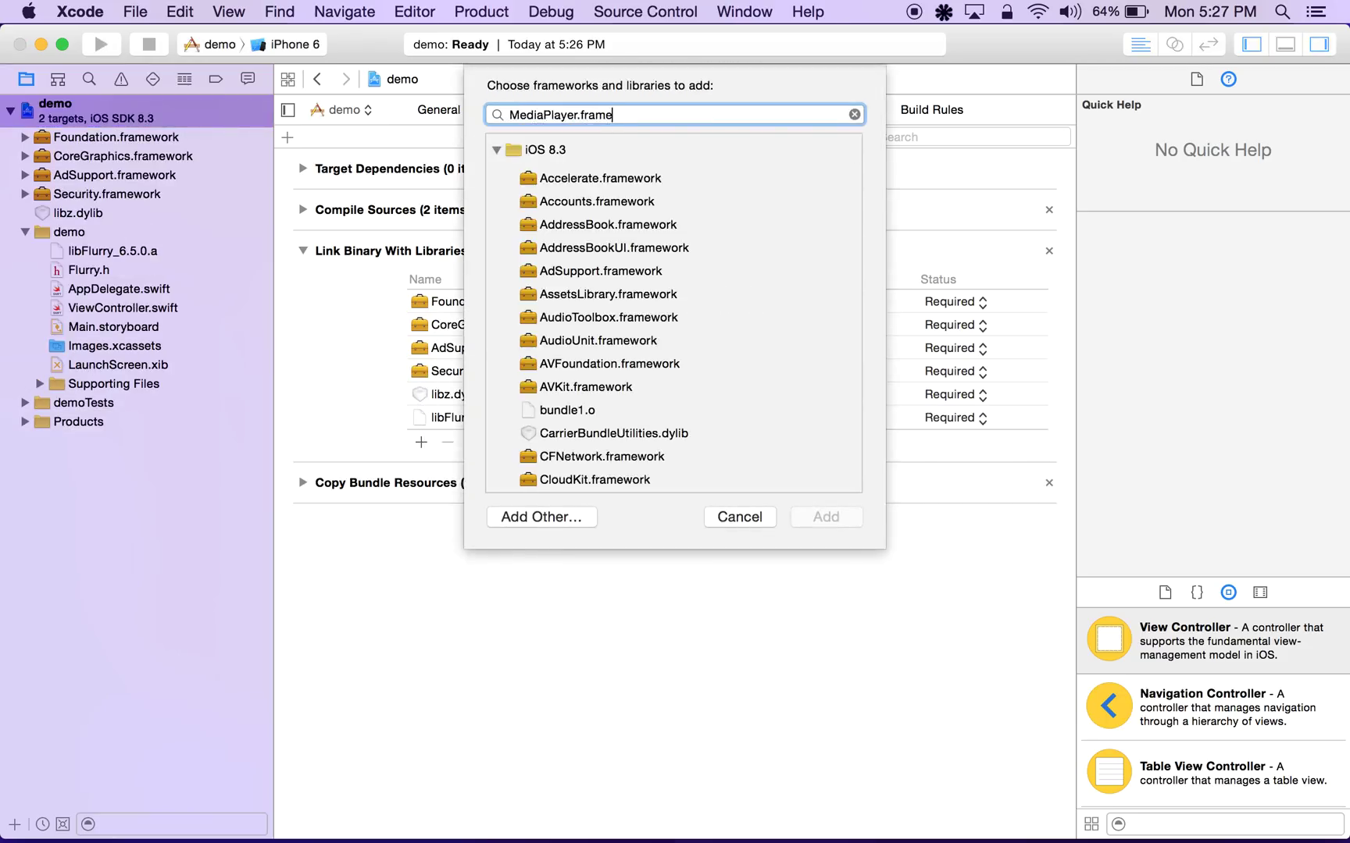
{"action": "left_click", "coordinate": [824, 517]}
{"action": "type", "text": "Storekit."}
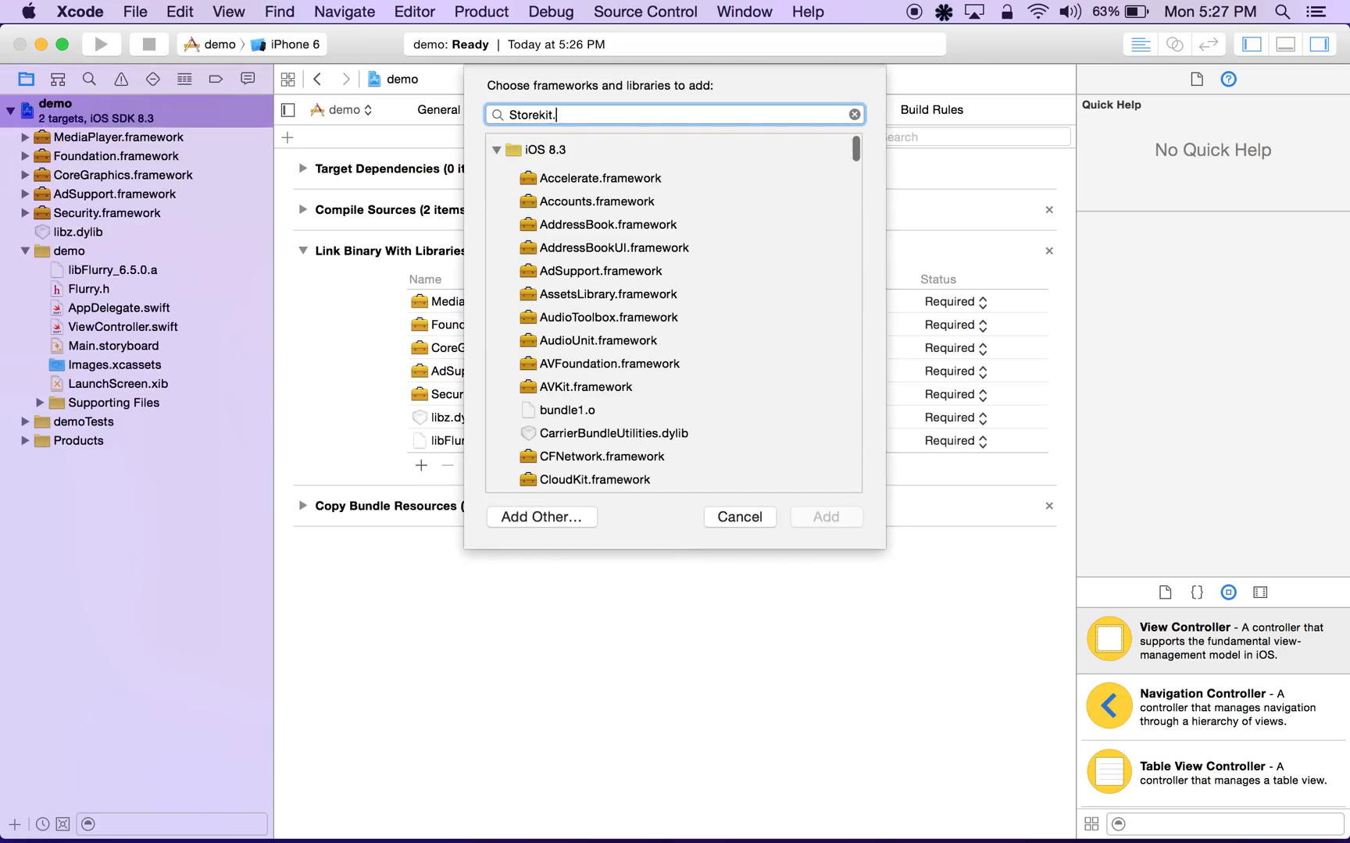
{"action": "left_click", "coordinate": [737, 517]}
{"action": "type", "text": "UIK"}
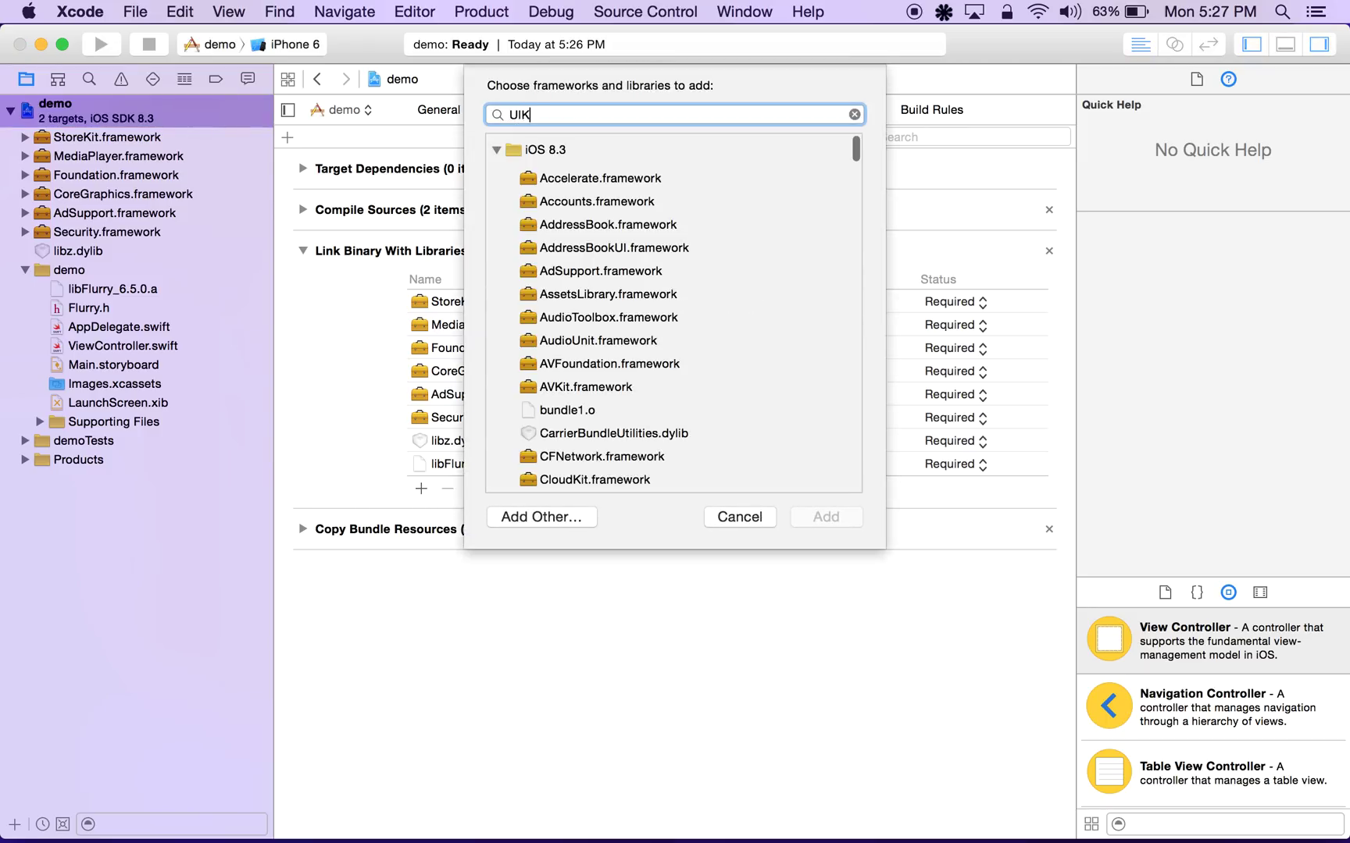
{"action": "left_click", "coordinate": [737, 517]}
{"action": "type", "text": "System"}
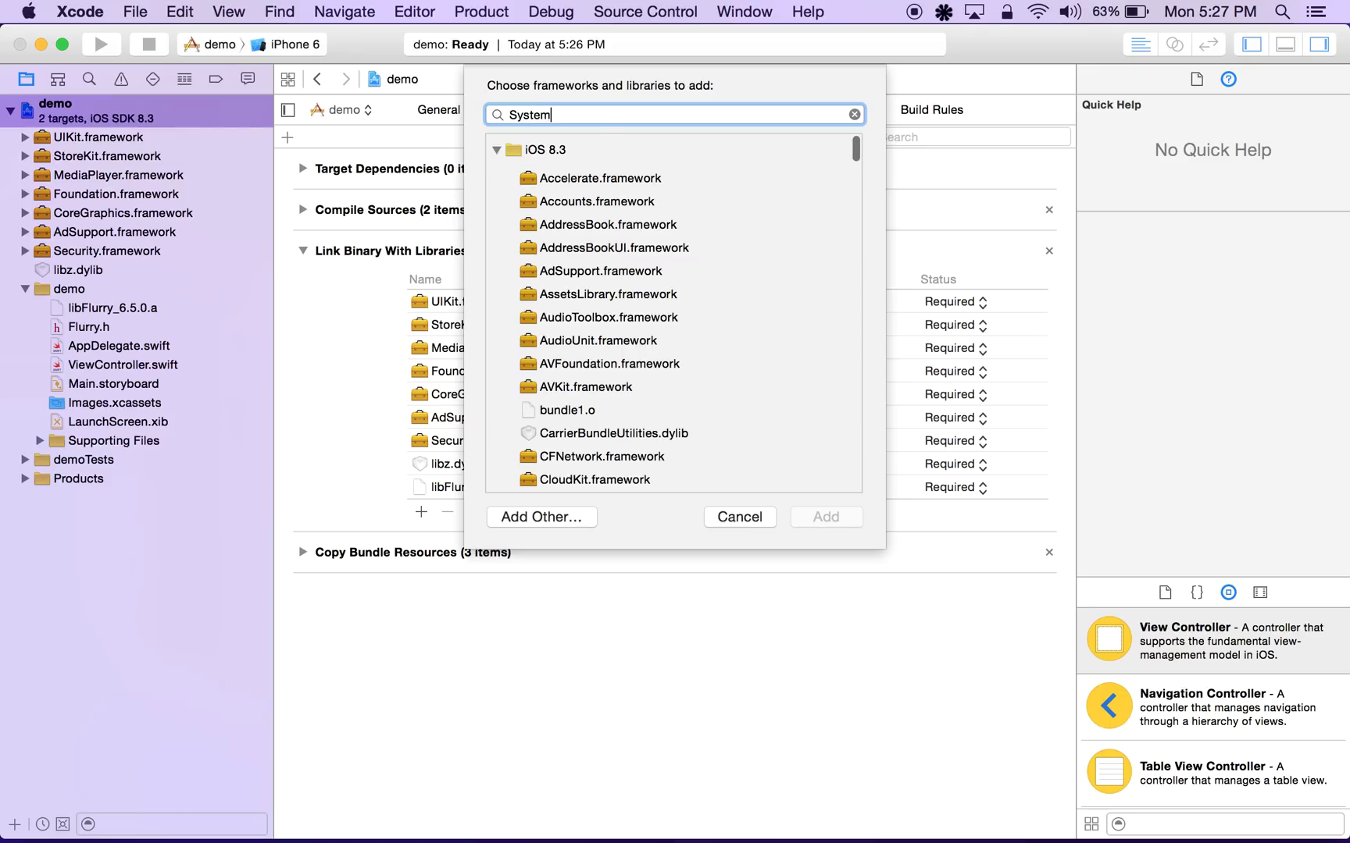
{"action": "type", "text": "Confi"}
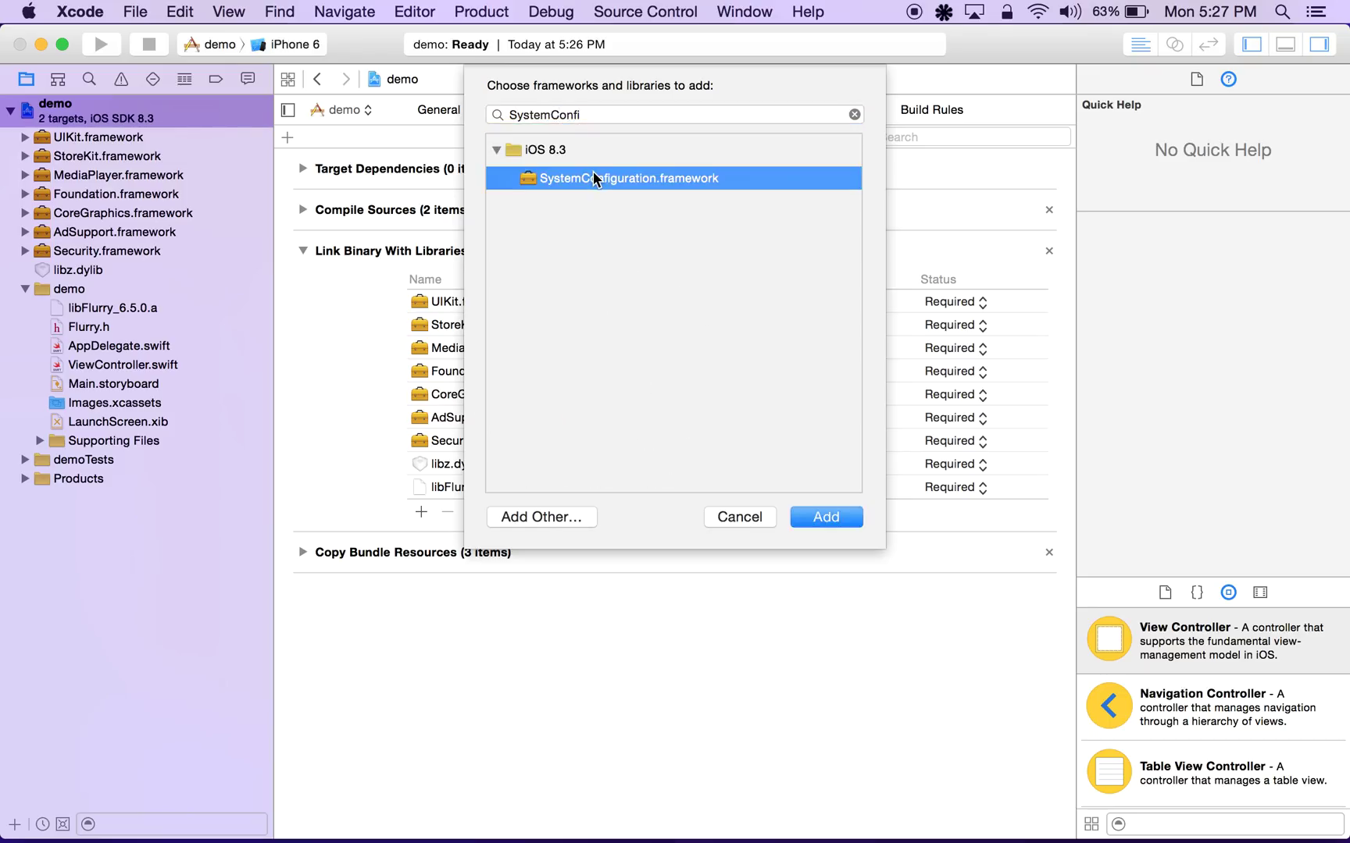
{"action": "left_click", "coordinate": [823, 517]}
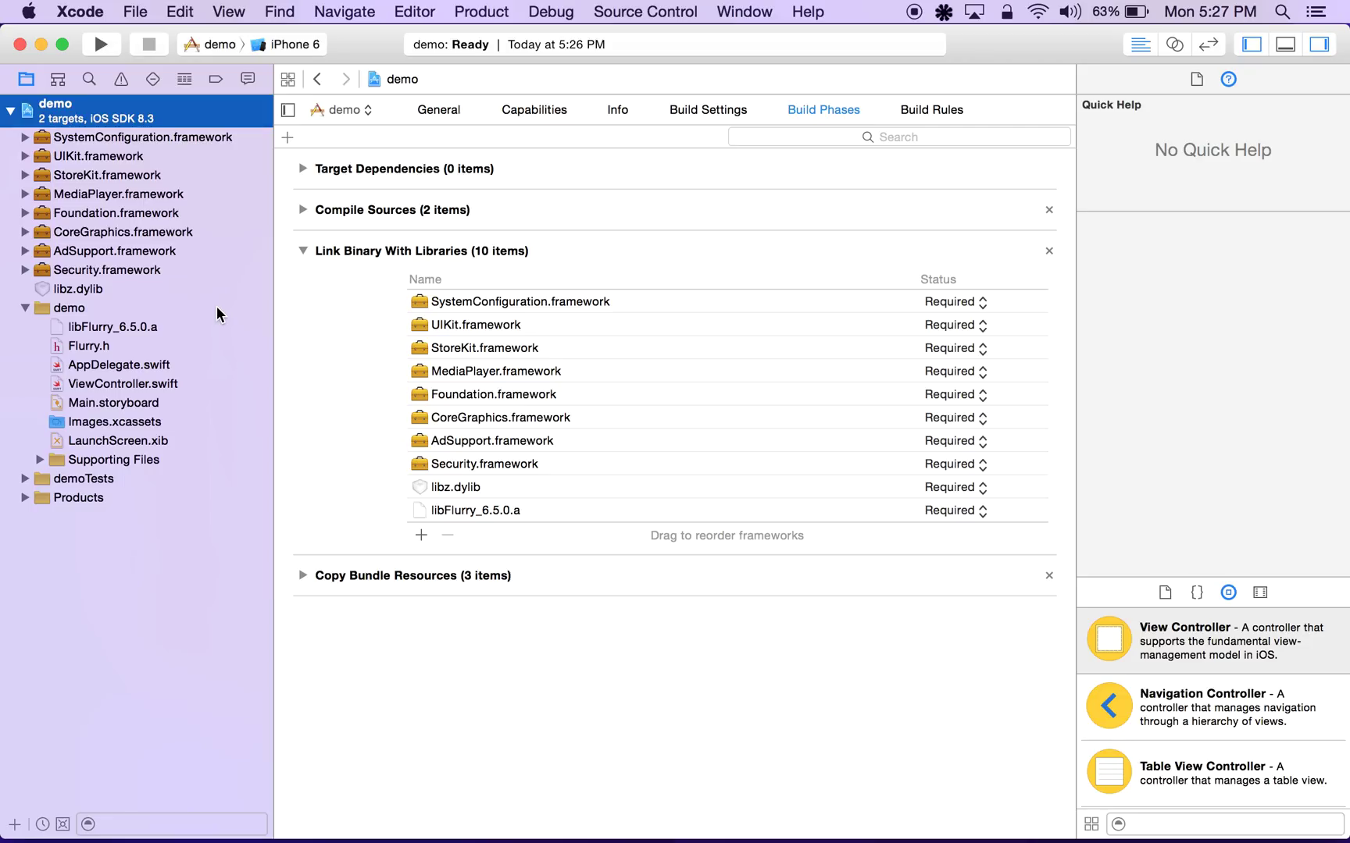
{"action": "mouse_move", "coordinate": [84, 315]}
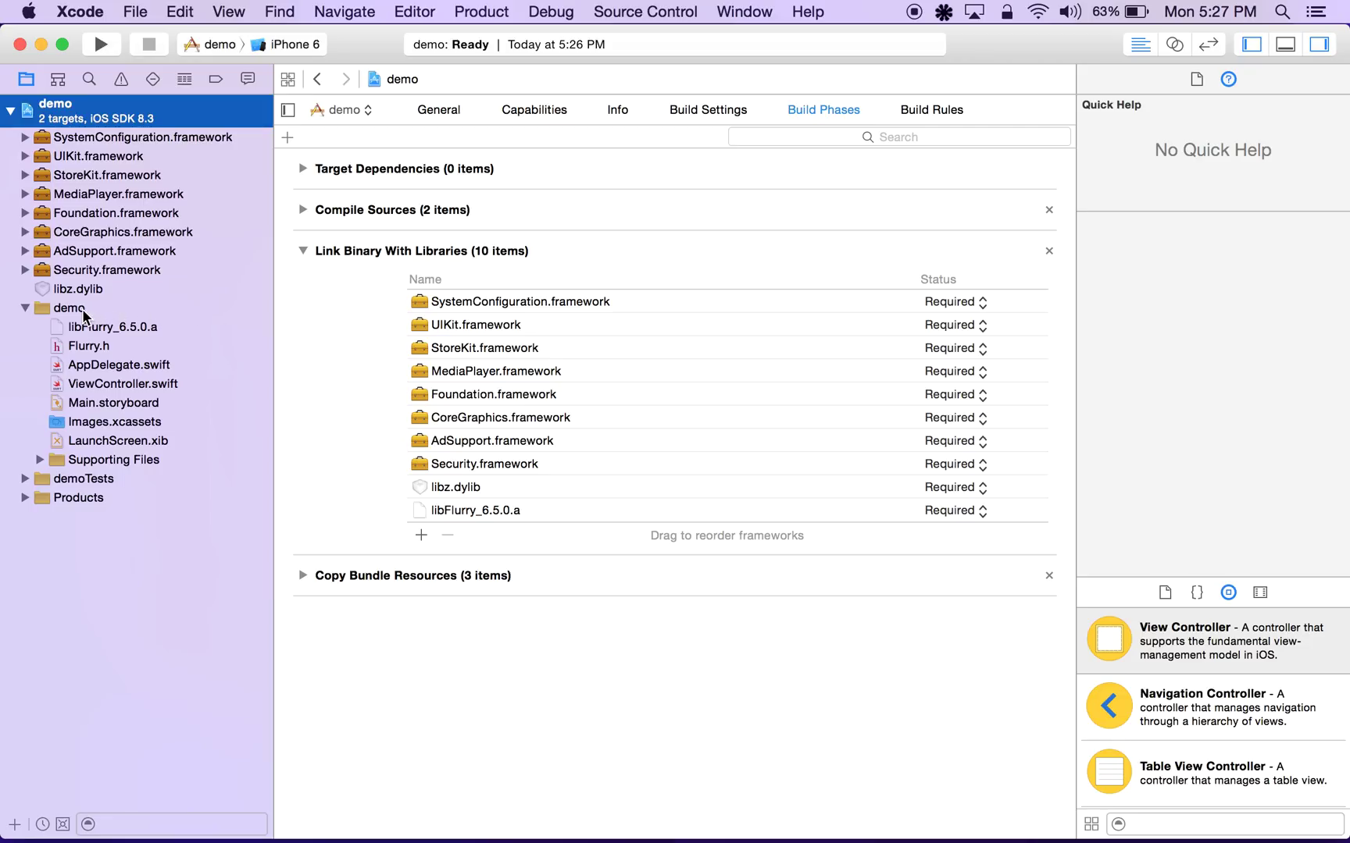
Create an iOS header file named demo-Bridging-Header.h in the demo group.
{"action": "left_click", "coordinate": [136, 11]}
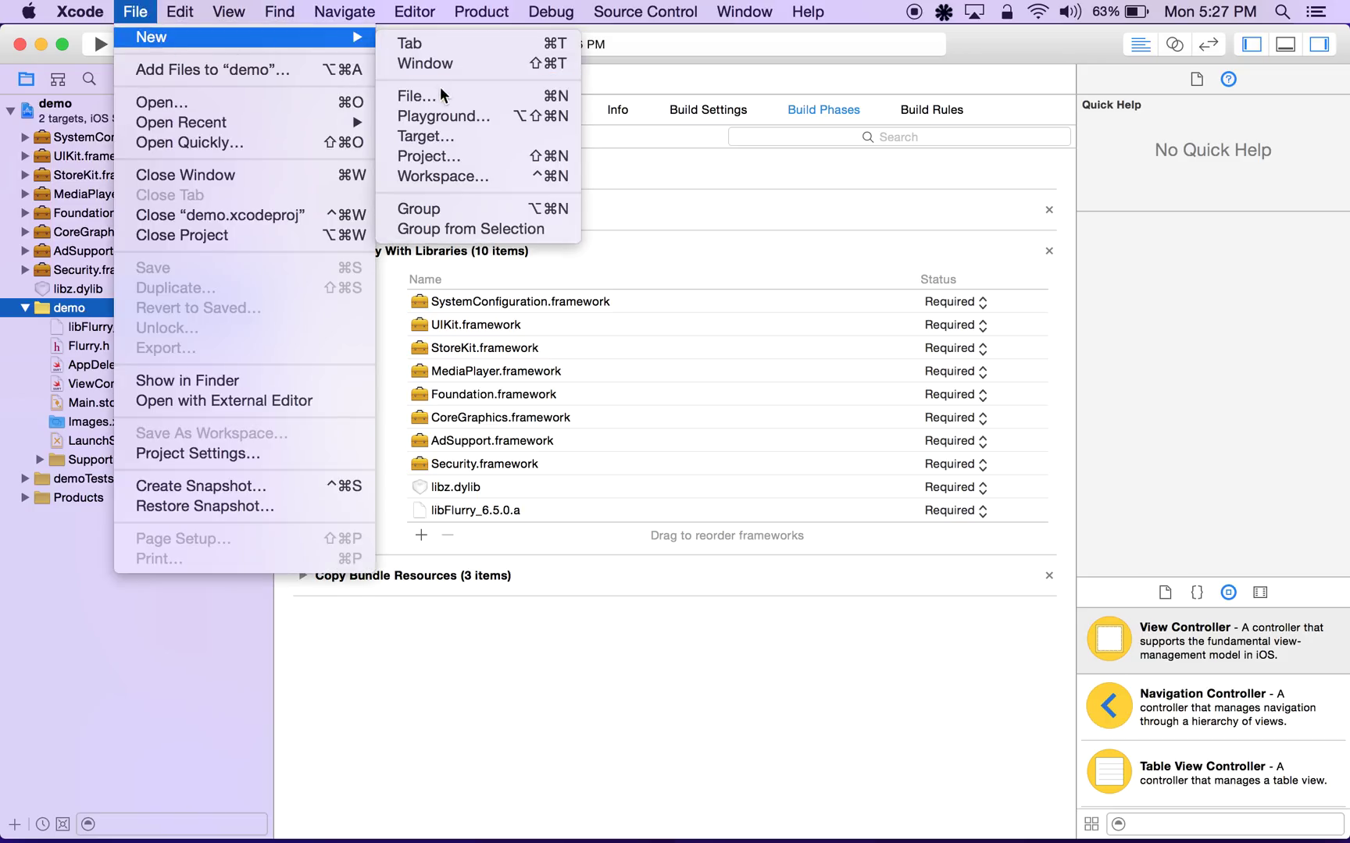
{"action": "left_click", "coordinate": [415, 96]}
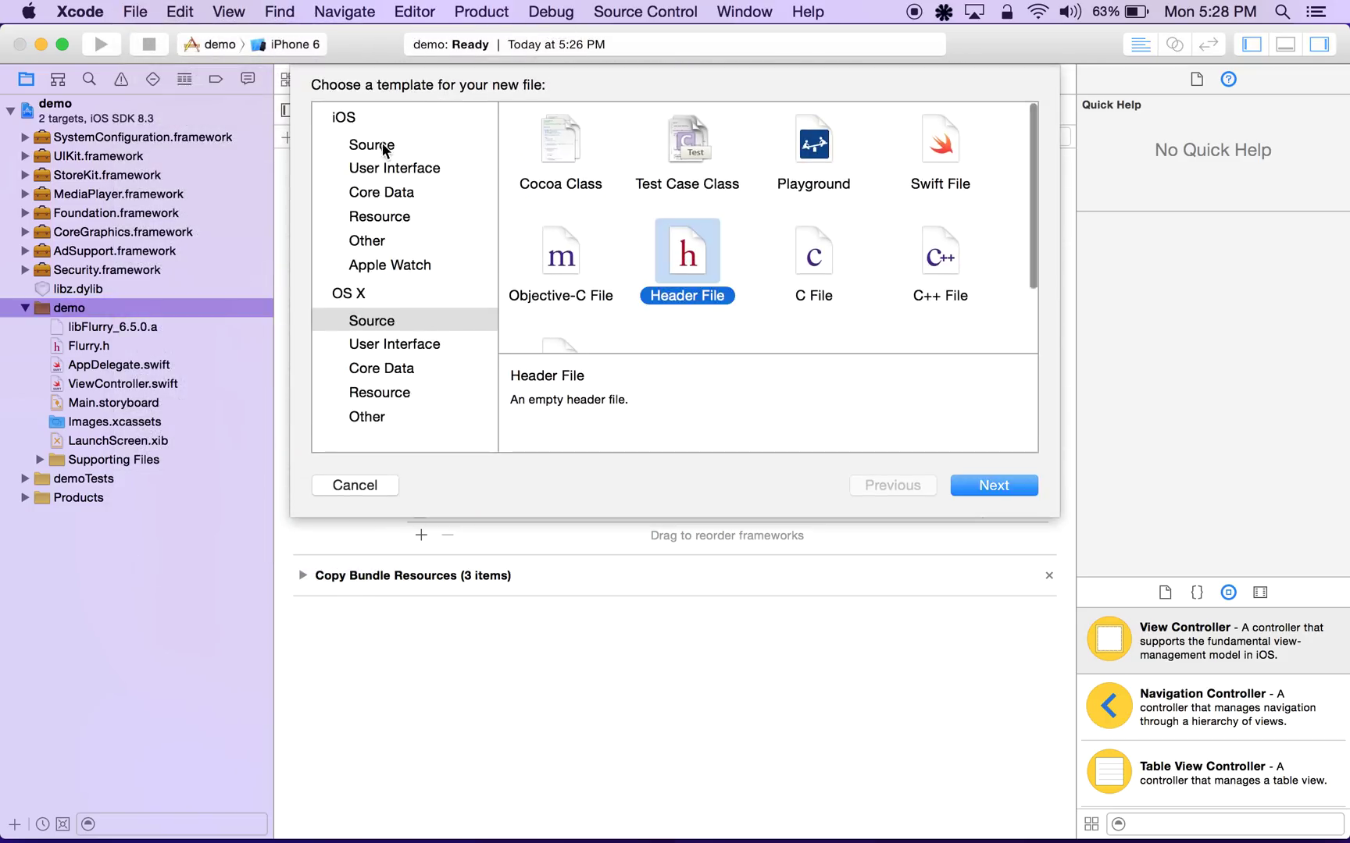
{"action": "left_click", "coordinate": [371, 144]}
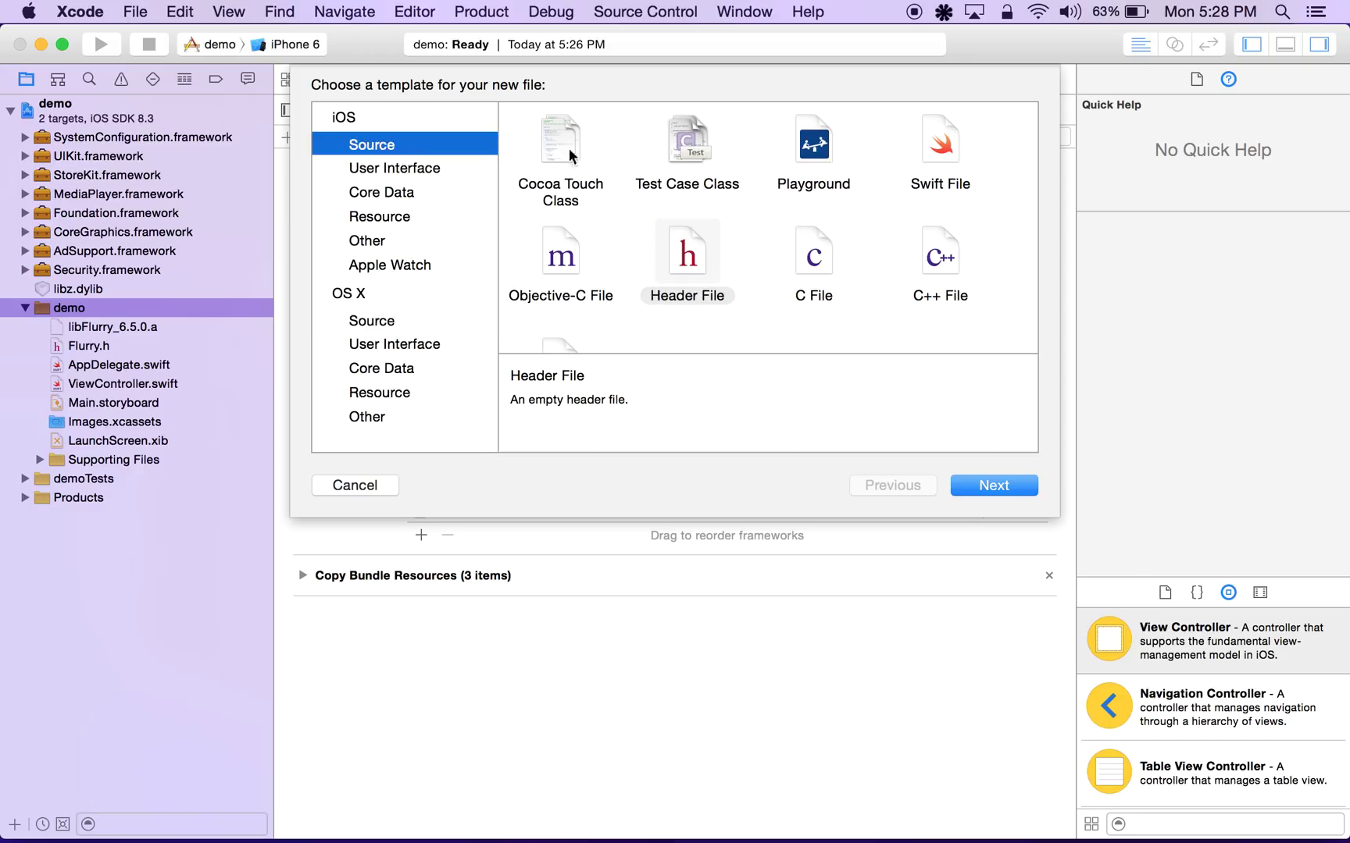
{"action": "left_click", "coordinate": [687, 255]}
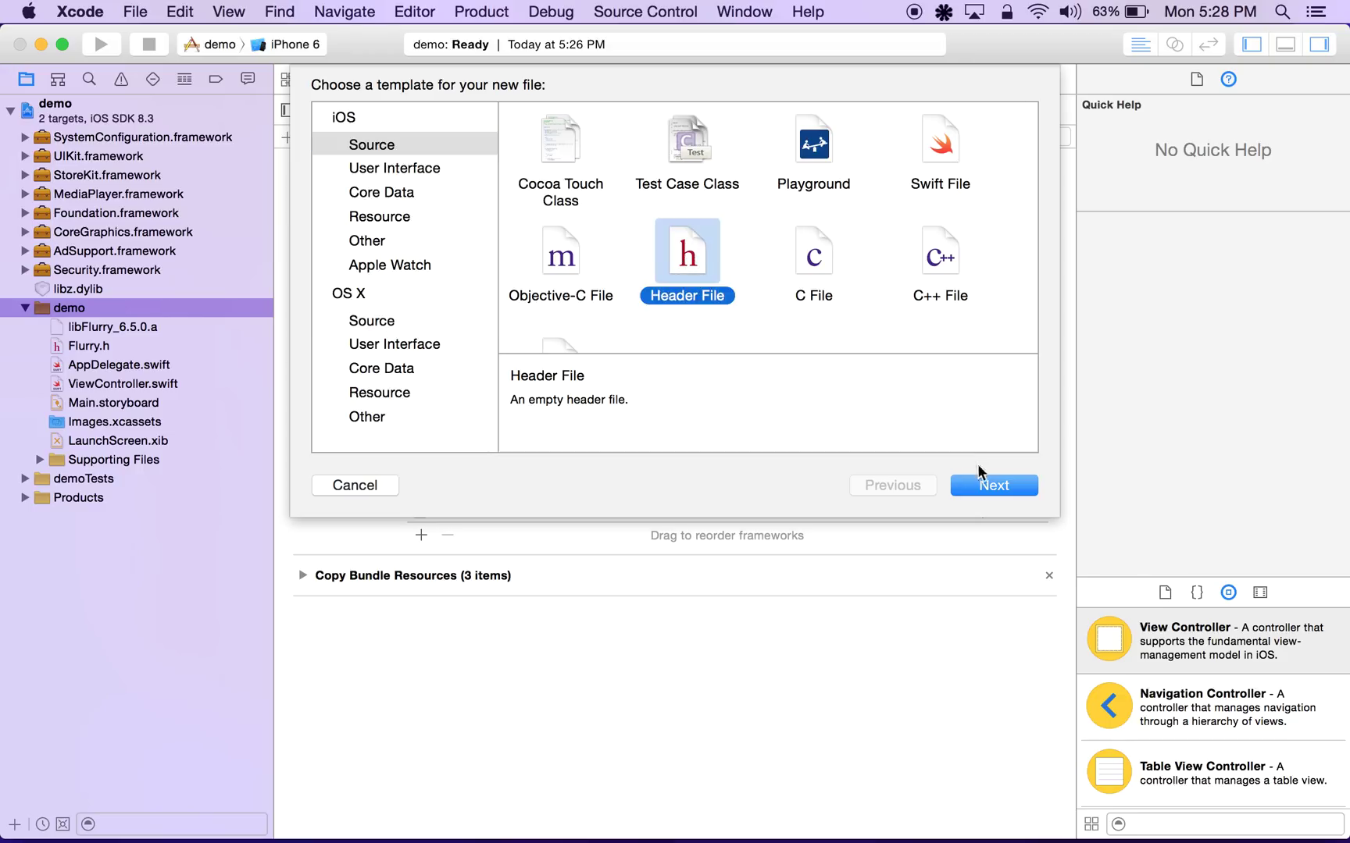
{"action": "left_click", "coordinate": [992, 485]}
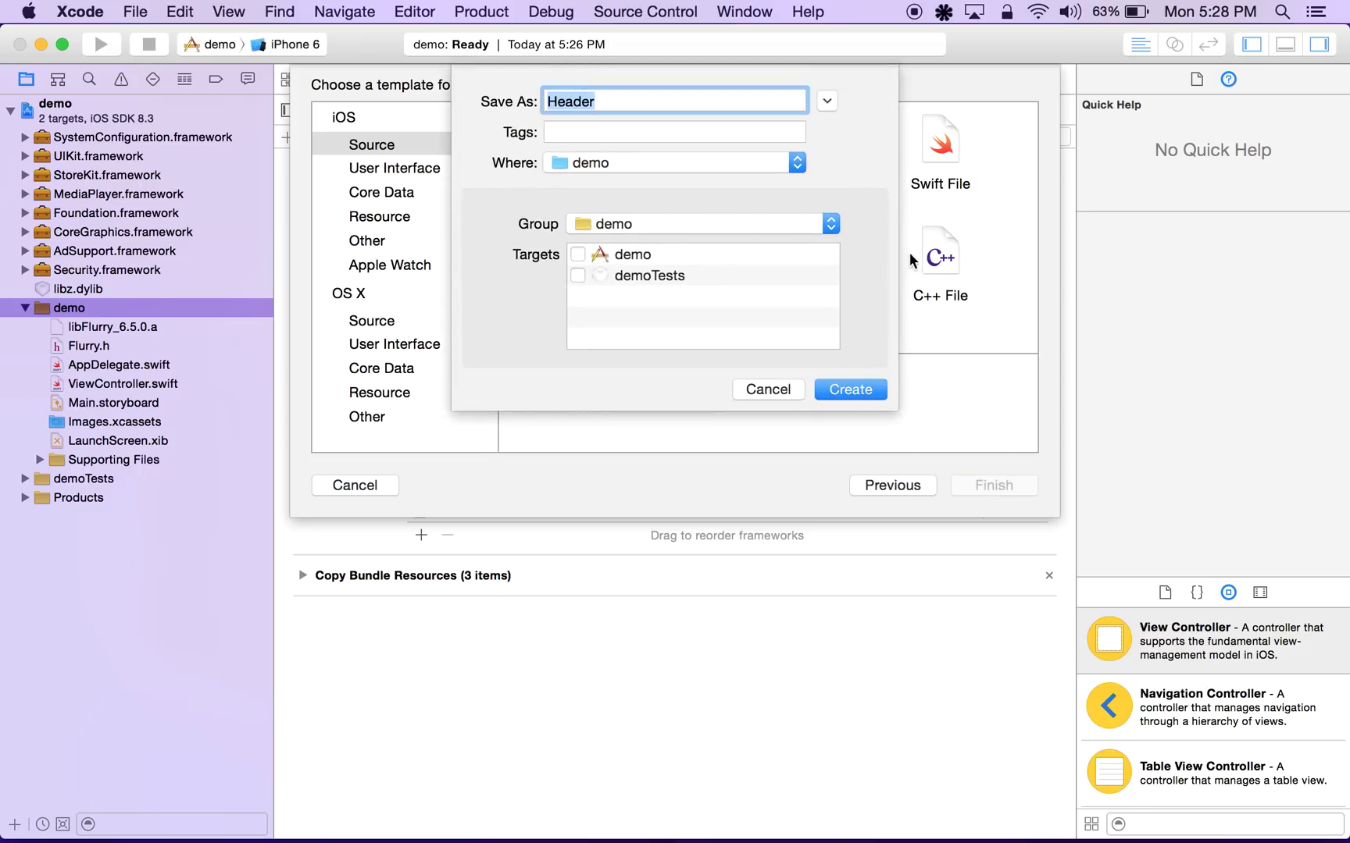
{"action": "type", "text": "demo_"}
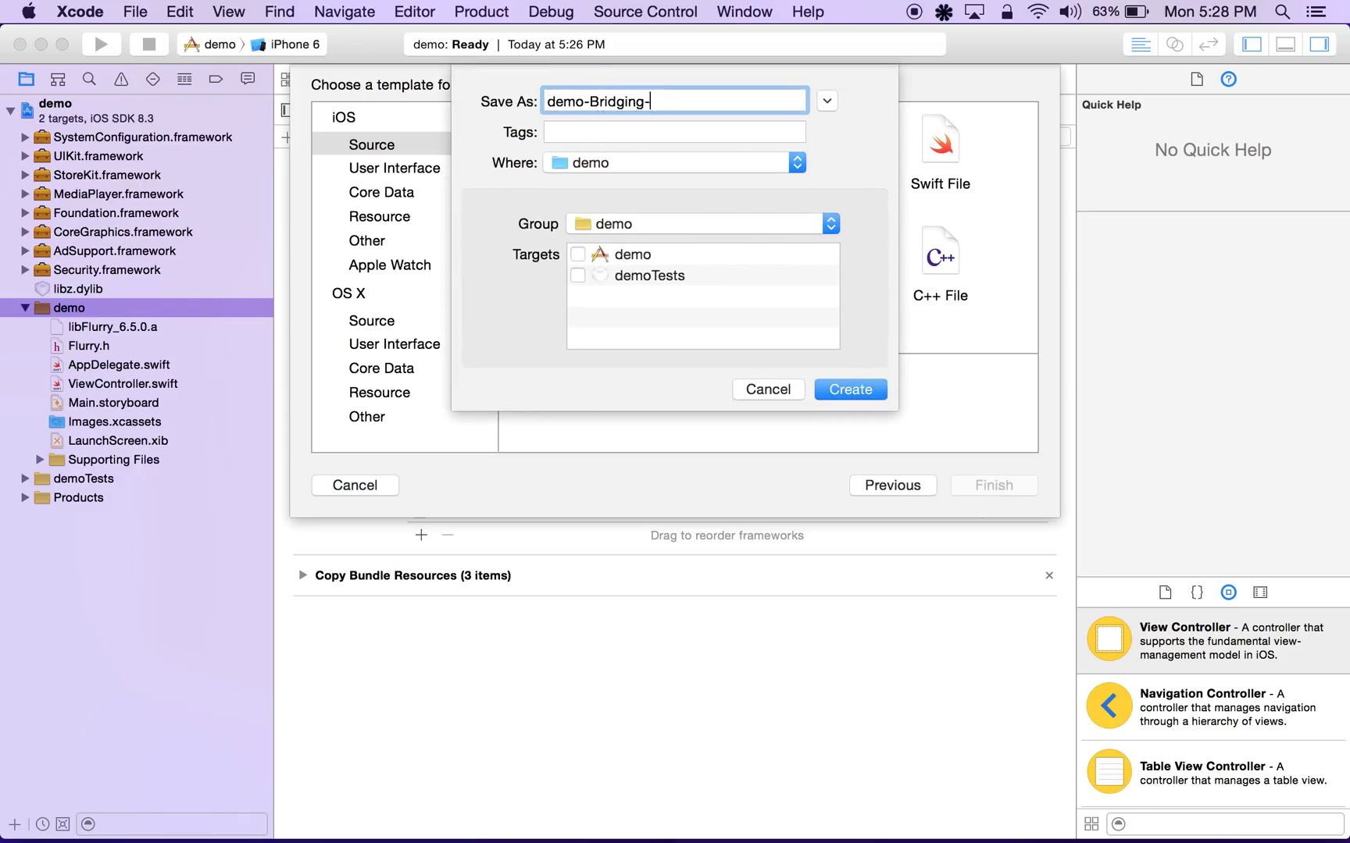
{"action": "type", "text": "Header.h"}
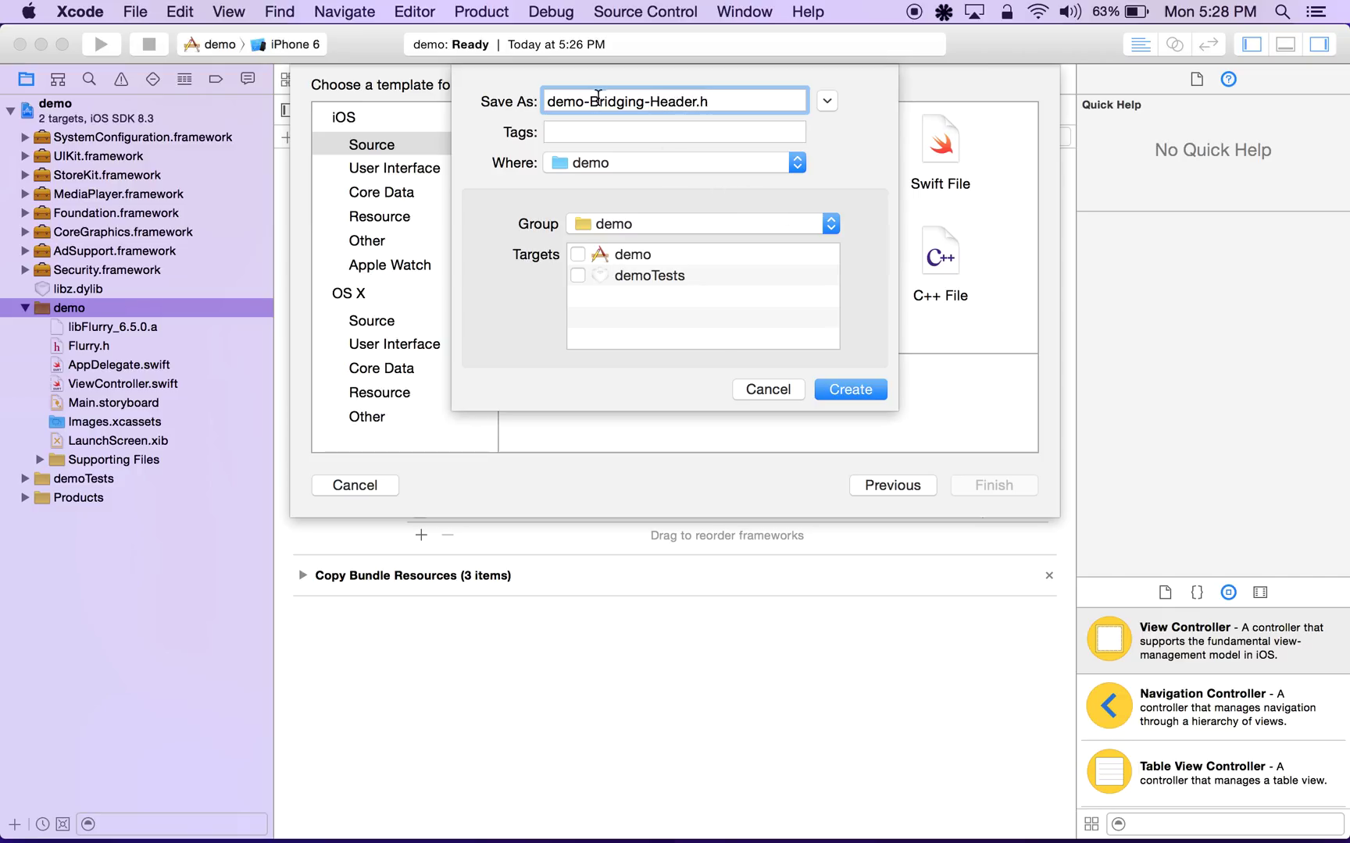
{"action": "mouse_move", "coordinate": [796, 263]}
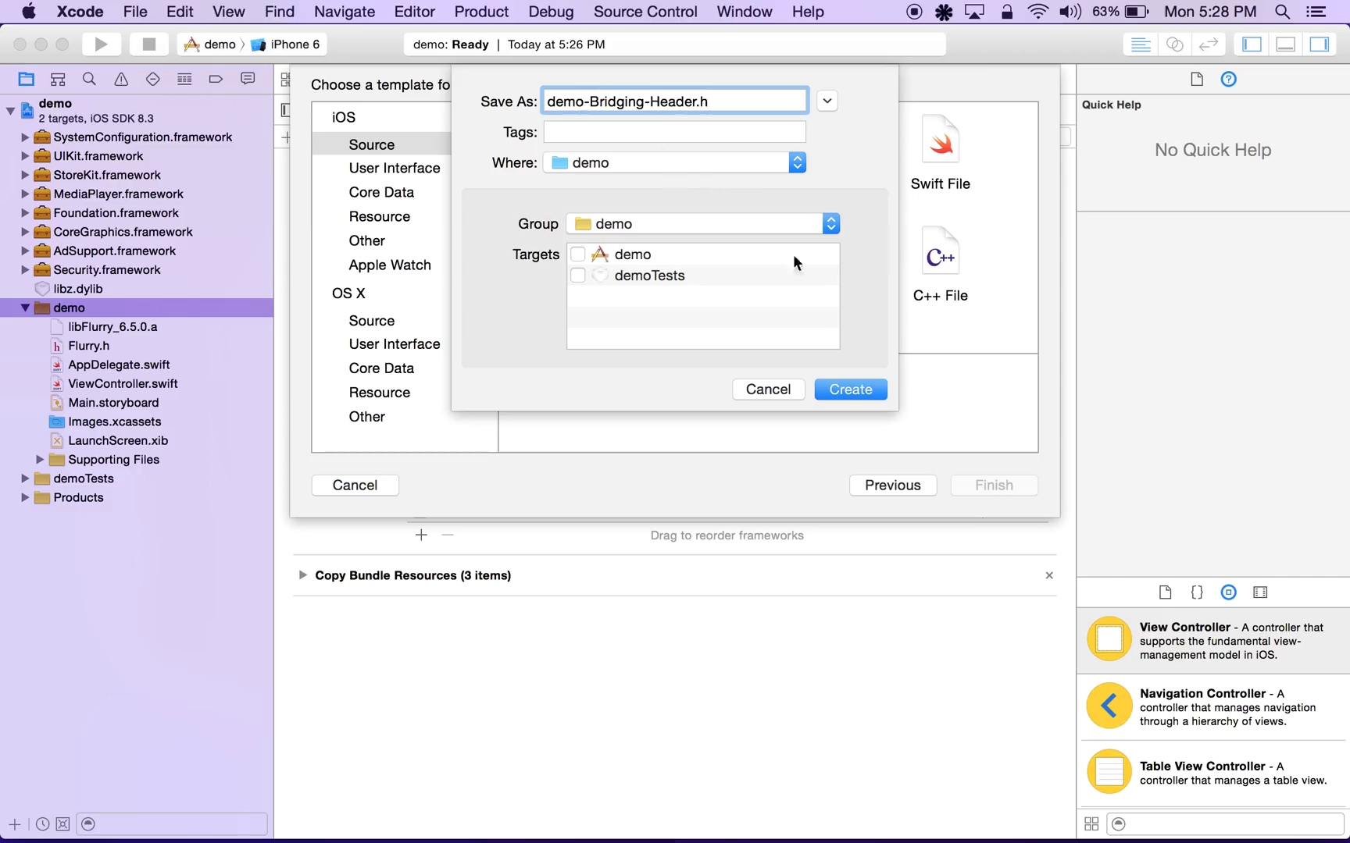
{"action": "left_click", "coordinate": [767, 389]}
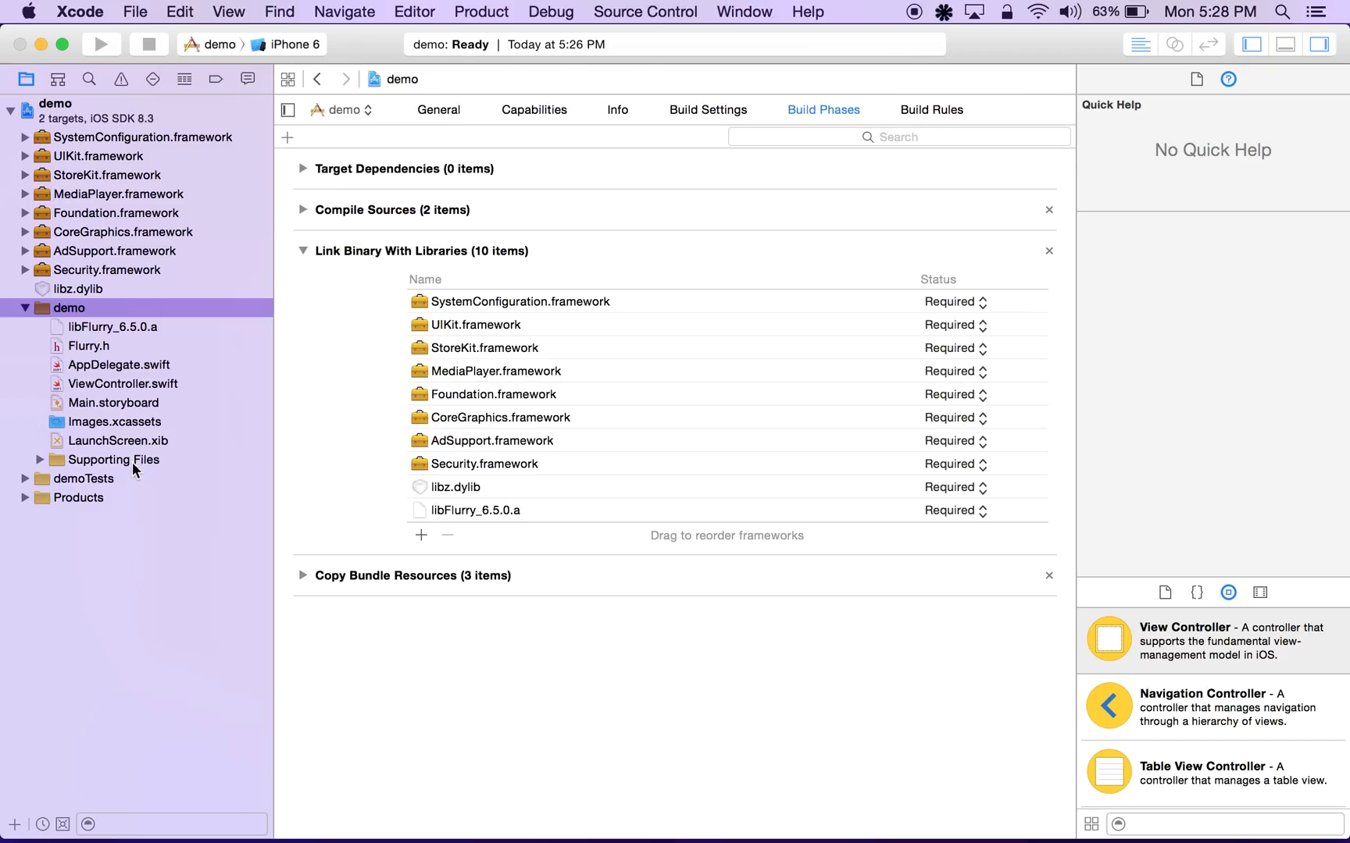
Add #import "Flurry.h" below the #define line in demo-Bridging-Header.h.
{"action": "left_click", "coordinate": [134, 478]}
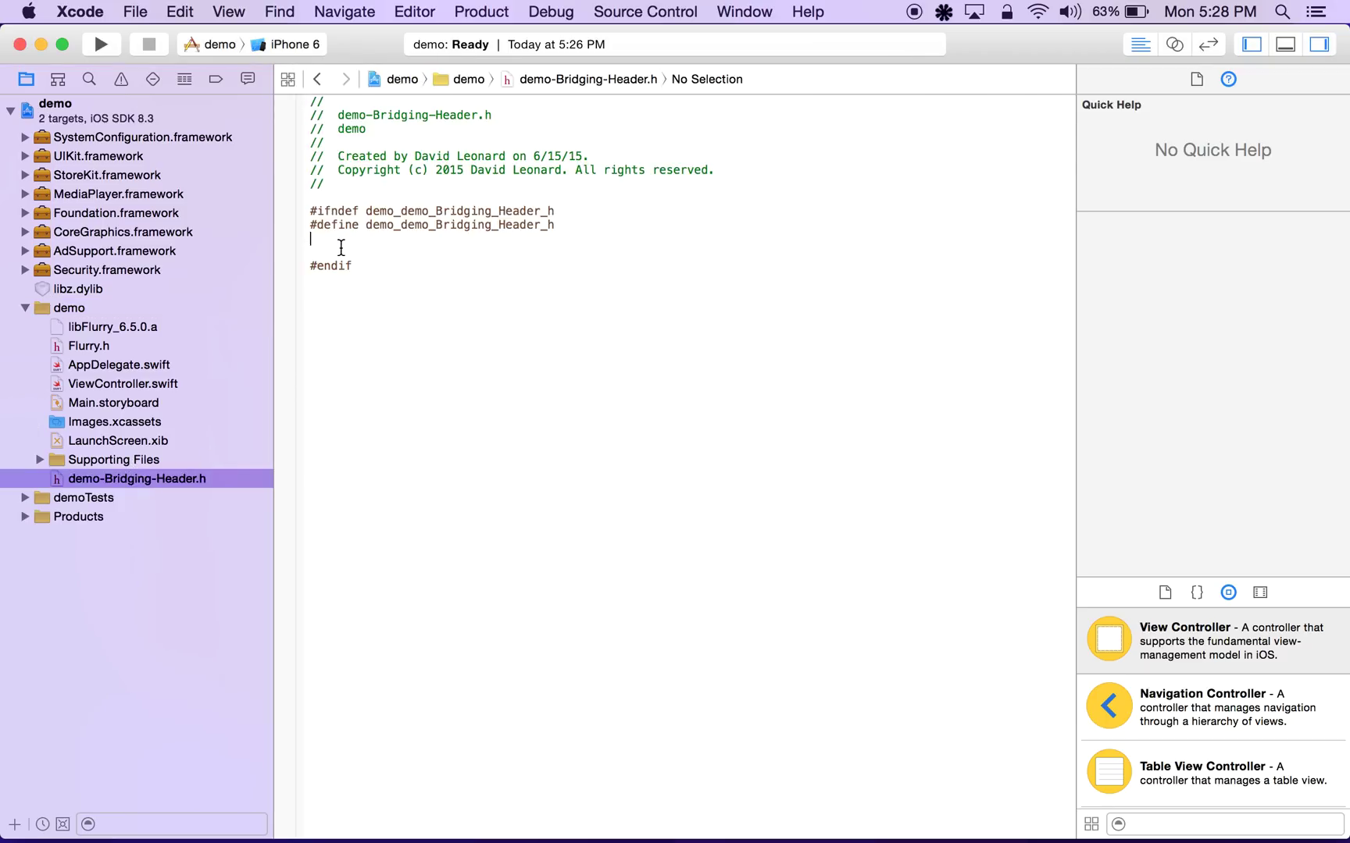
{"action": "type", "text": "#import \""}
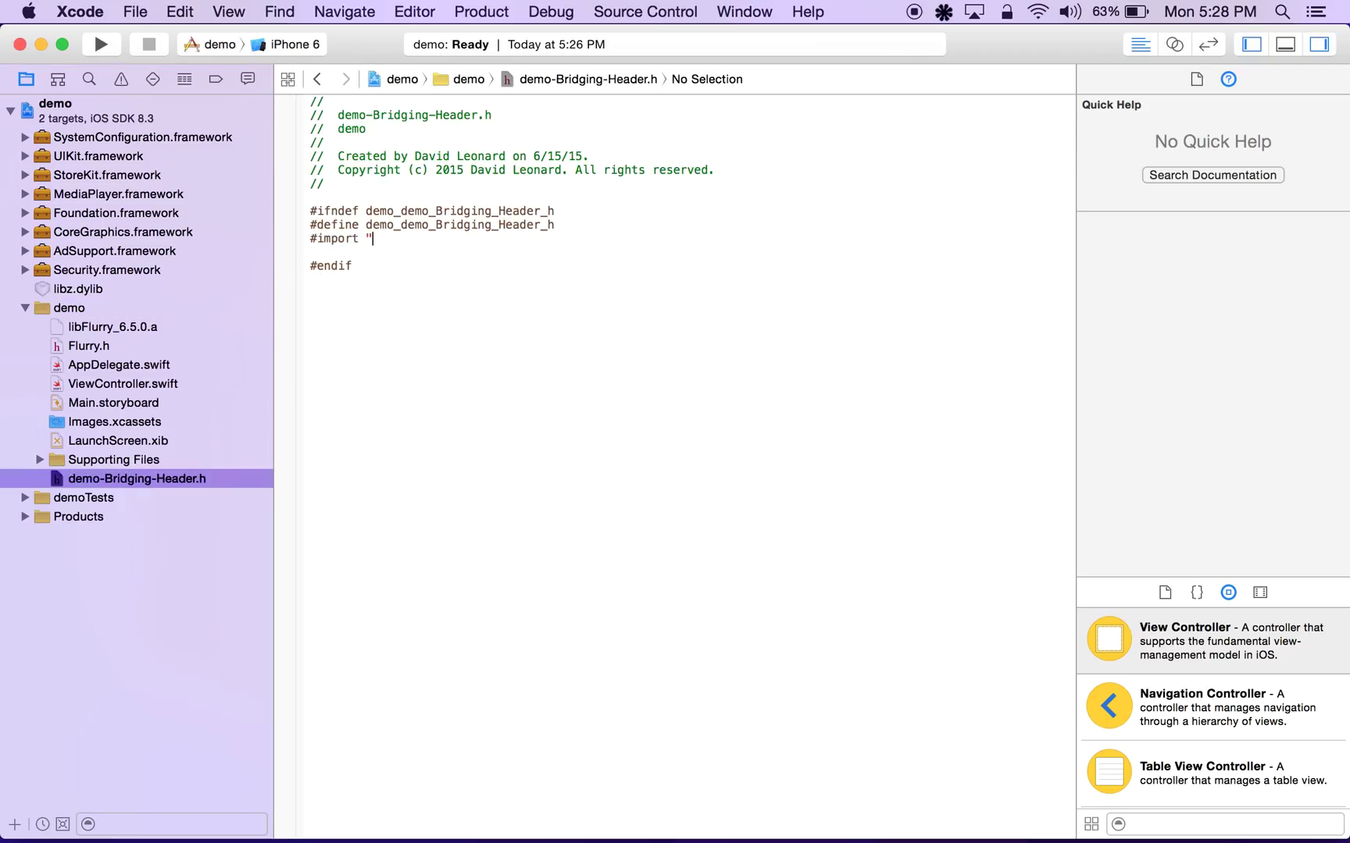
{"action": "type", "text": "Flurry.h"}
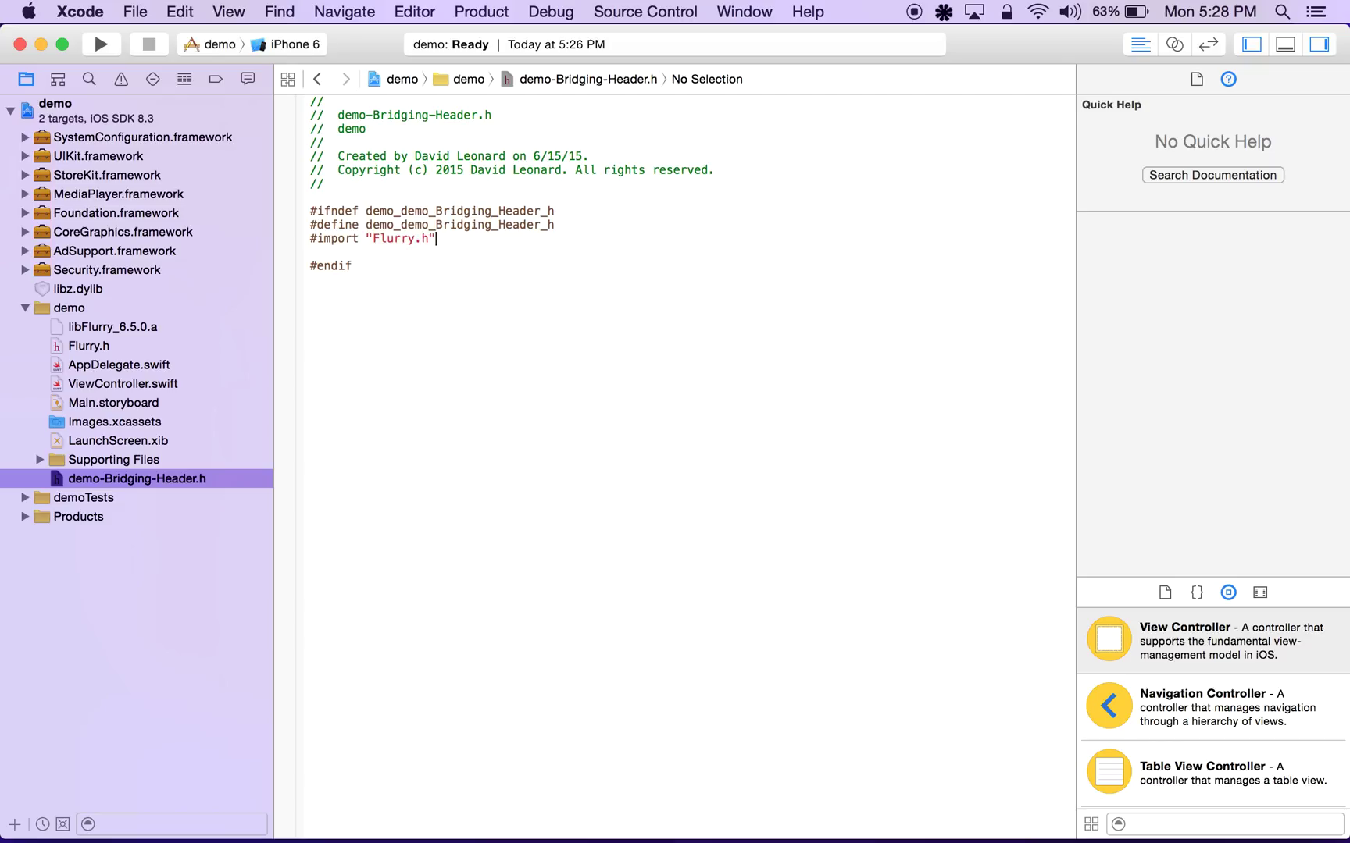
{"action": "mouse_move", "coordinate": [122, 159]}
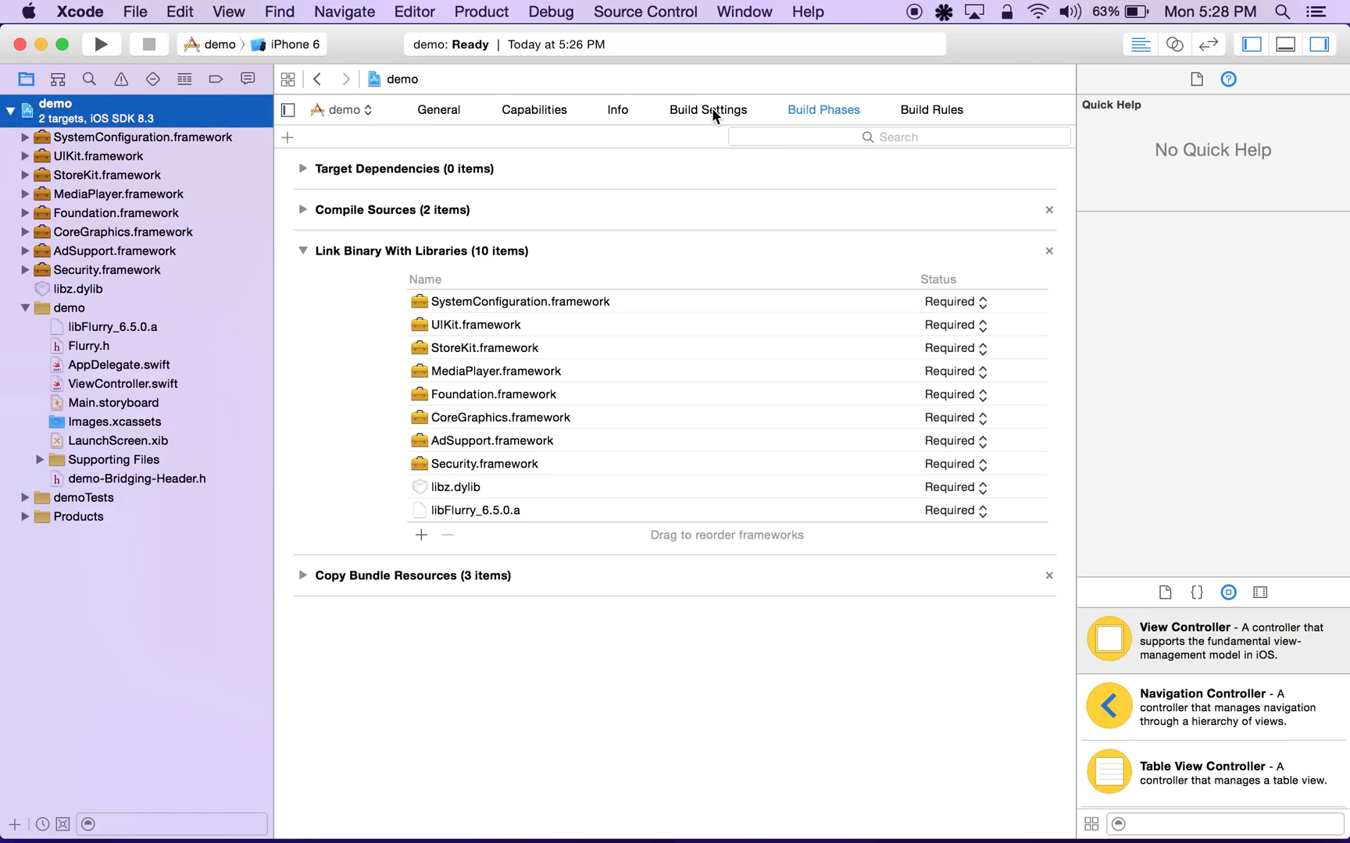
Set the Swift Compiler's Objective-C Bridging Header build setting to demo/demo-Bridging-Header.h.
{"action": "left_click", "coordinate": [708, 109]}
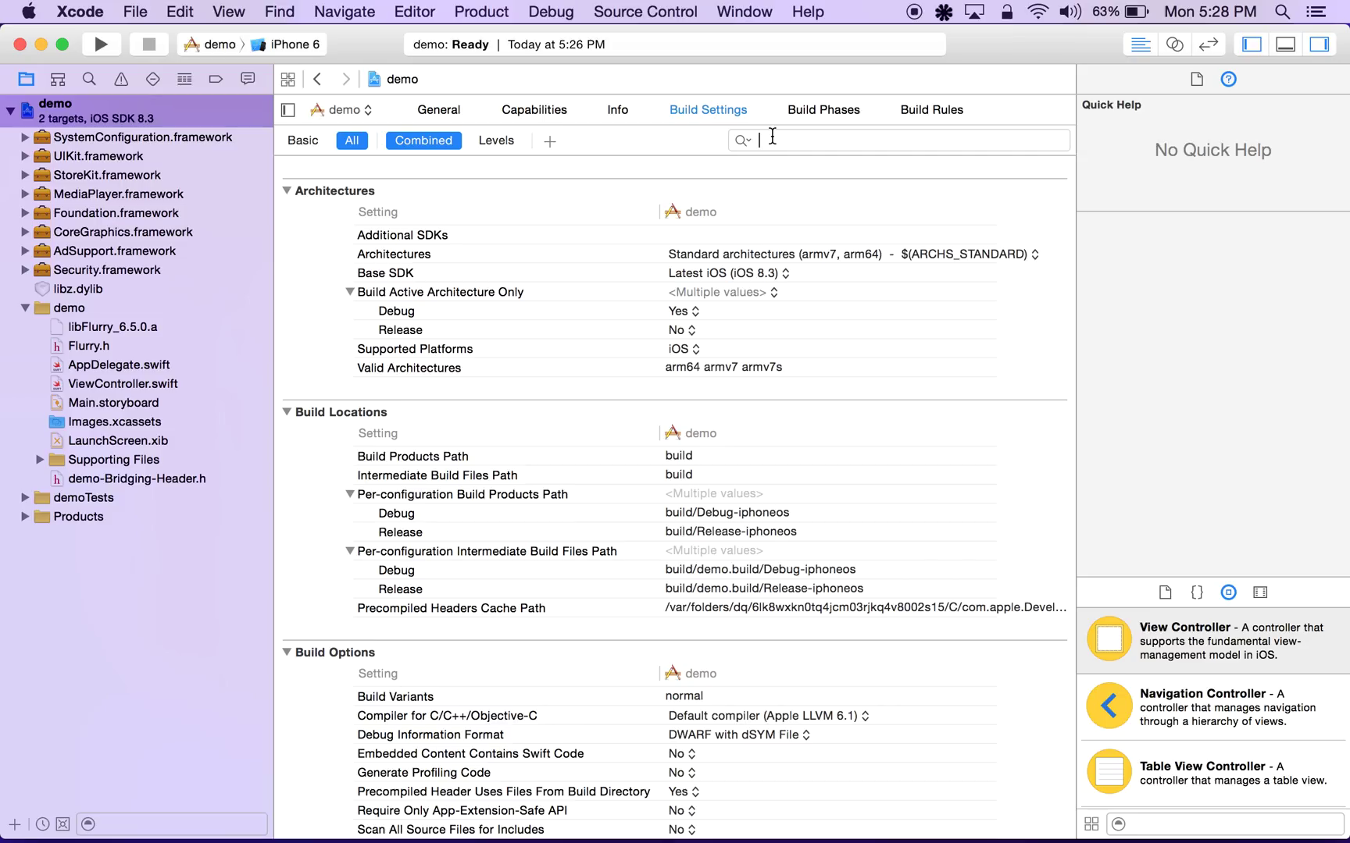
{"action": "type", "text": "Swift Comp"}
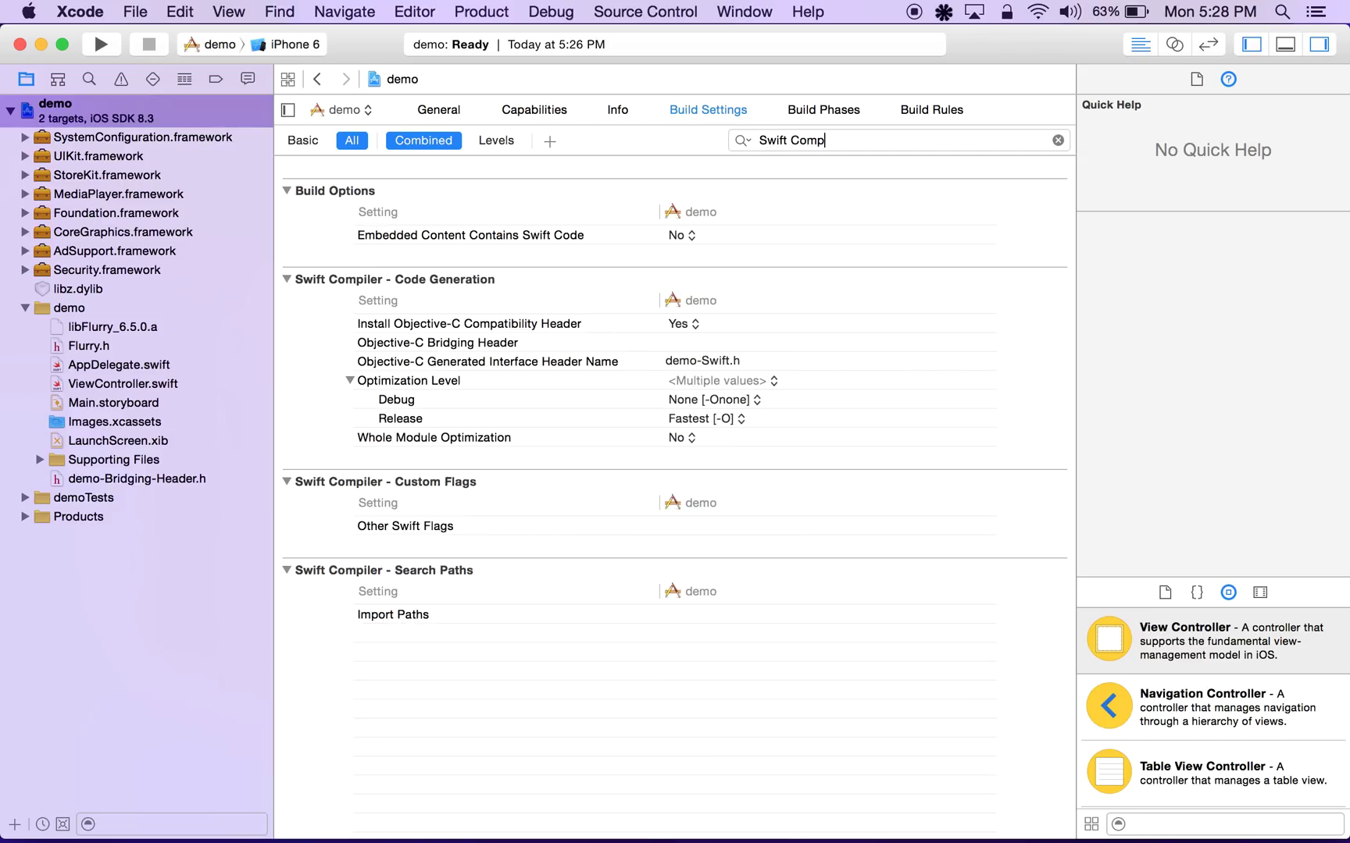
{"action": "type", "text": "iler"}
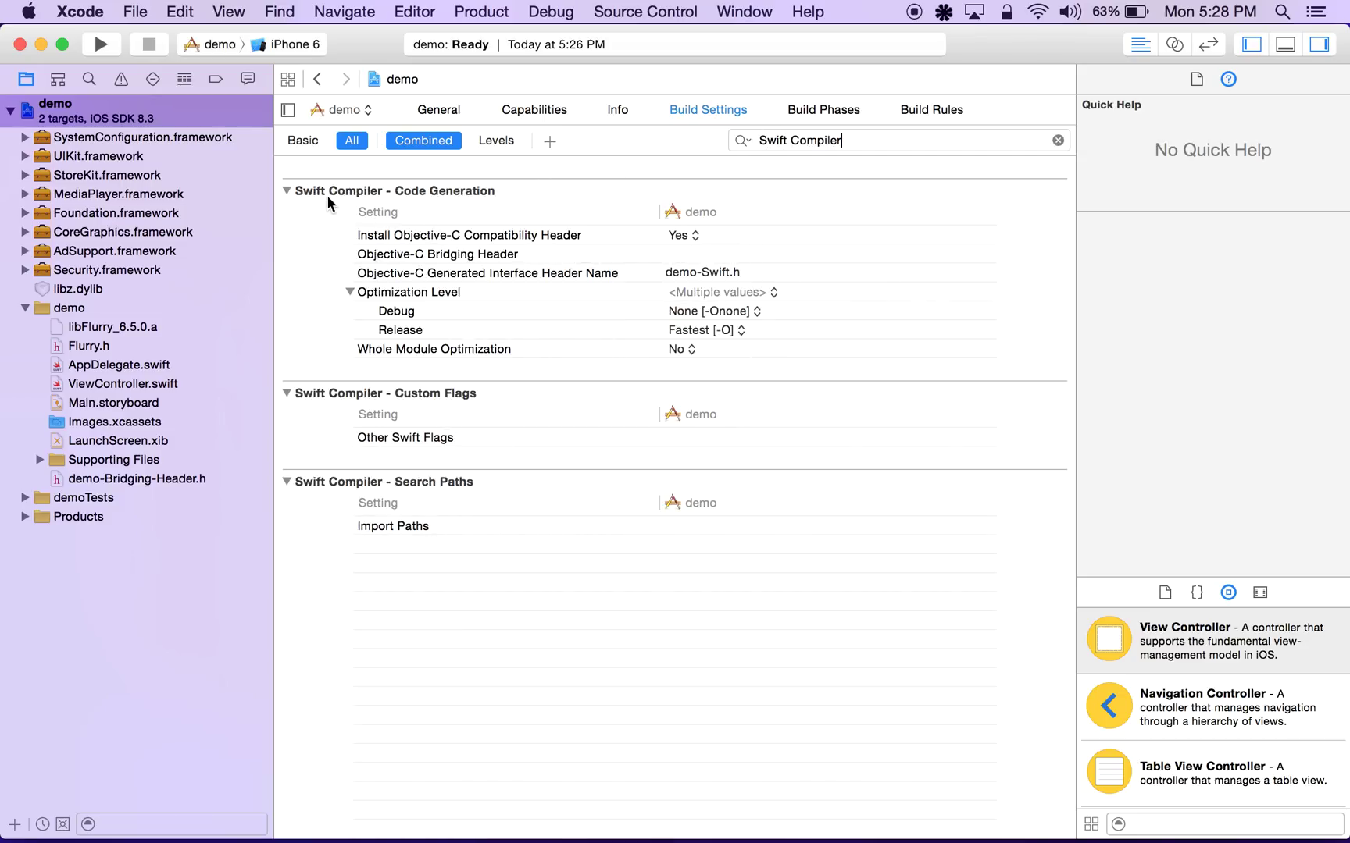
{"action": "mouse_move", "coordinate": [495, 192]}
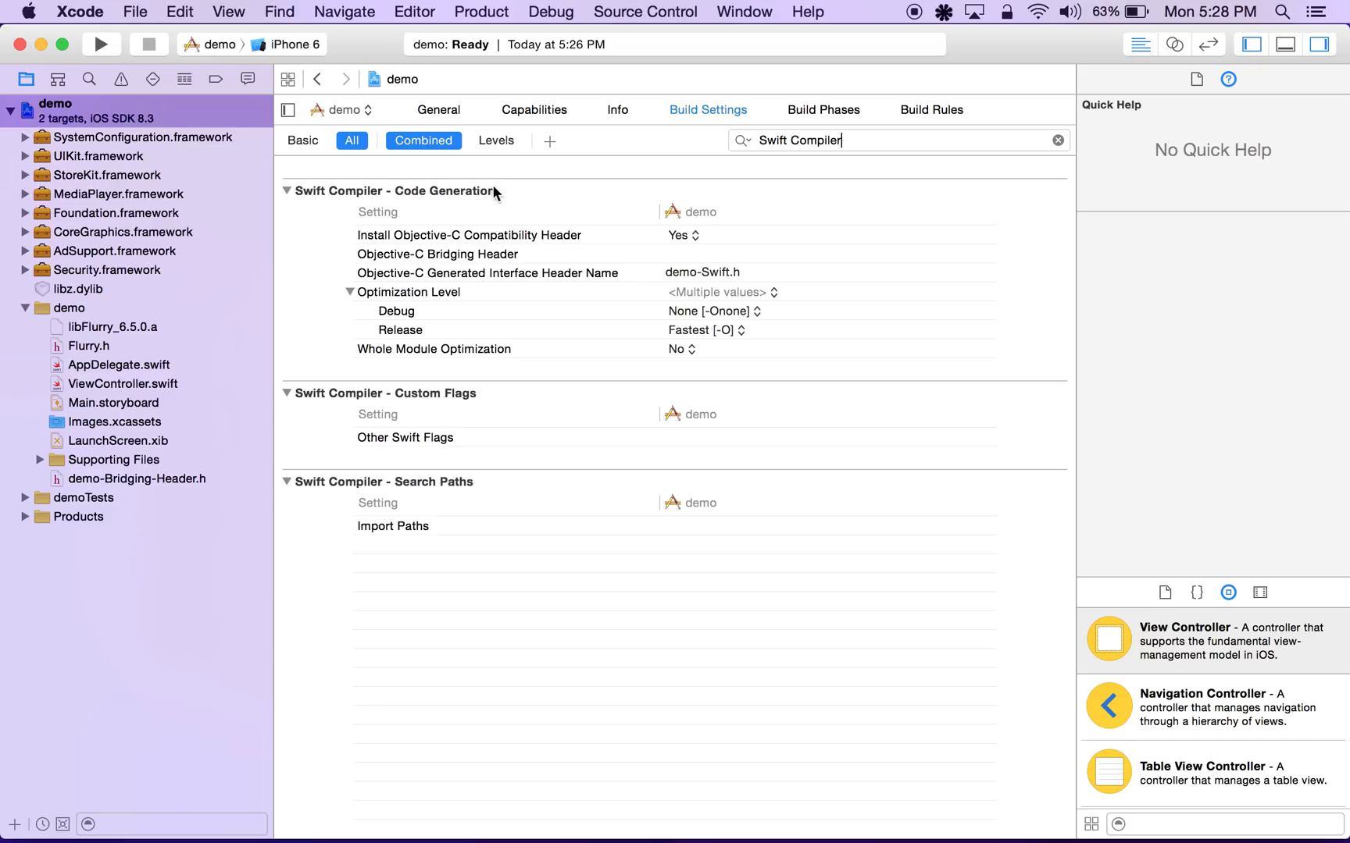
{"action": "mouse_move", "coordinate": [404, 250]}
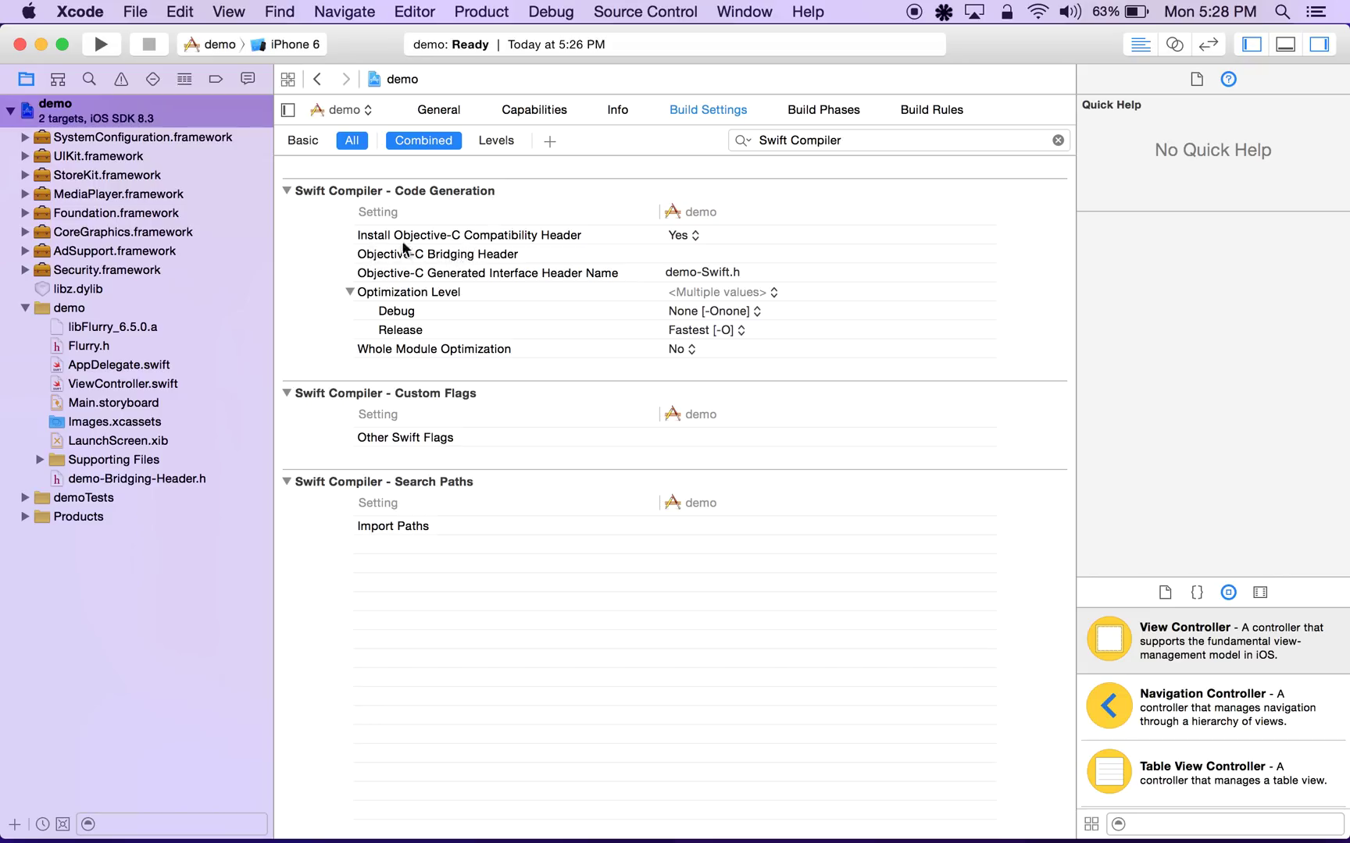
{"action": "left_click", "coordinate": [437, 254]}
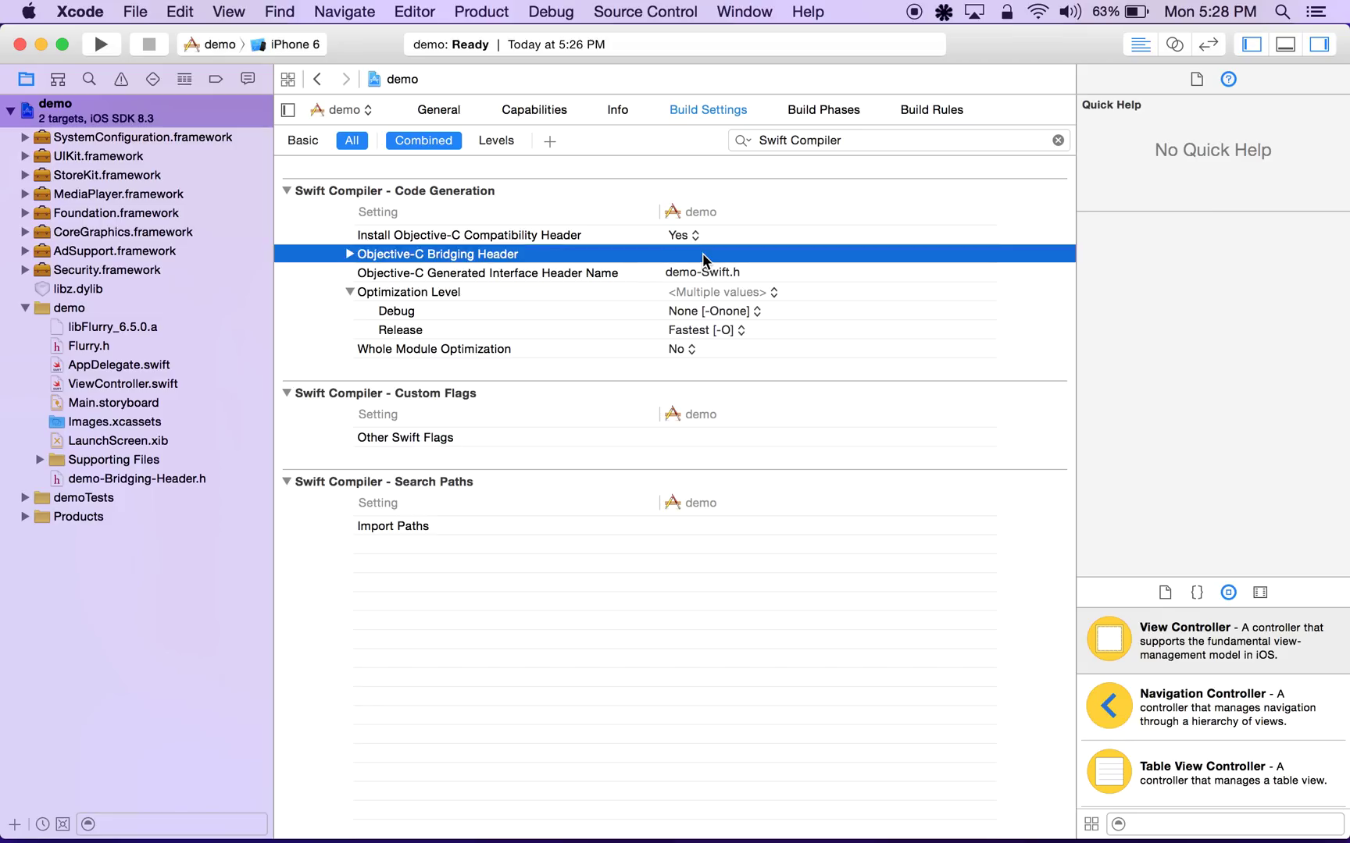
{"action": "left_click", "coordinate": [436, 254]}
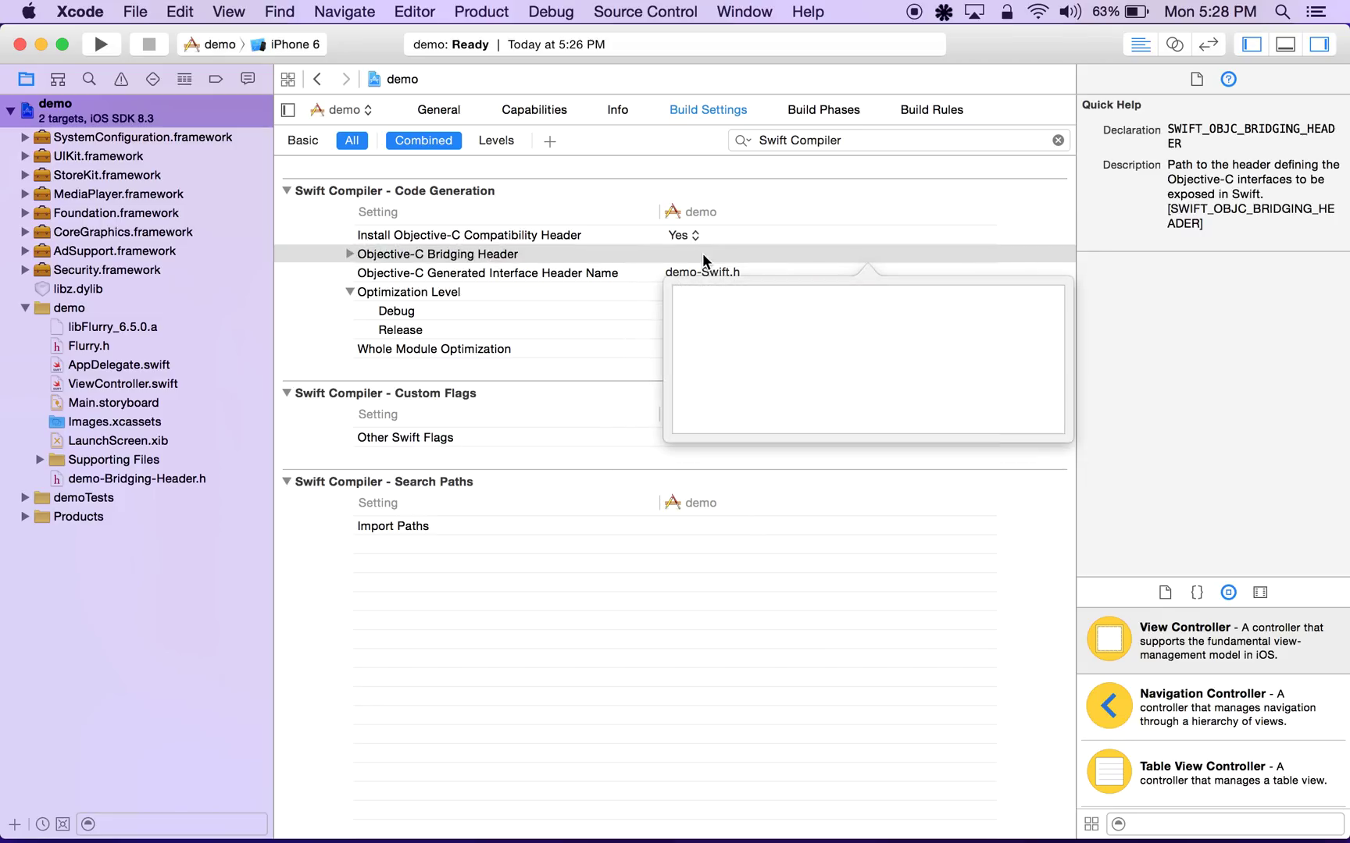
{"action": "type", "text": "demo"}
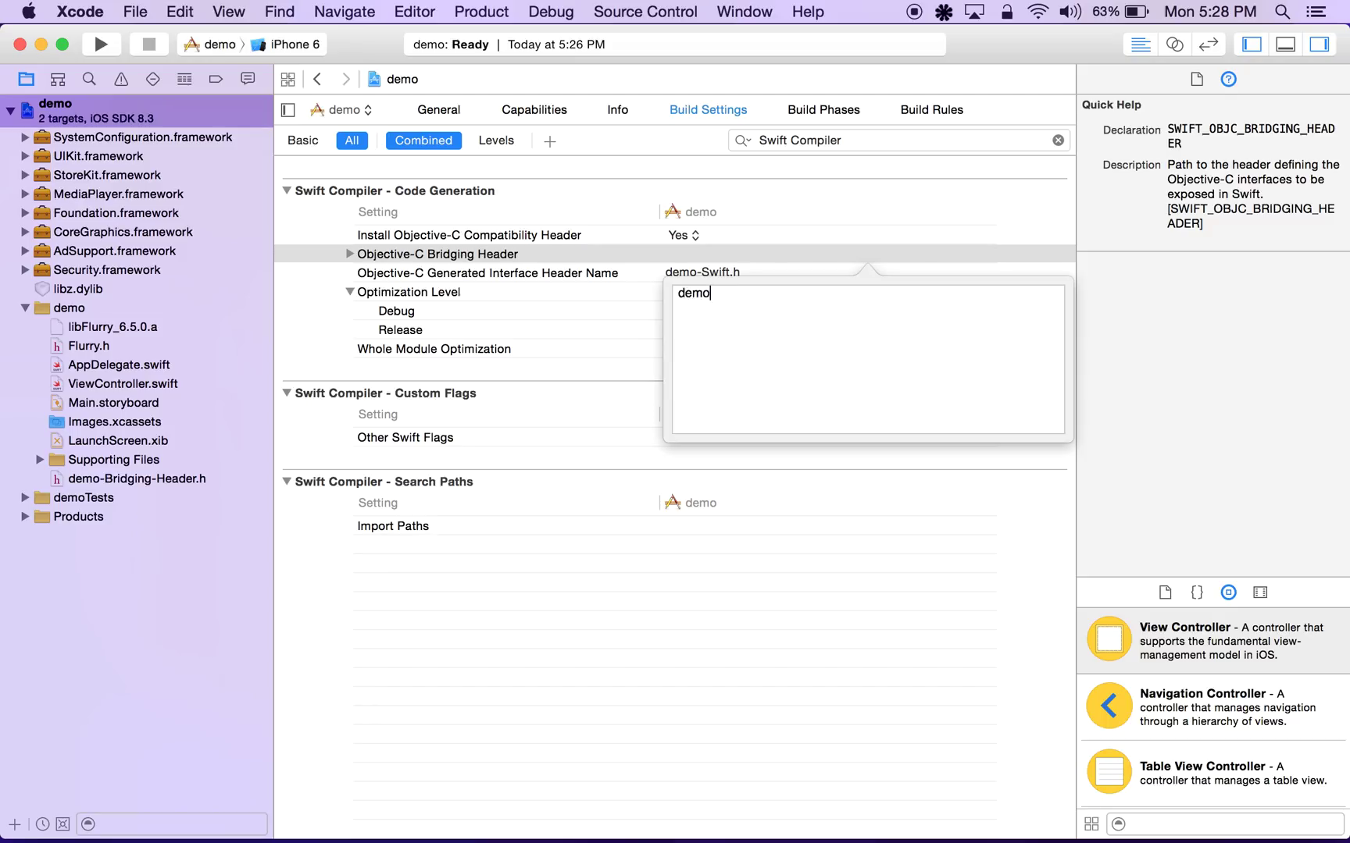
{"action": "type", "text": "/Bri"}
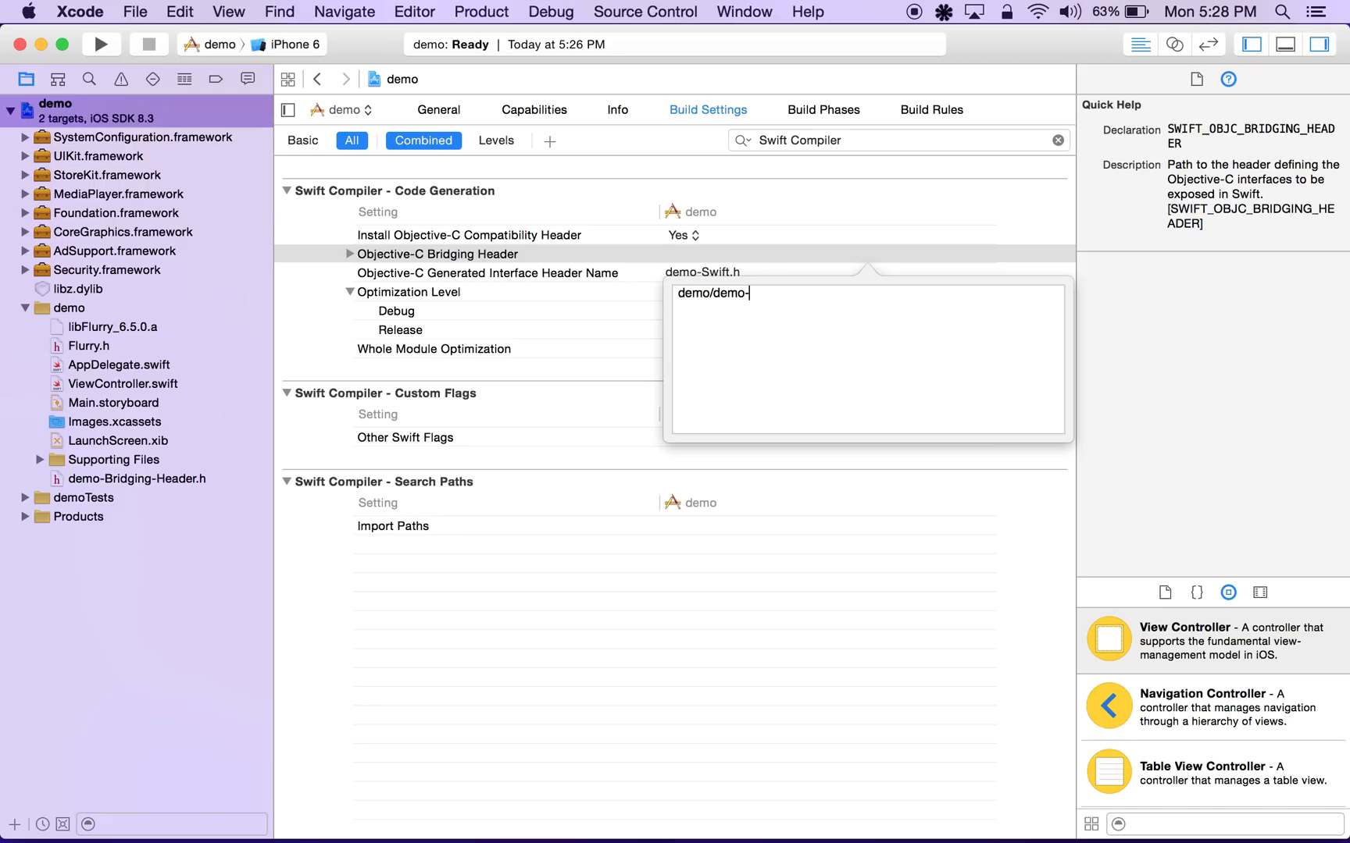
{"action": "type", "text": "Bridging-Header.h"}
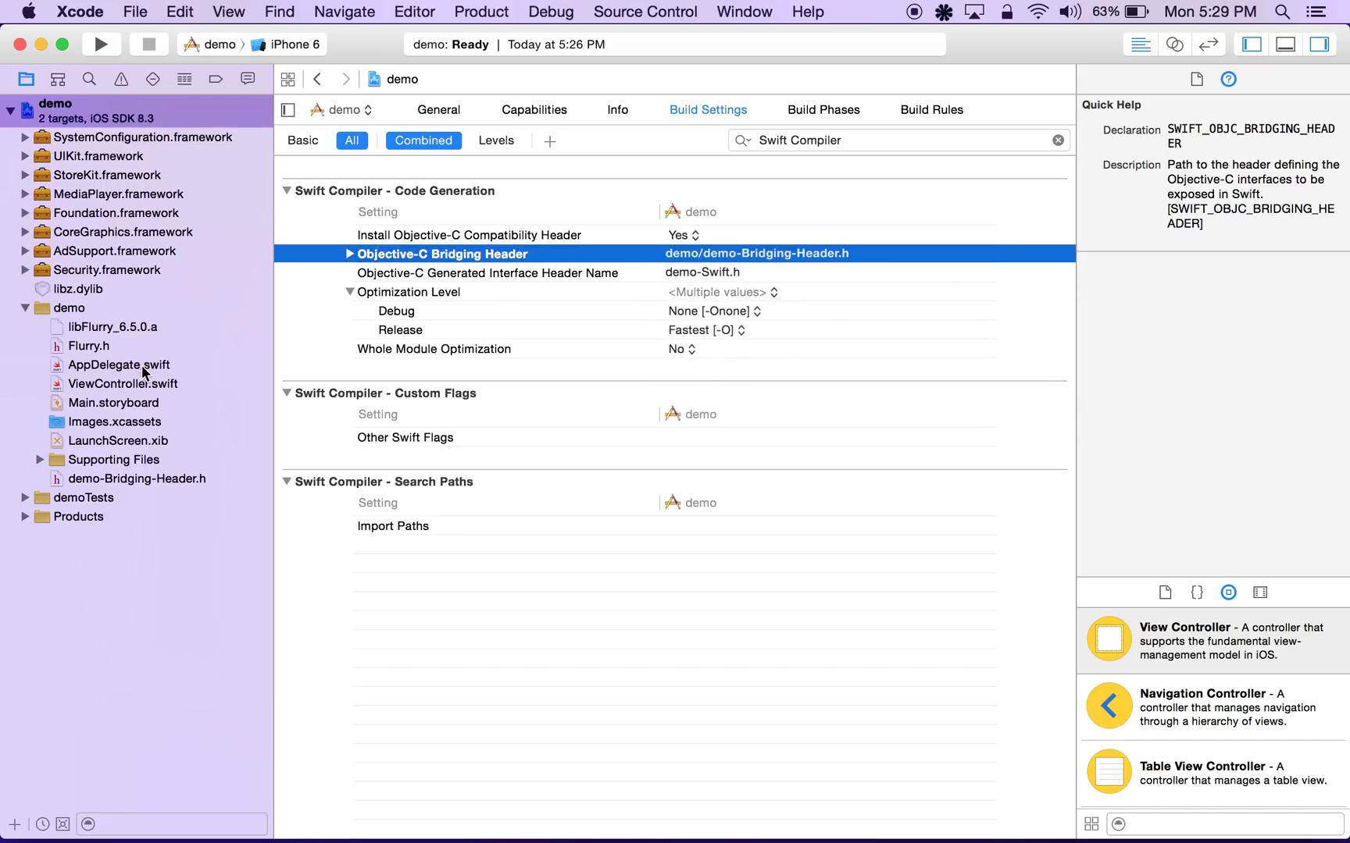
Type Flurry in AppDelegate.swift's didFinishLaunchingWithOptions and confirm the Flurry class completion appears.
{"action": "left_click", "coordinate": [119, 364]}
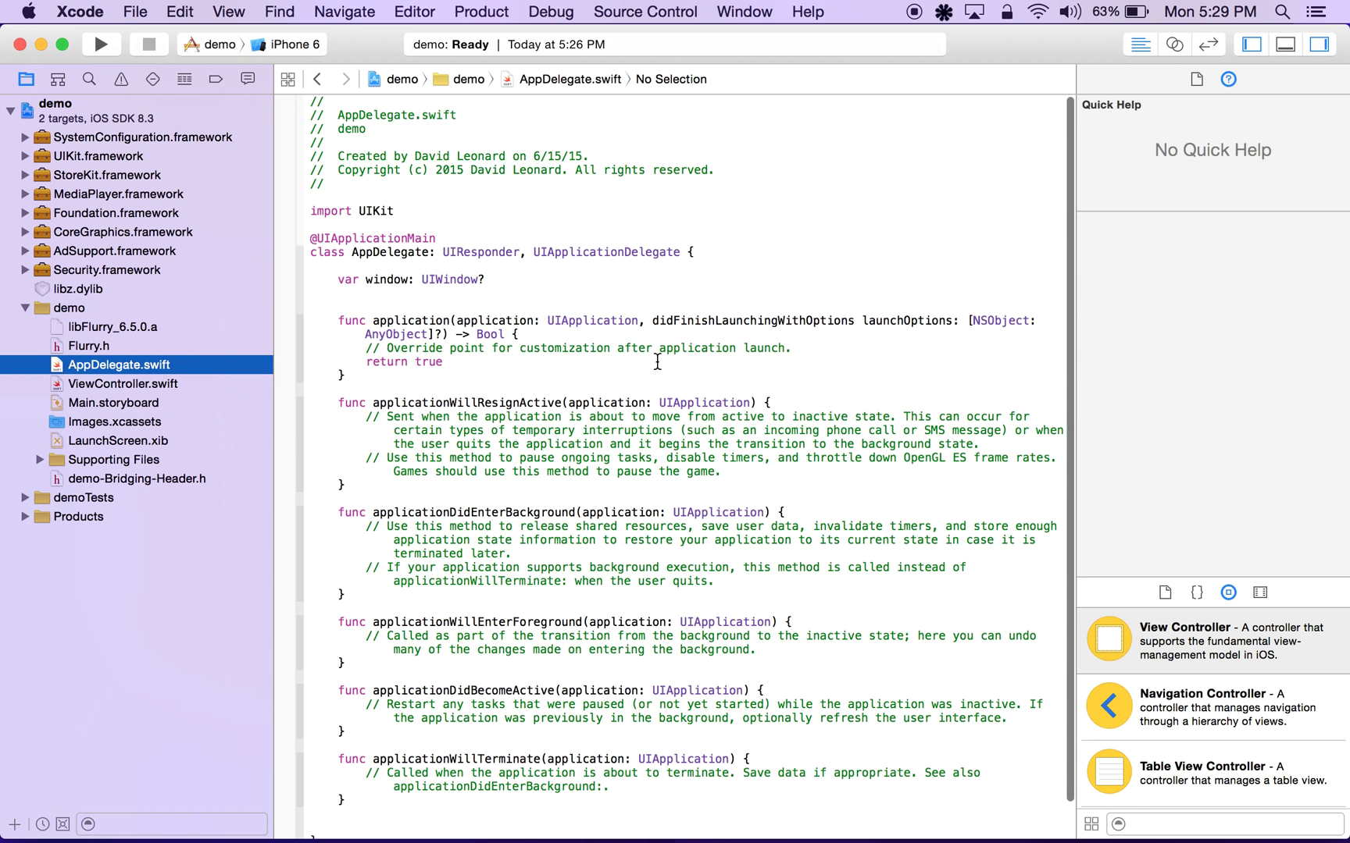
{"action": "type", "text": "Flurr"}
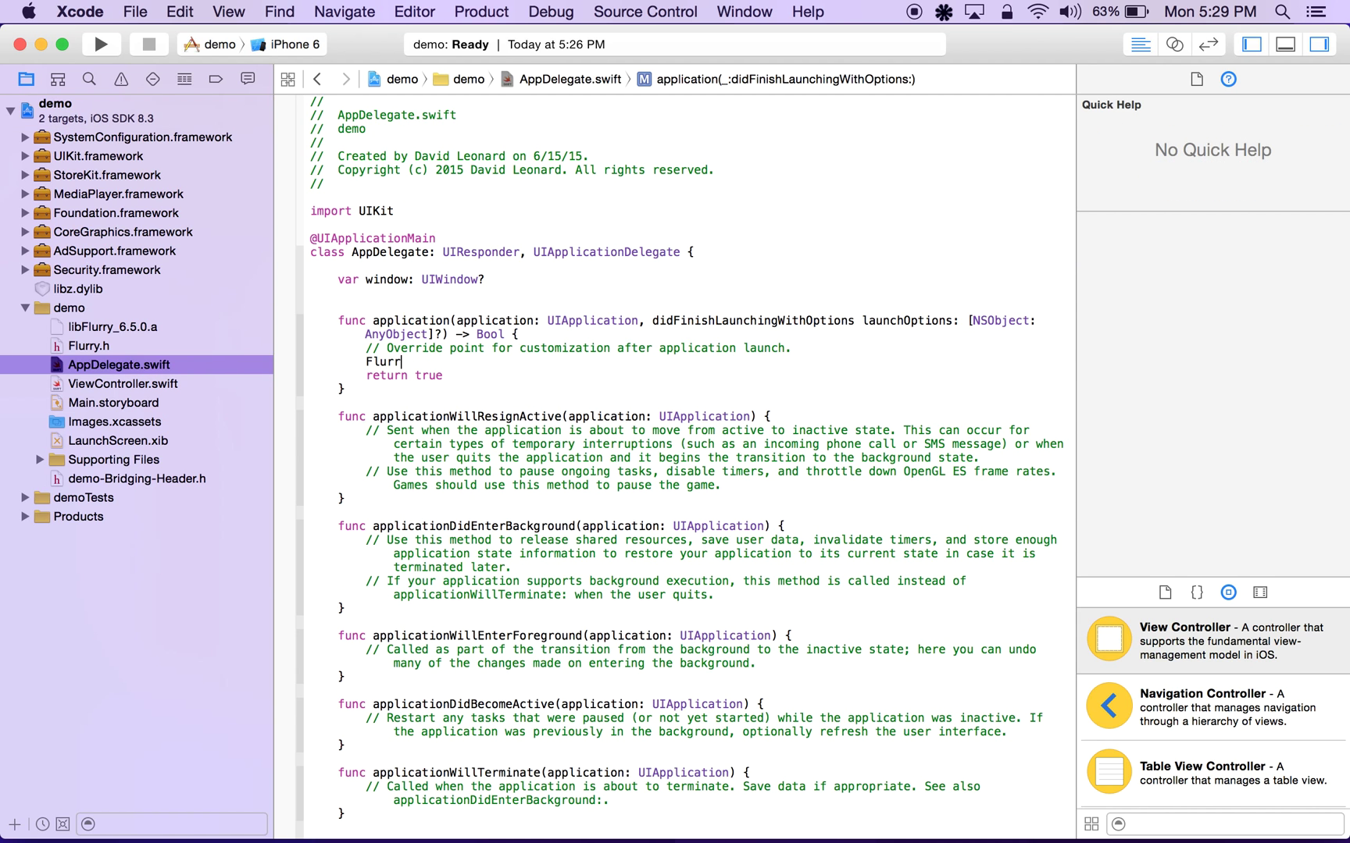
{"action": "type", "text": "y"}
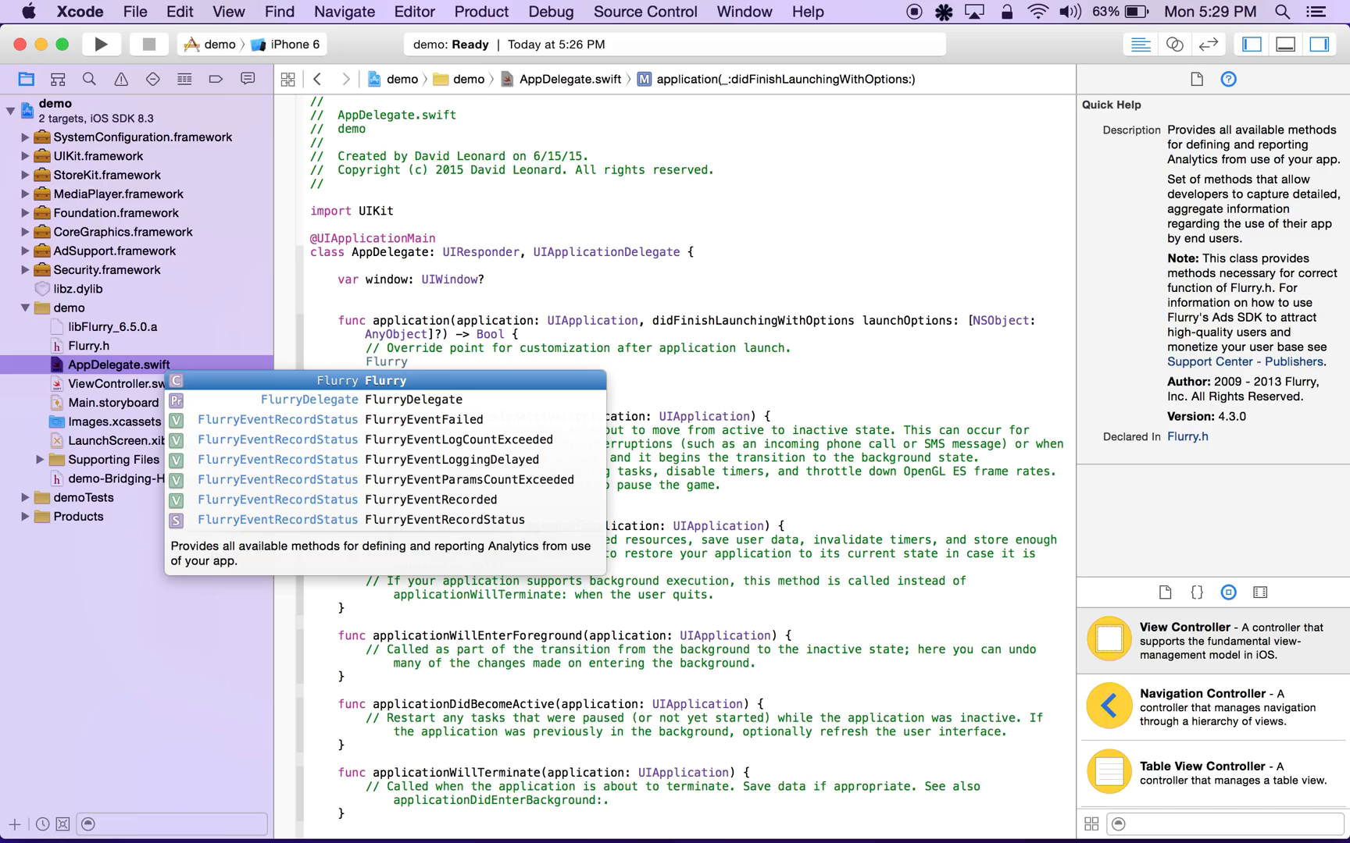